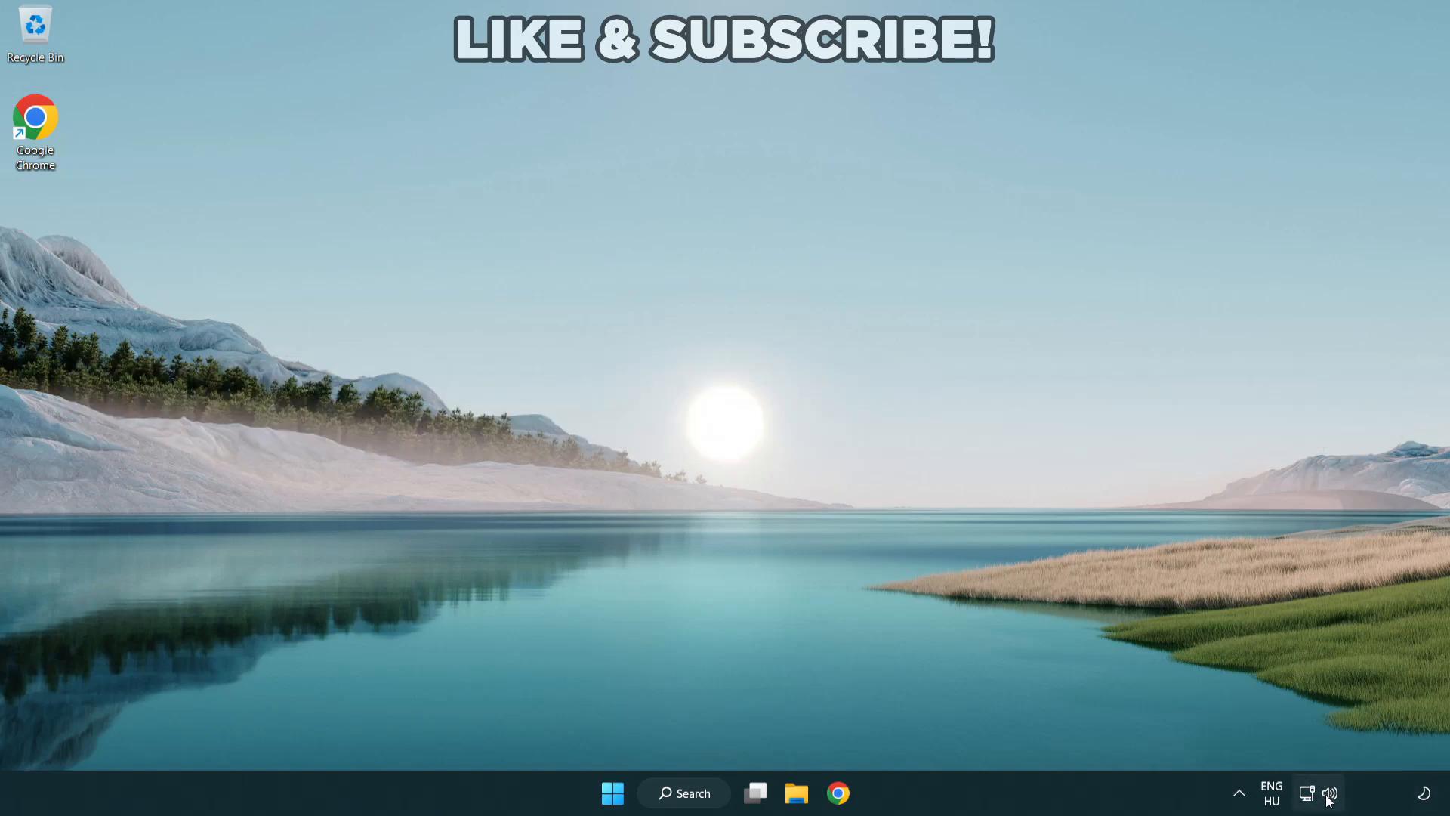
# Step: Switch the sound output from CABLE Input to Speakers (High Definition Audio Device)
pyautogui.click(1310, 792)
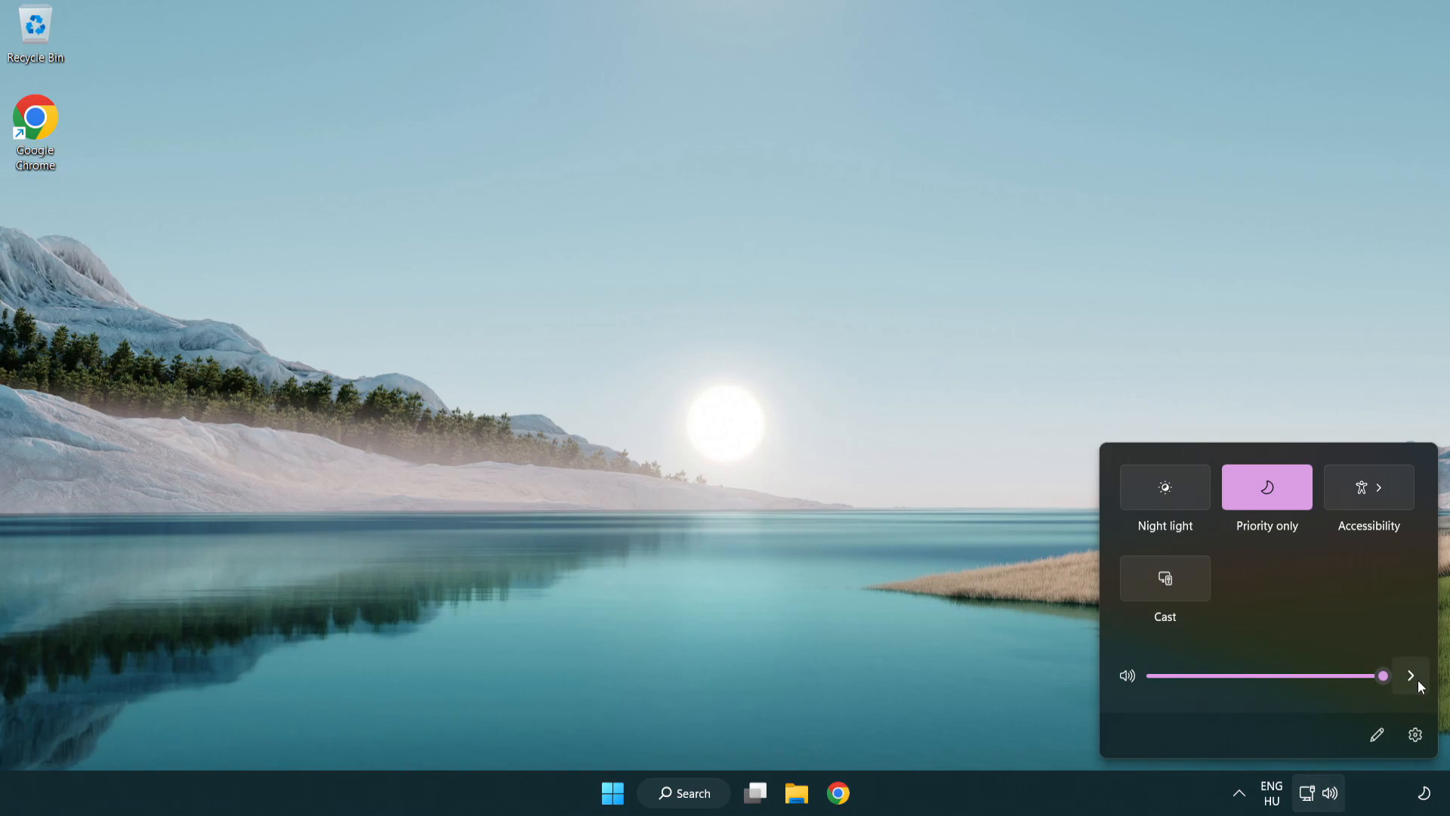
pyautogui.moveTo(1409, 675)
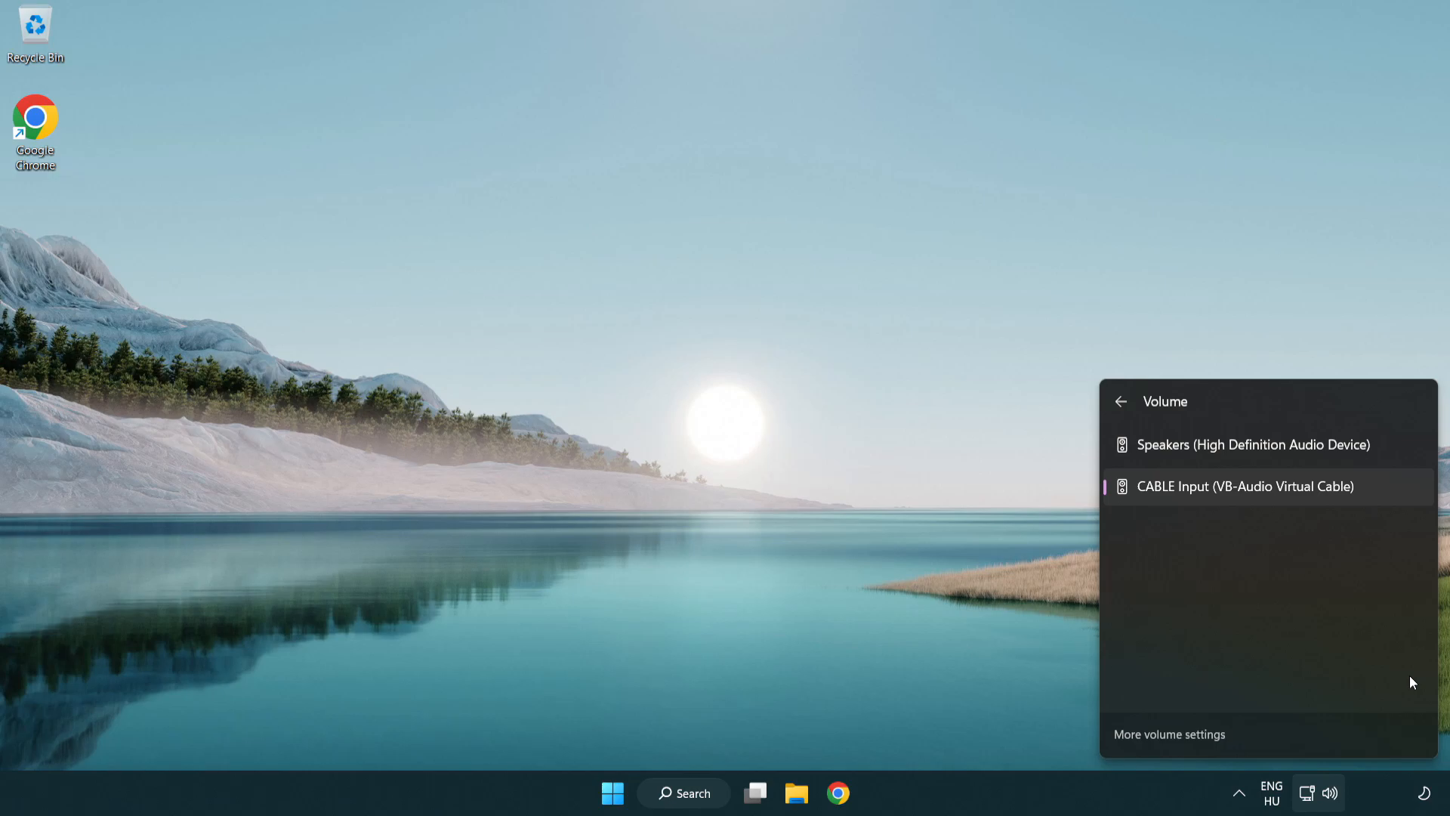
pyautogui.moveTo(1329, 444)
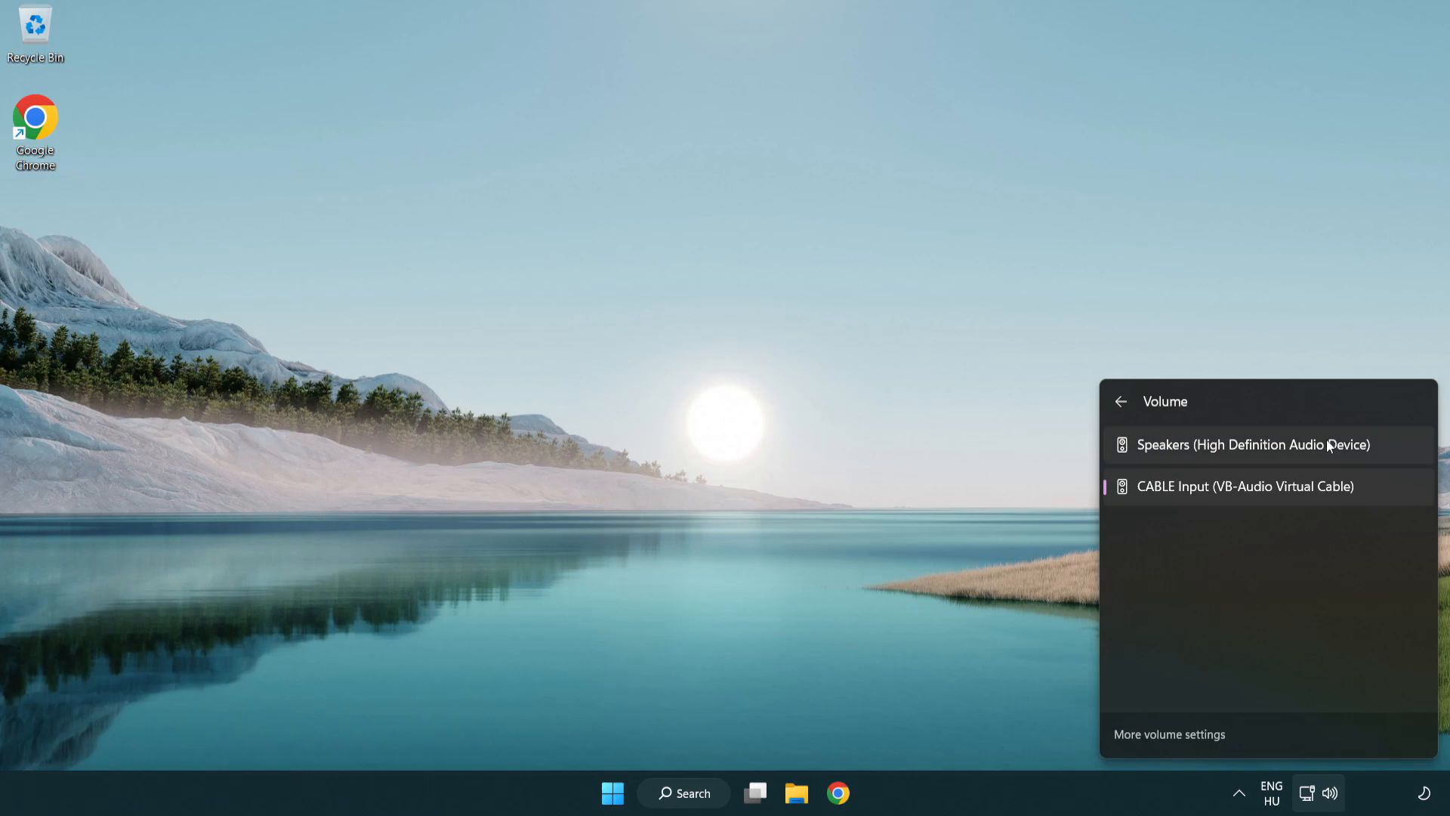
pyautogui.moveTo(1391, 453)
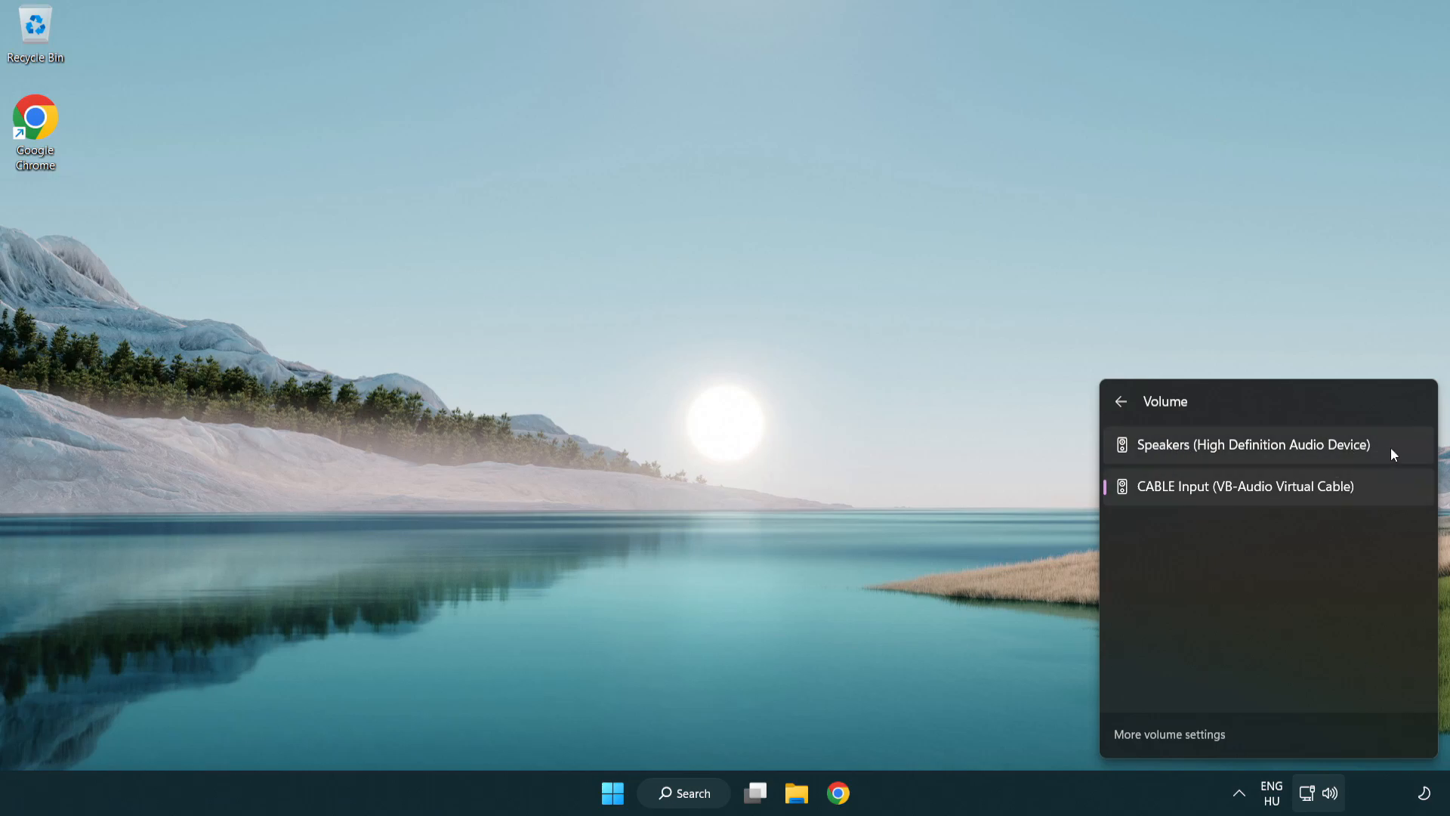
pyautogui.click(1253, 444)
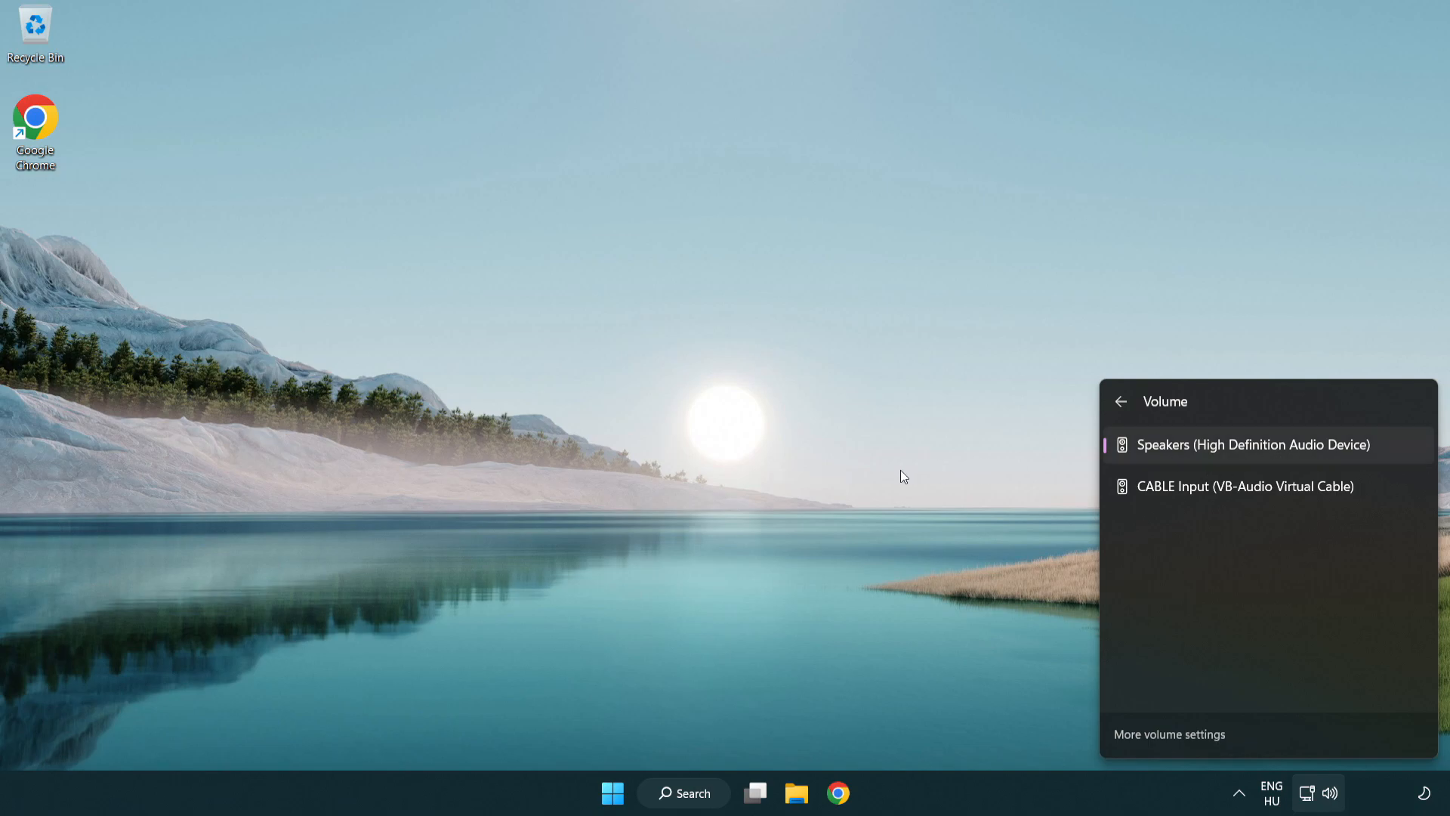
# Step: Reset sound devices and app volumes to recommended defaults in the Volume mixer, then close Settings
pyautogui.click(761, 435)
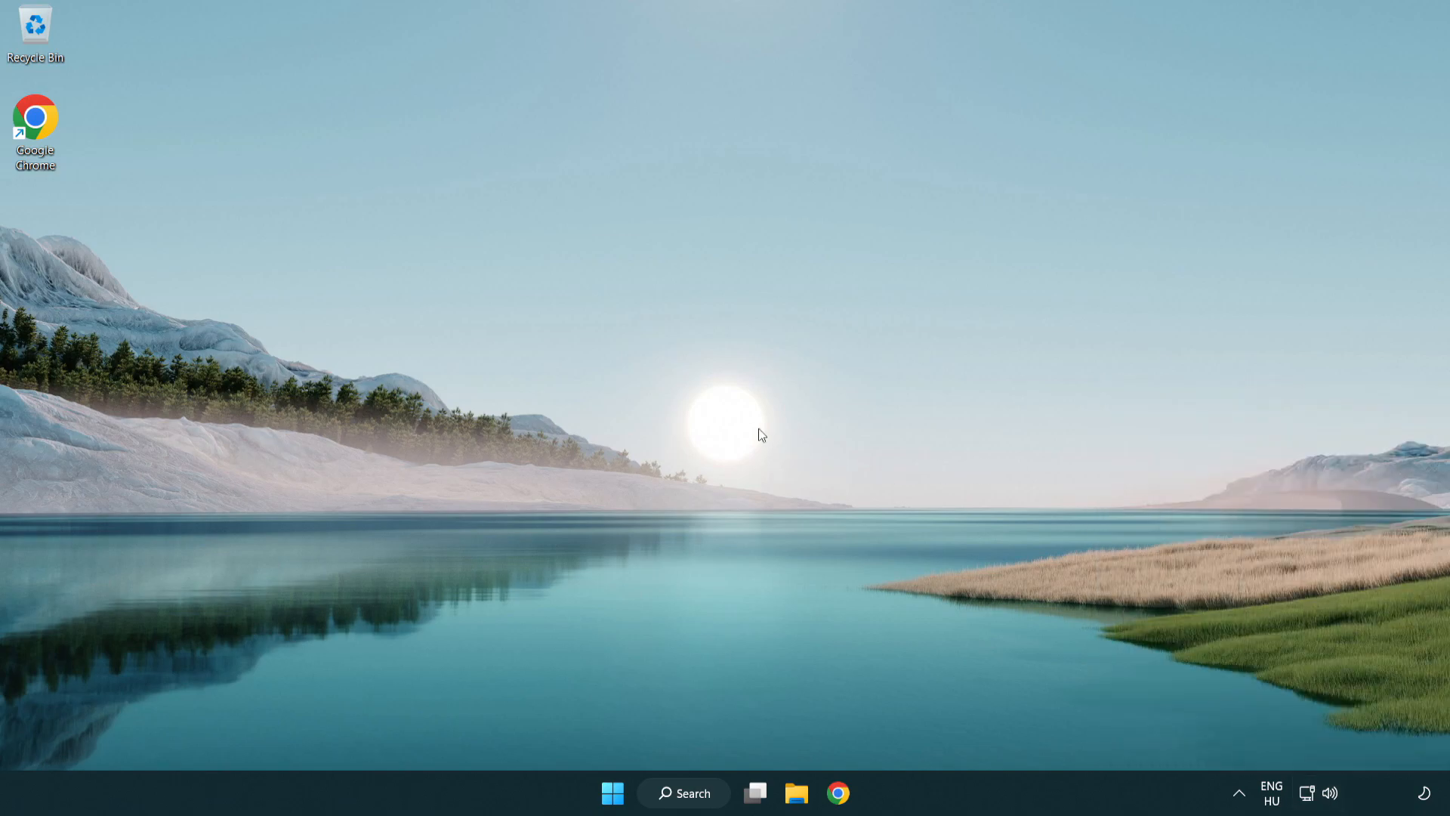
pyautogui.moveTo(1332, 801)
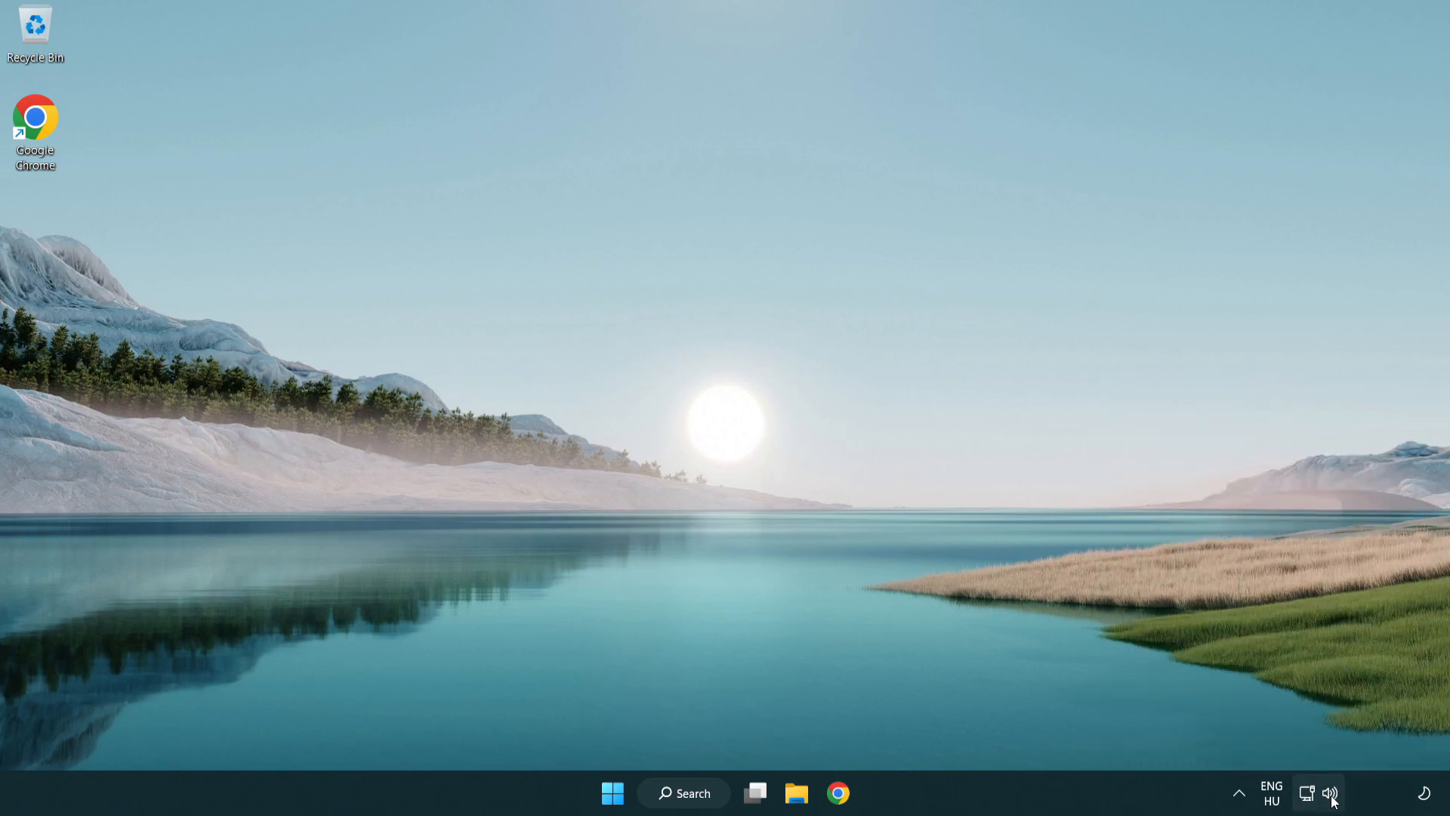
pyautogui.rightClick(1332, 792)
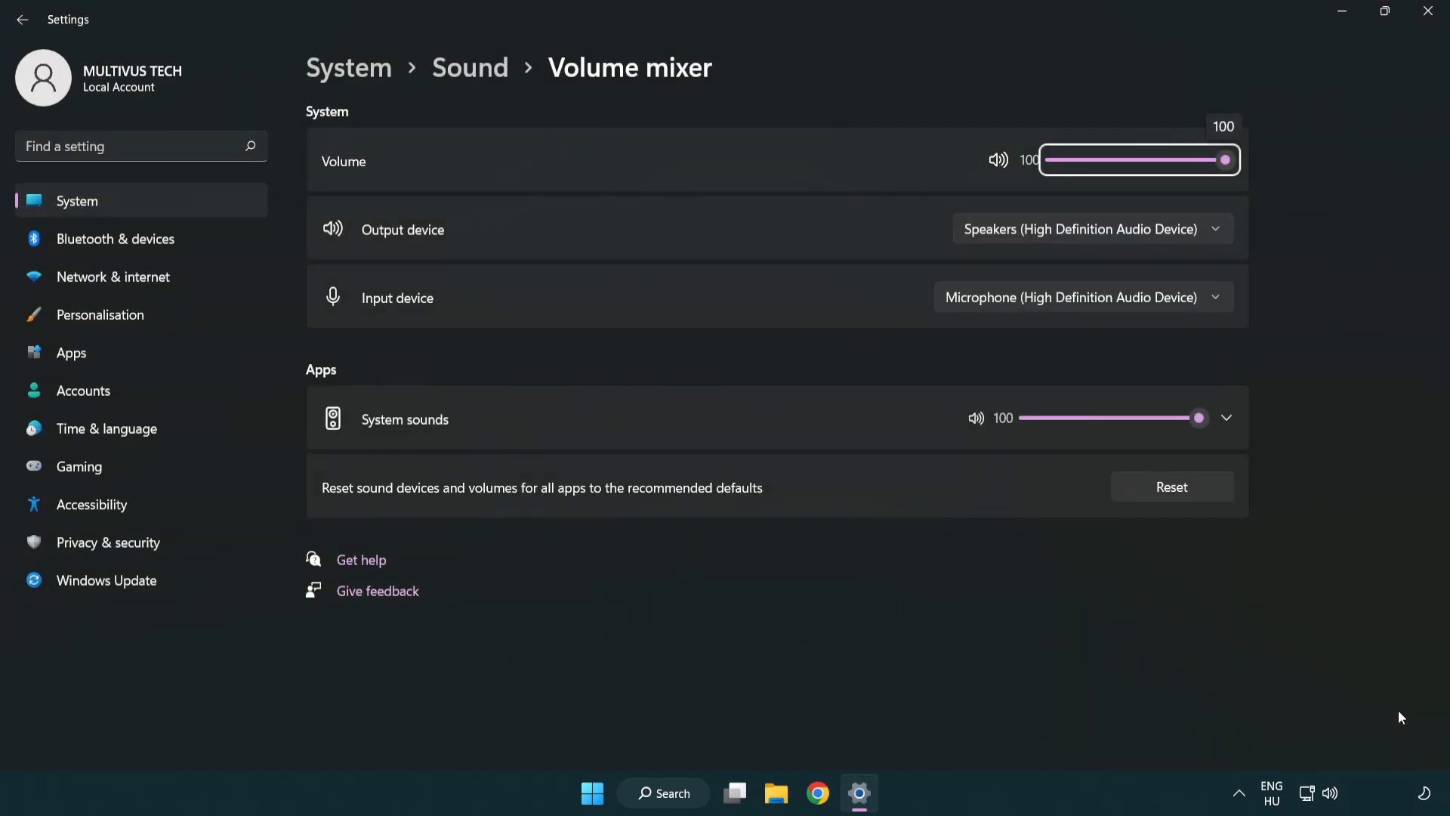
pyautogui.moveTo(325, 509)
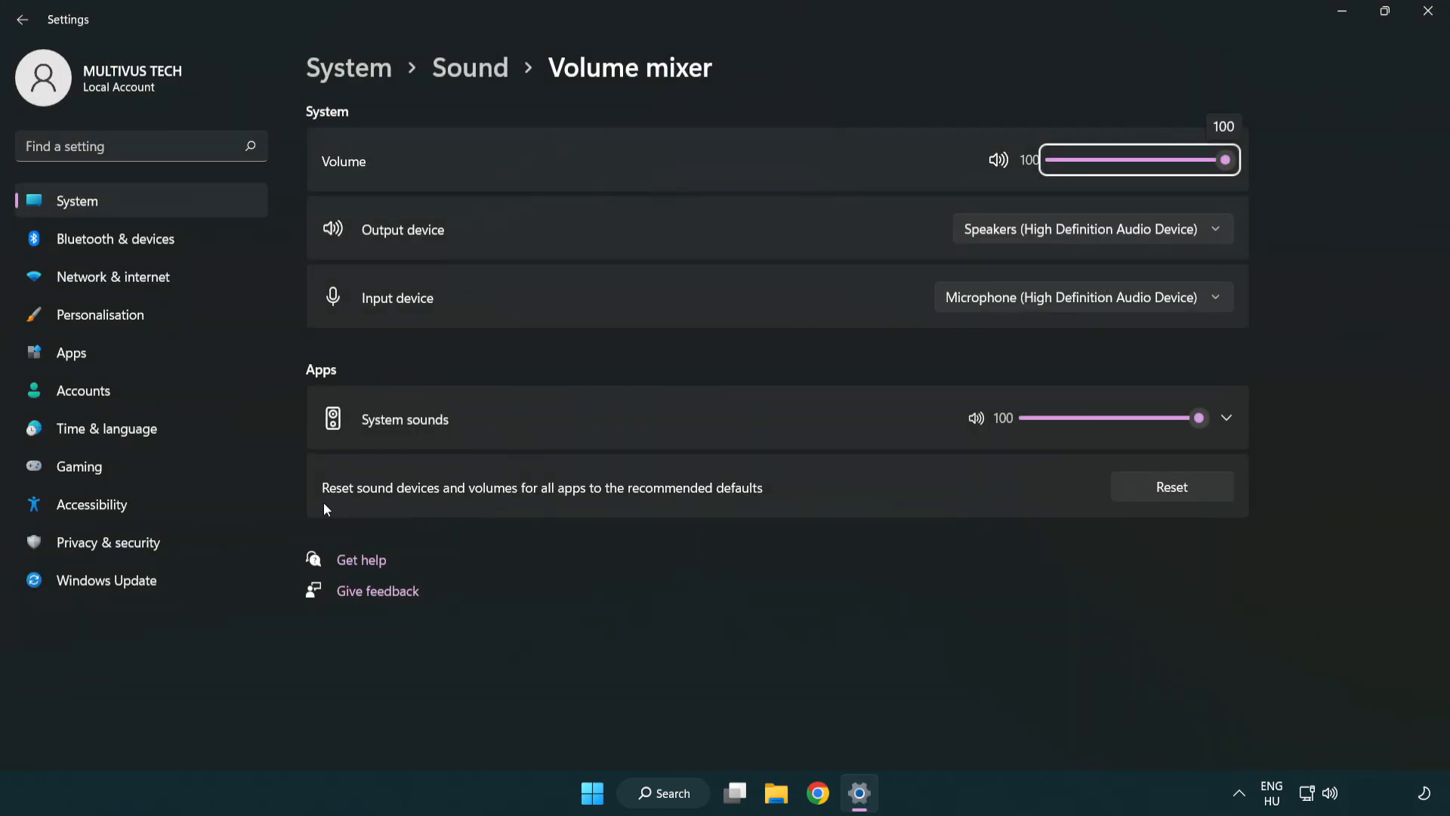
pyautogui.moveTo(700, 499)
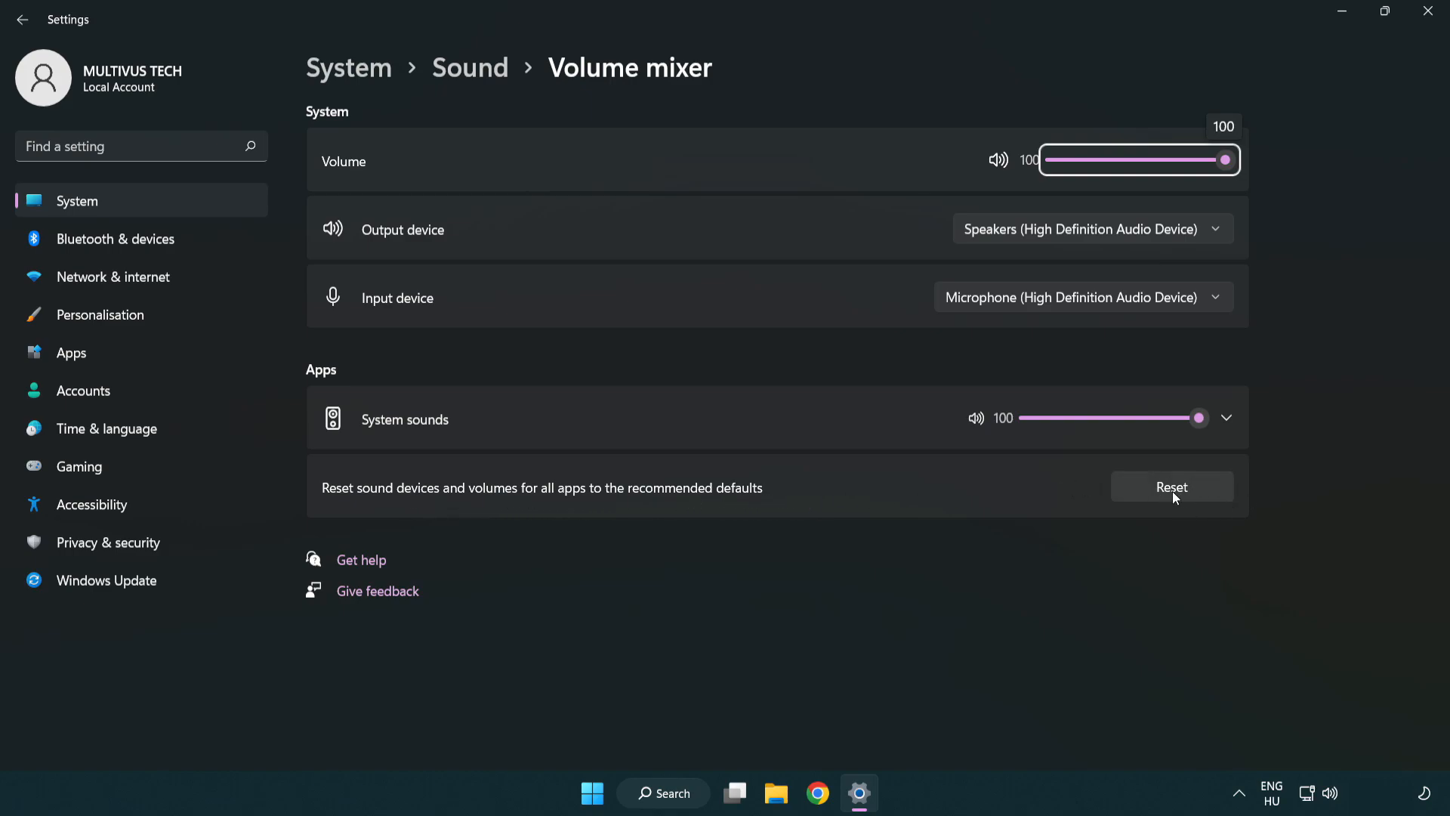
pyautogui.click(1172, 487)
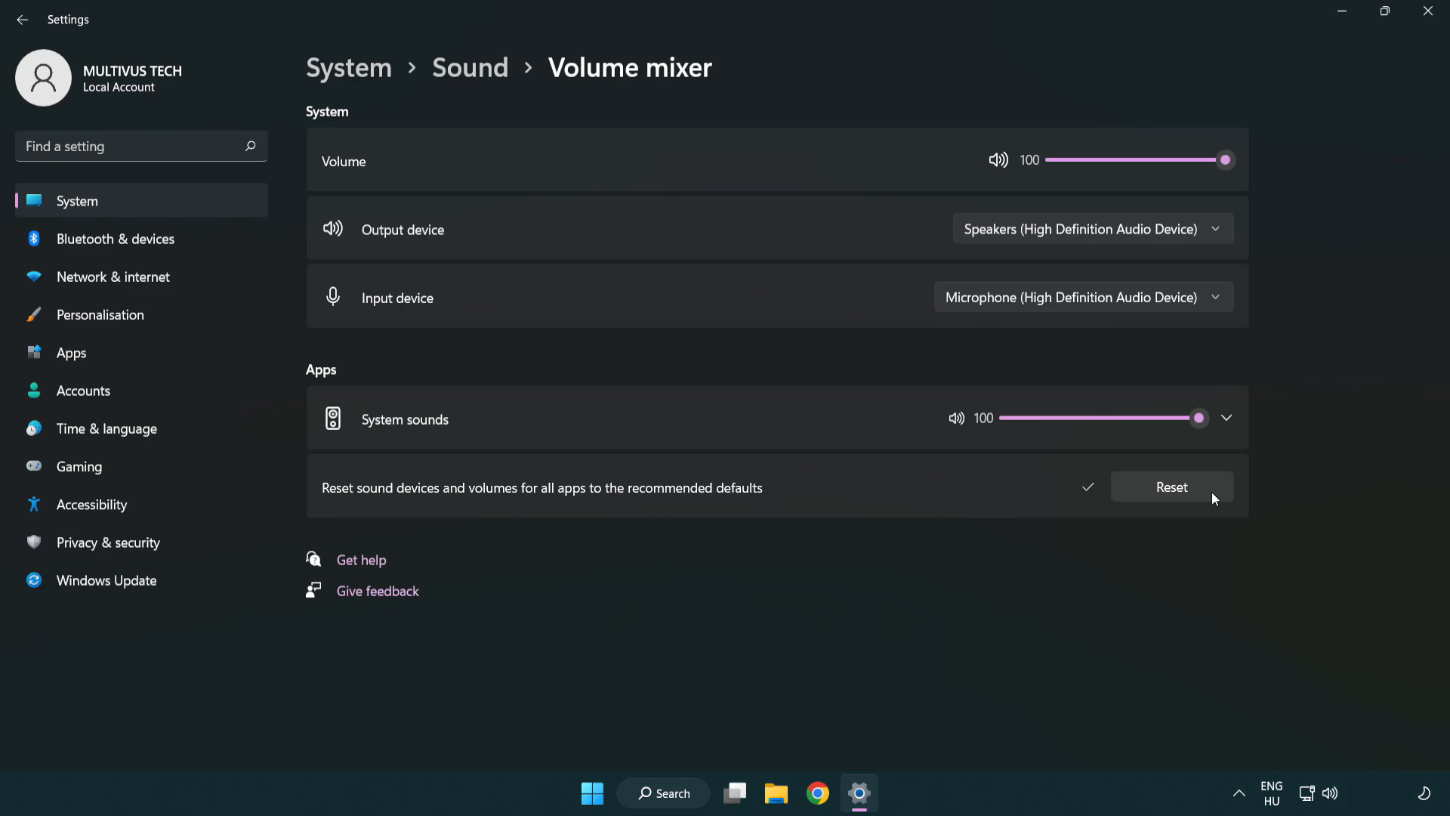
pyautogui.moveTo(1079, 516)
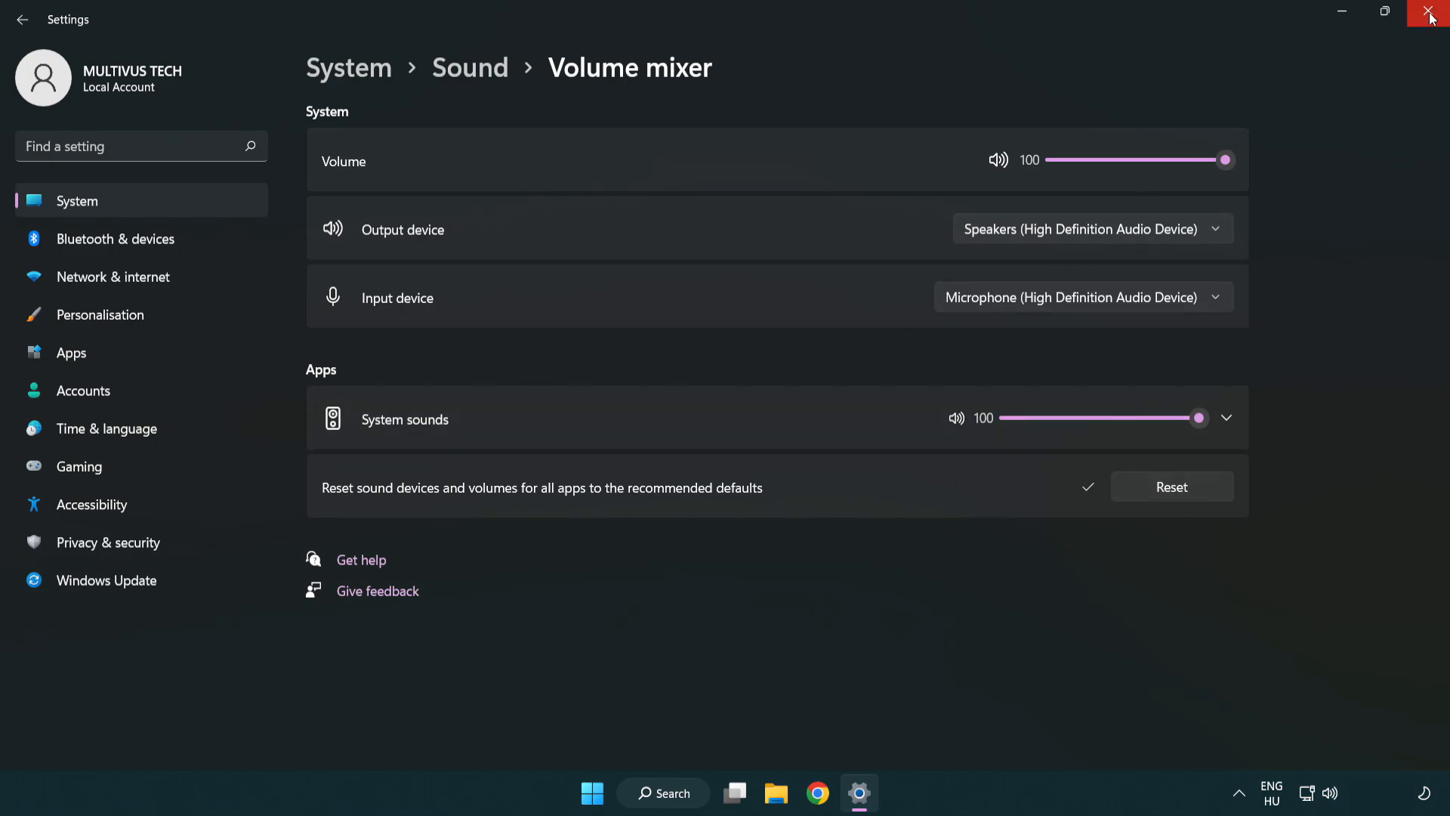
pyautogui.moveTo(1431, 18)
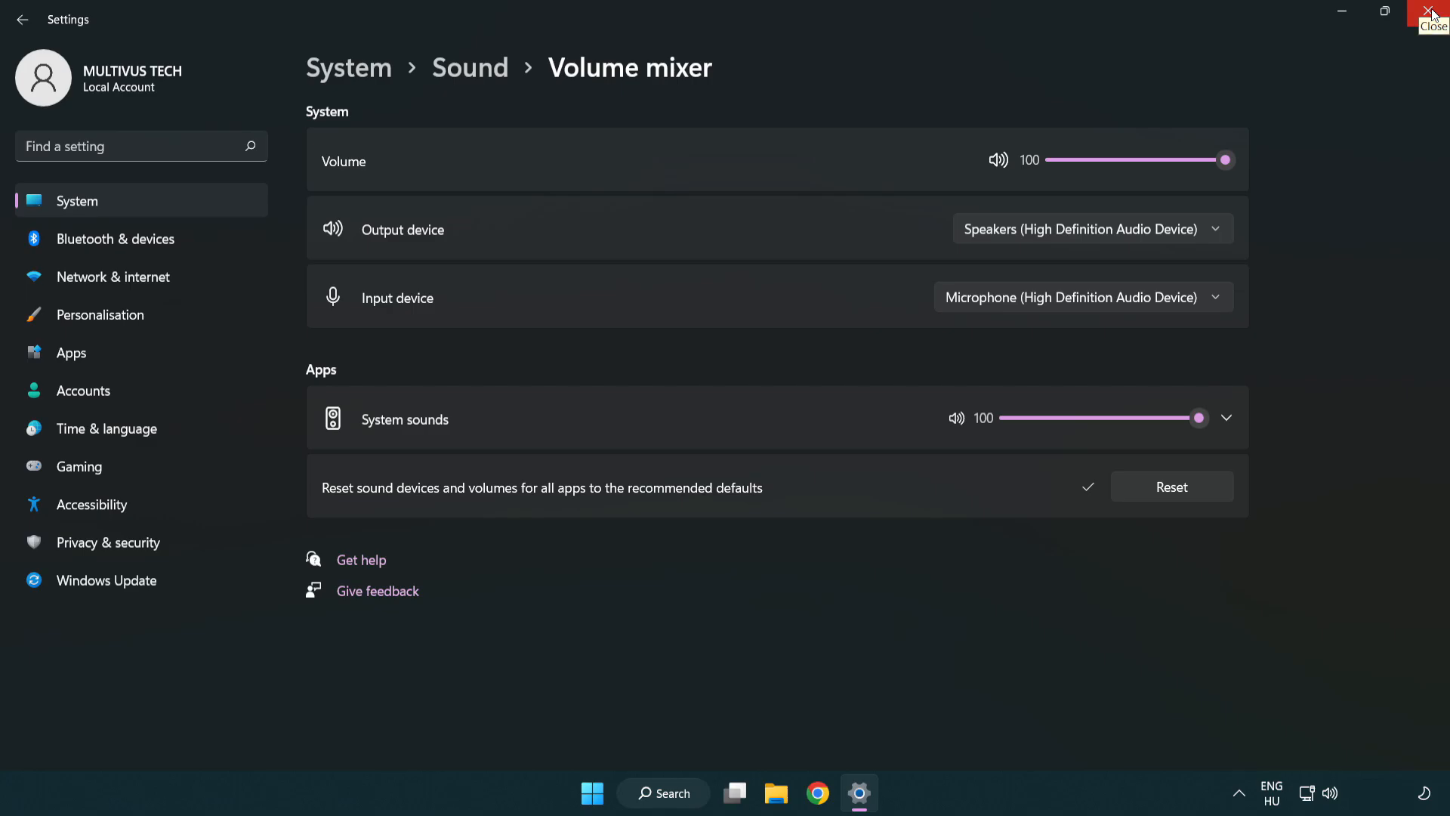
pyautogui.click(1432, 13)
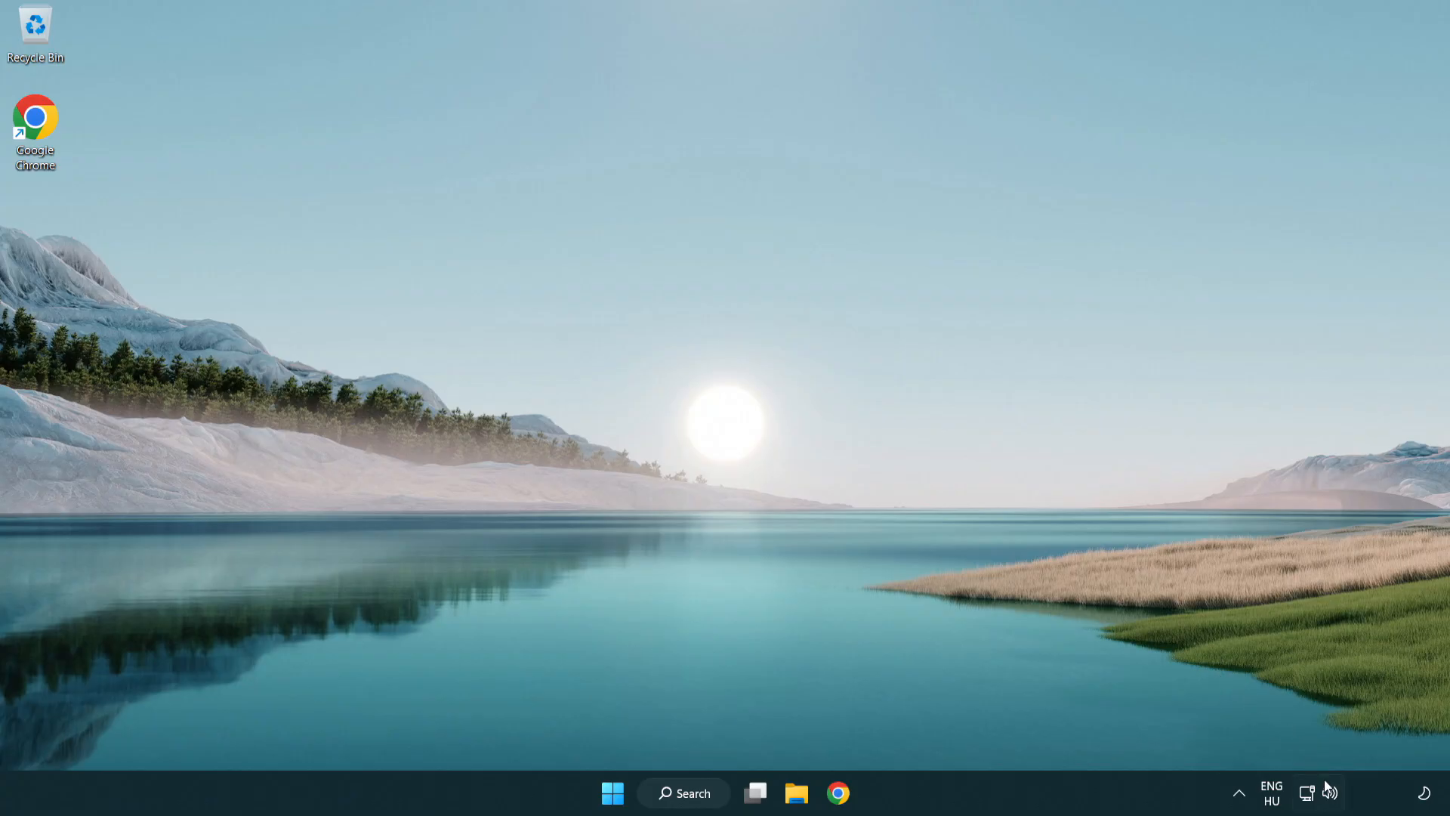
# Step: Reach the Sound page from the speaker tray icon and scroll to its Advanced section
pyautogui.rightClick(1329, 793)
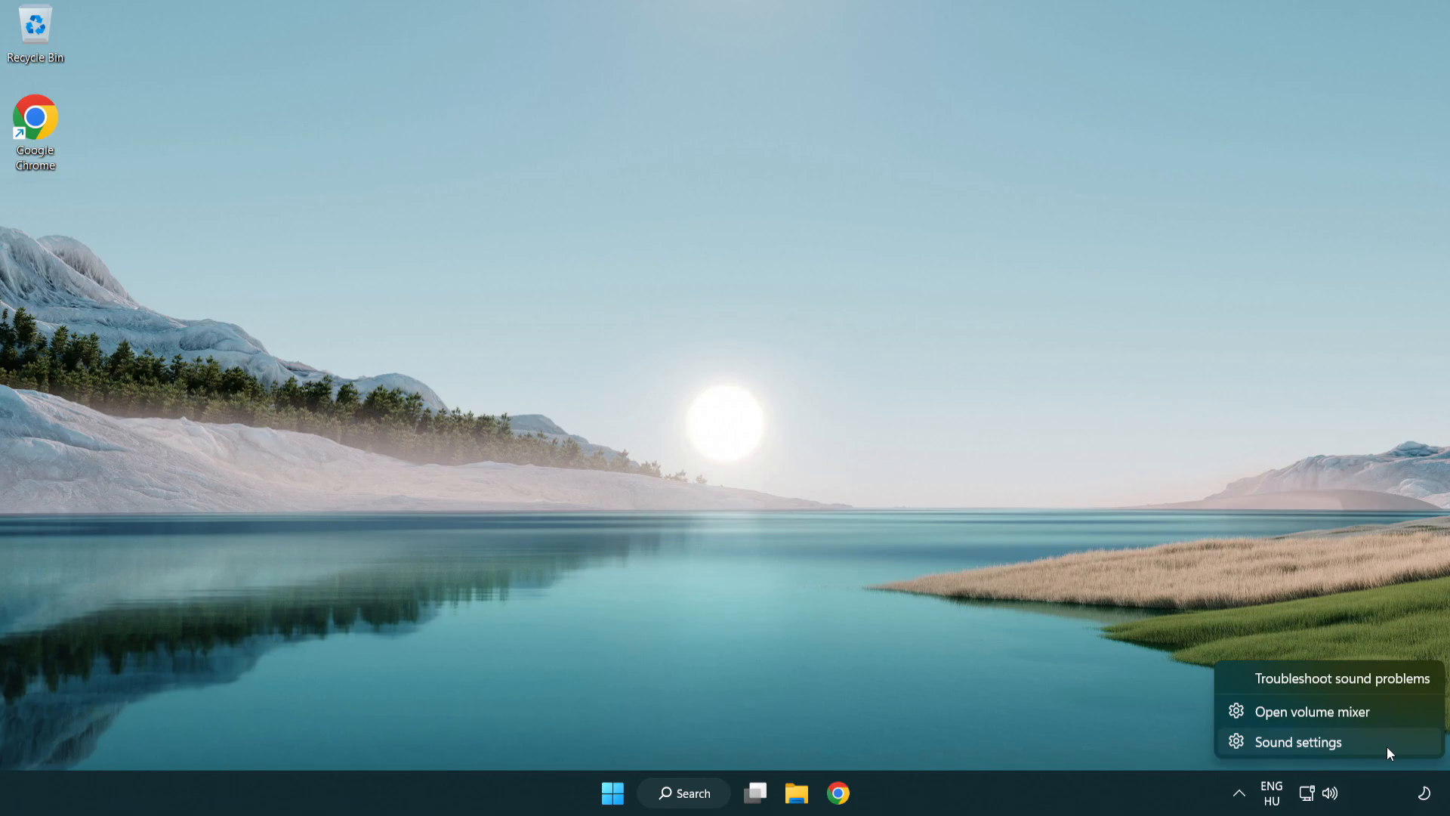
pyautogui.click(1296, 740)
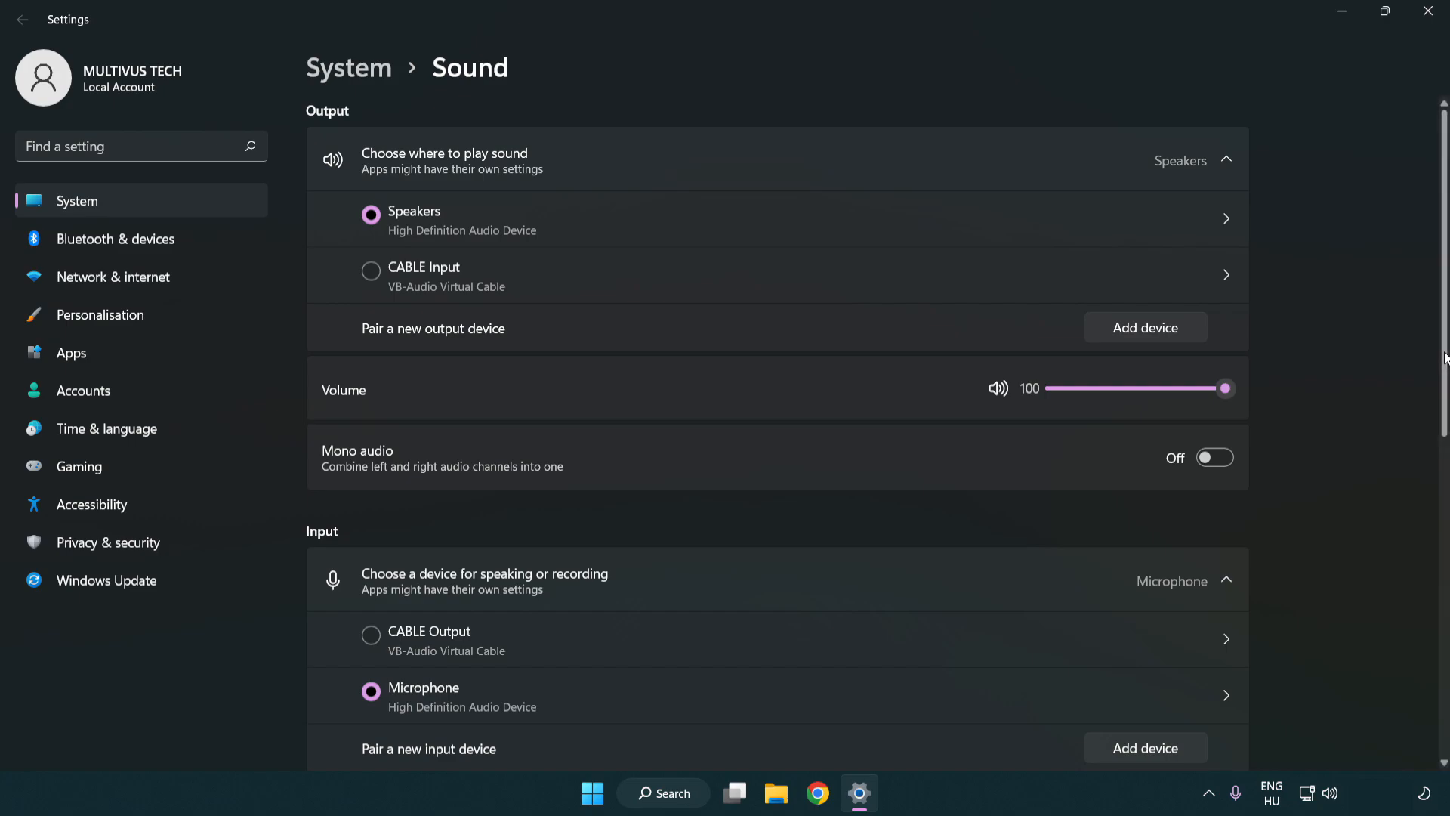
pyautogui.scroll(-3)
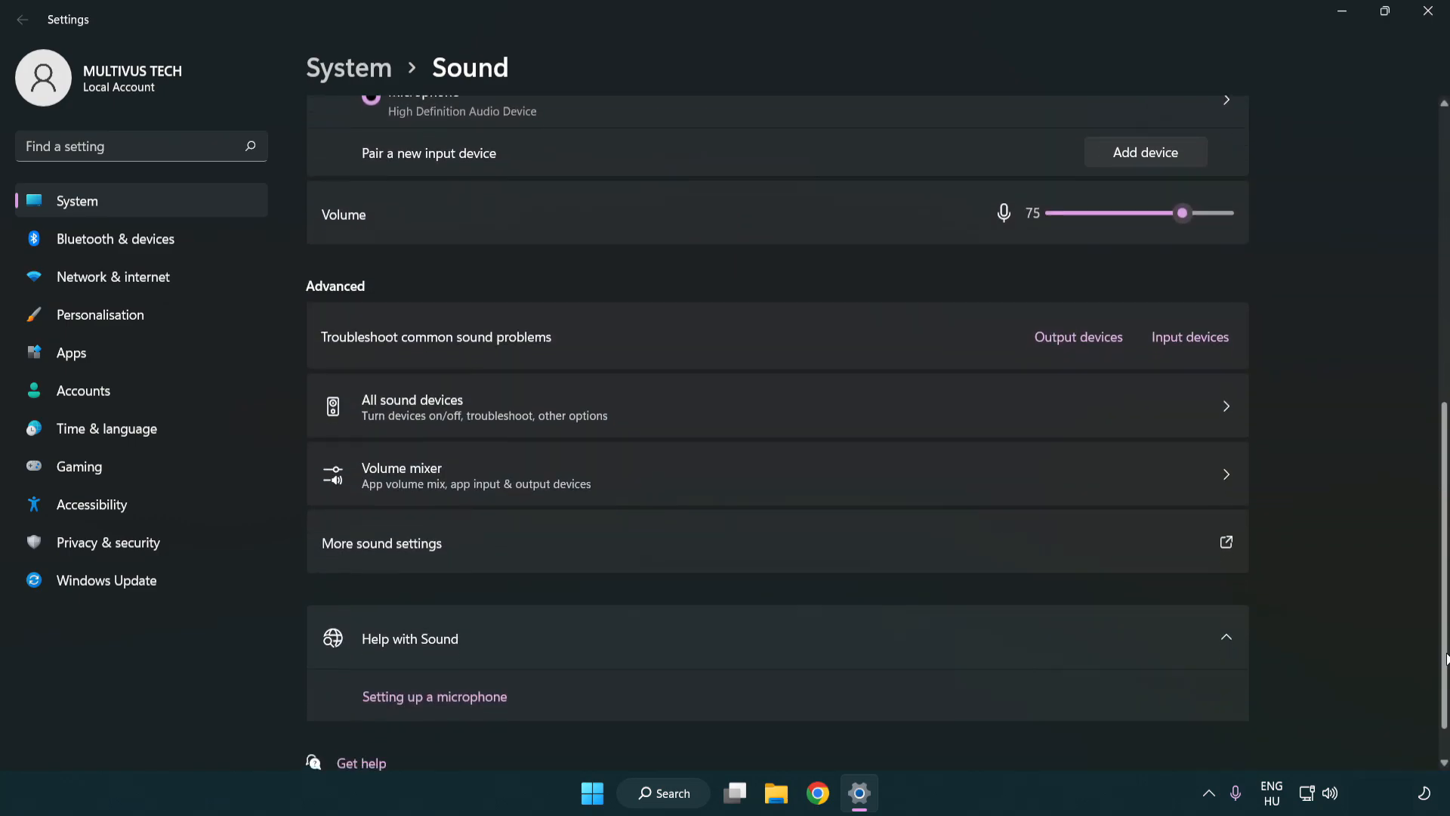
pyautogui.scroll(-3)
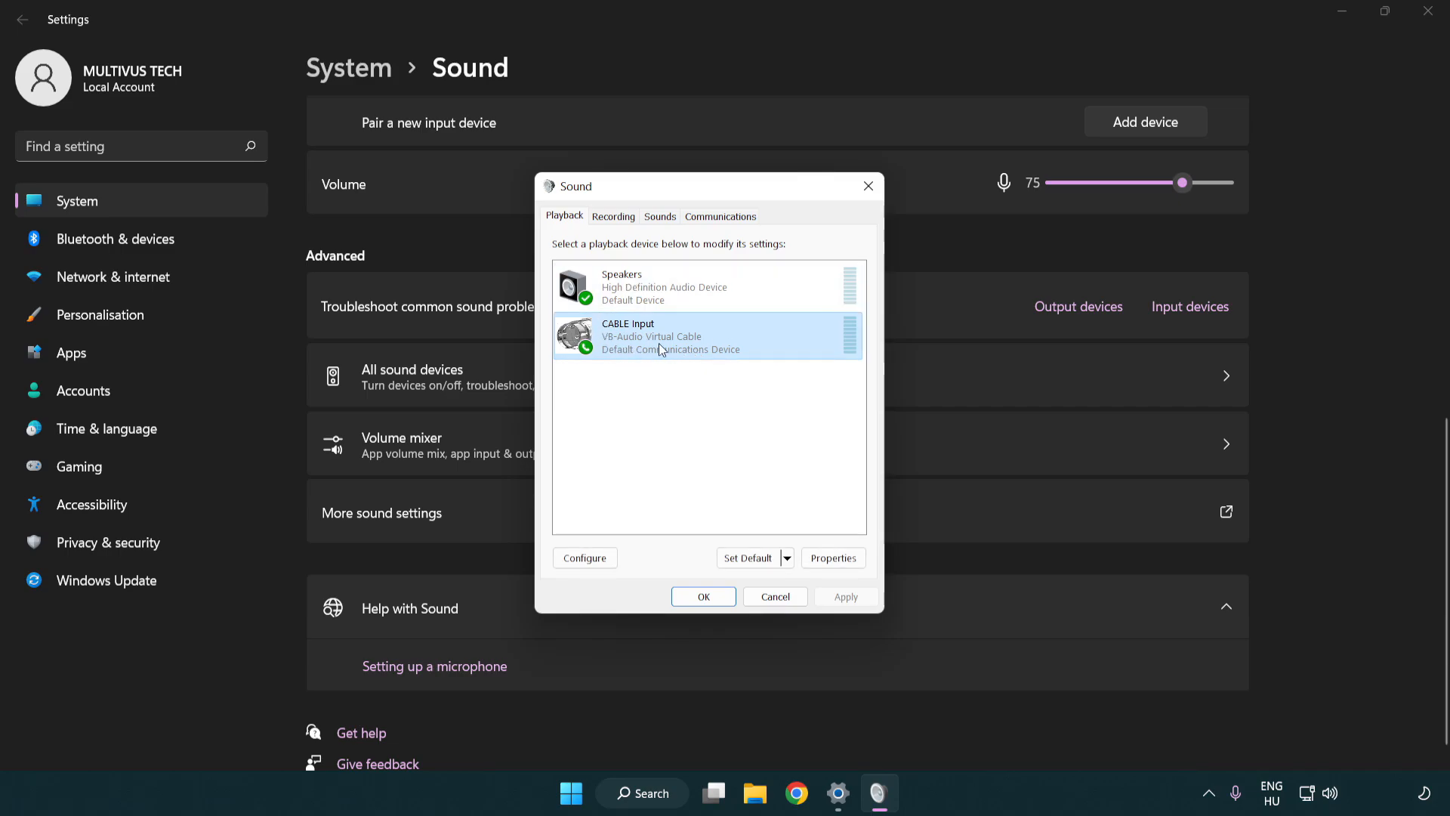
# Step: Disable the CABLE Input playback device, leaving Speakers selected as the default
pyautogui.rightClick(662, 335)
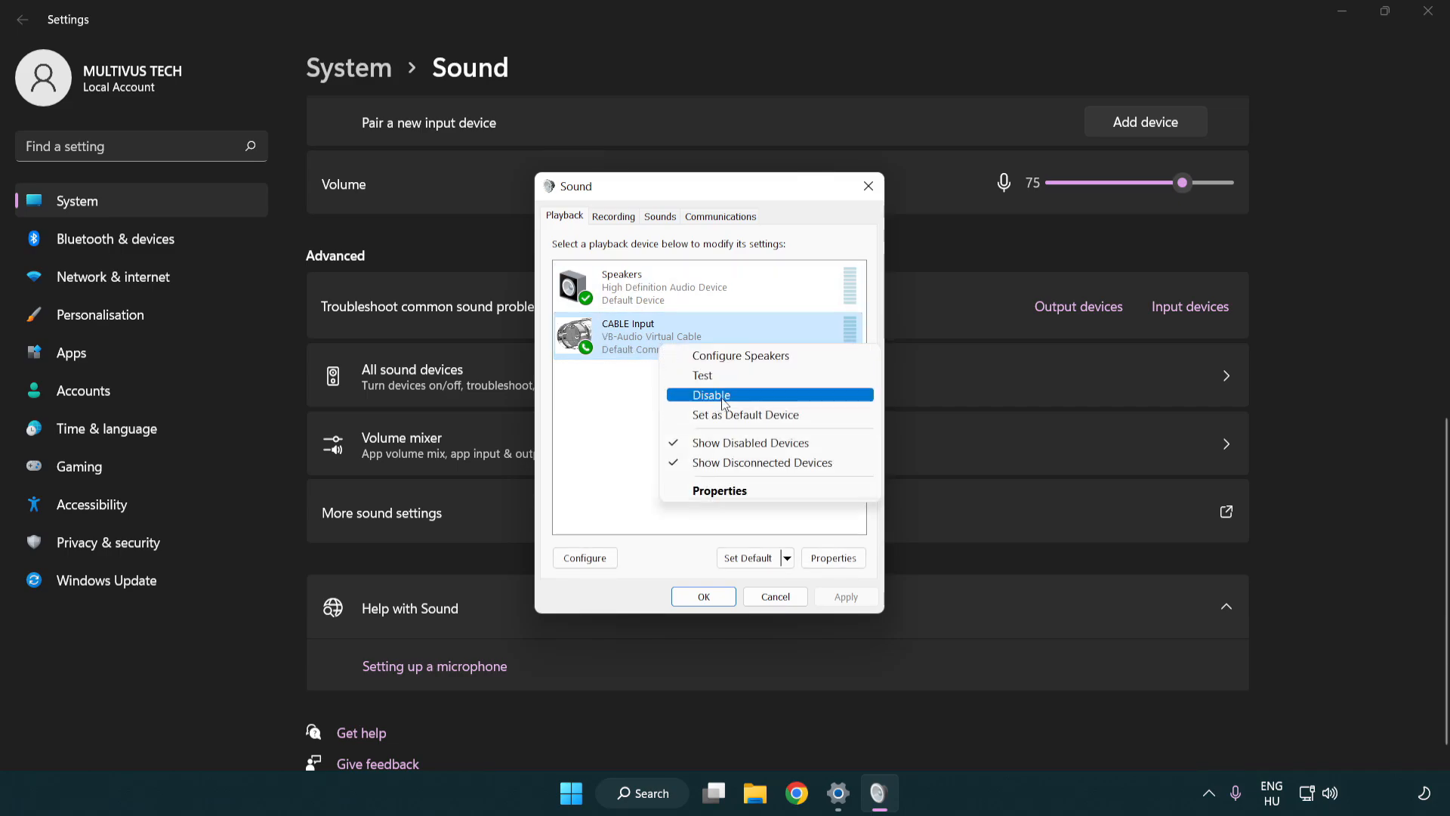
pyautogui.click(710, 394)
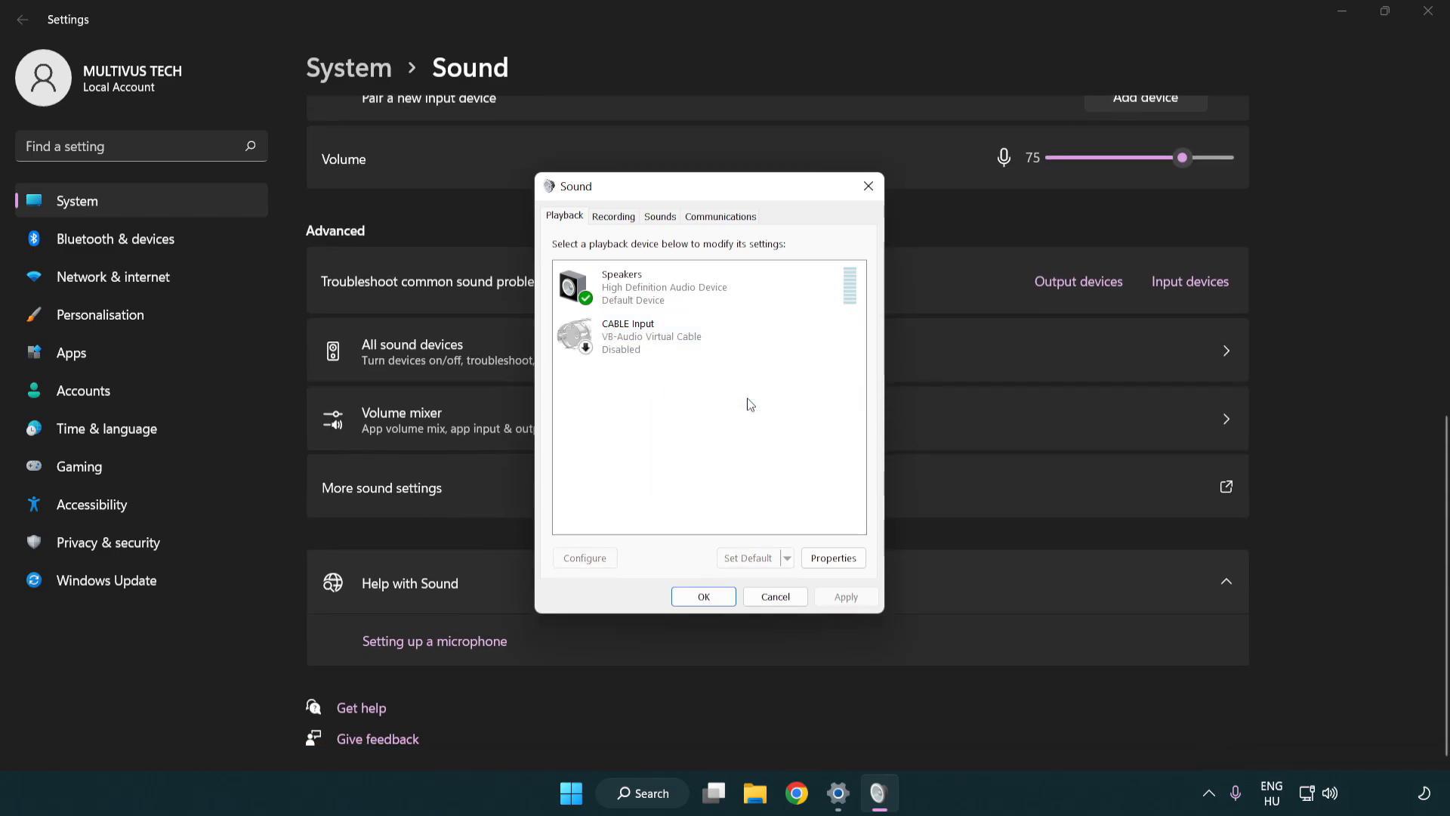
pyautogui.click(707, 287)
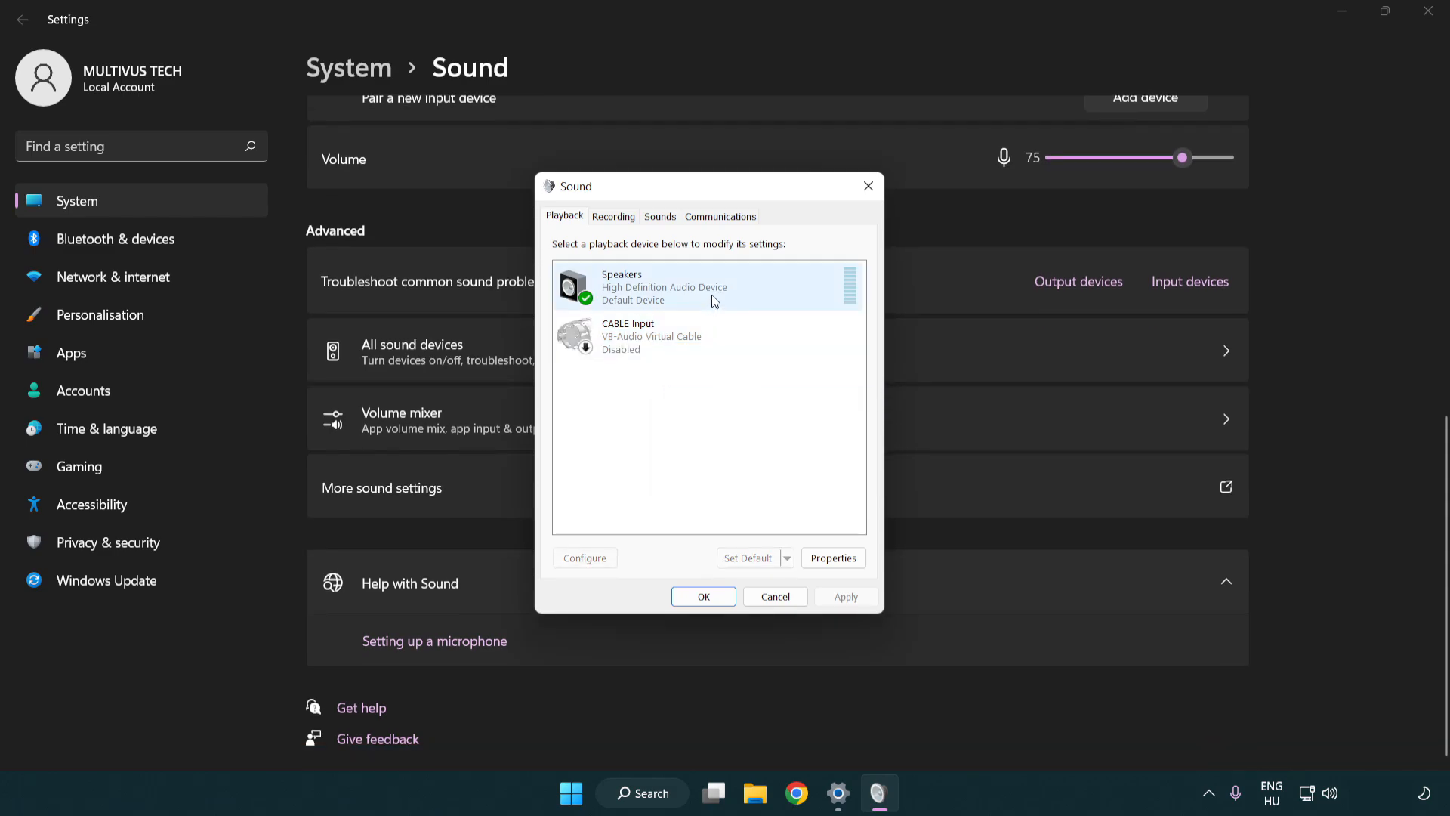
pyautogui.rightClick(702, 287)
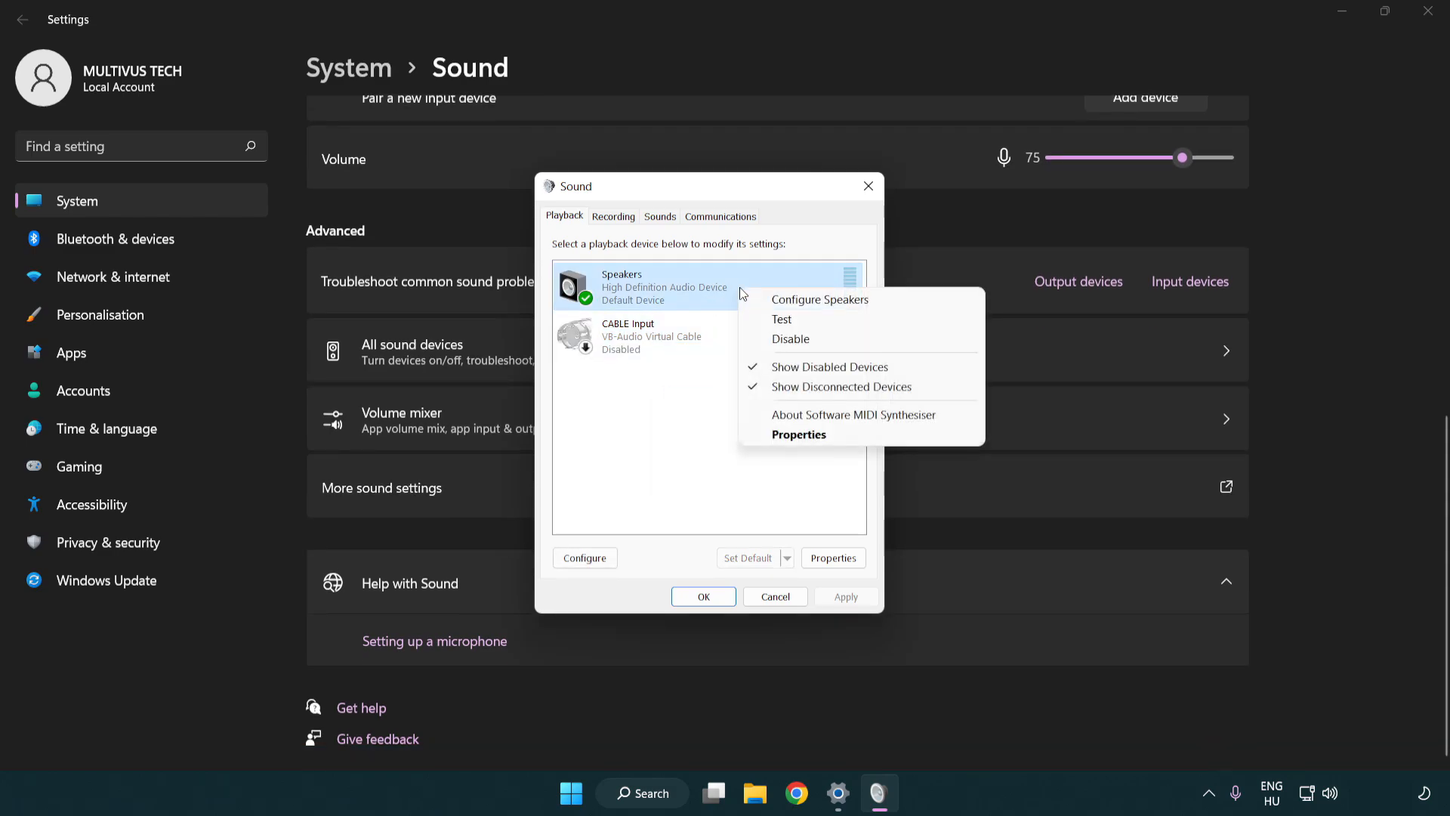
pyautogui.moveTo(819, 299)
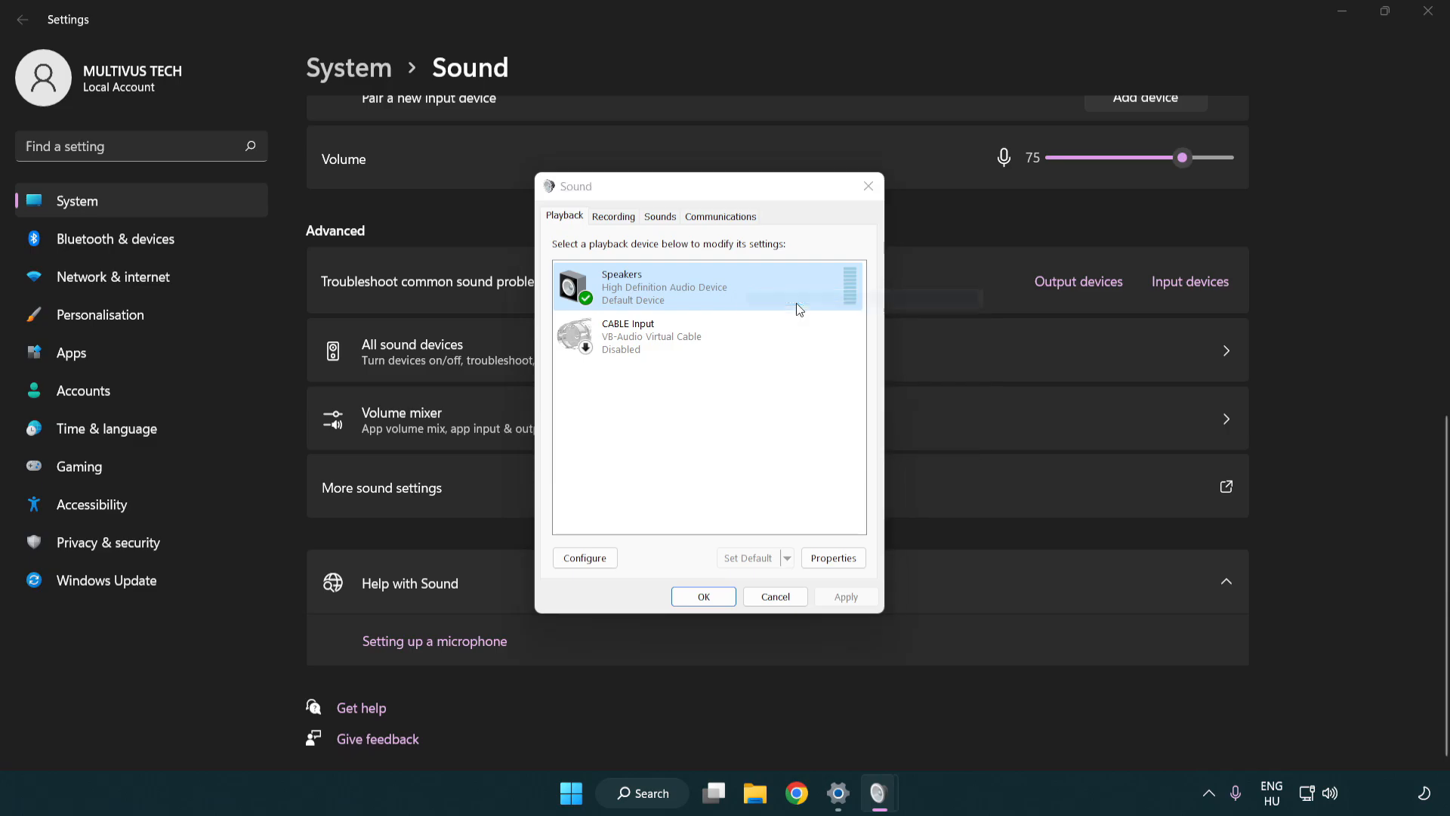
# Step: Configure Speakers as 7.1 Surround with full-range front and surround speakers and finish
pyautogui.click(585, 557)
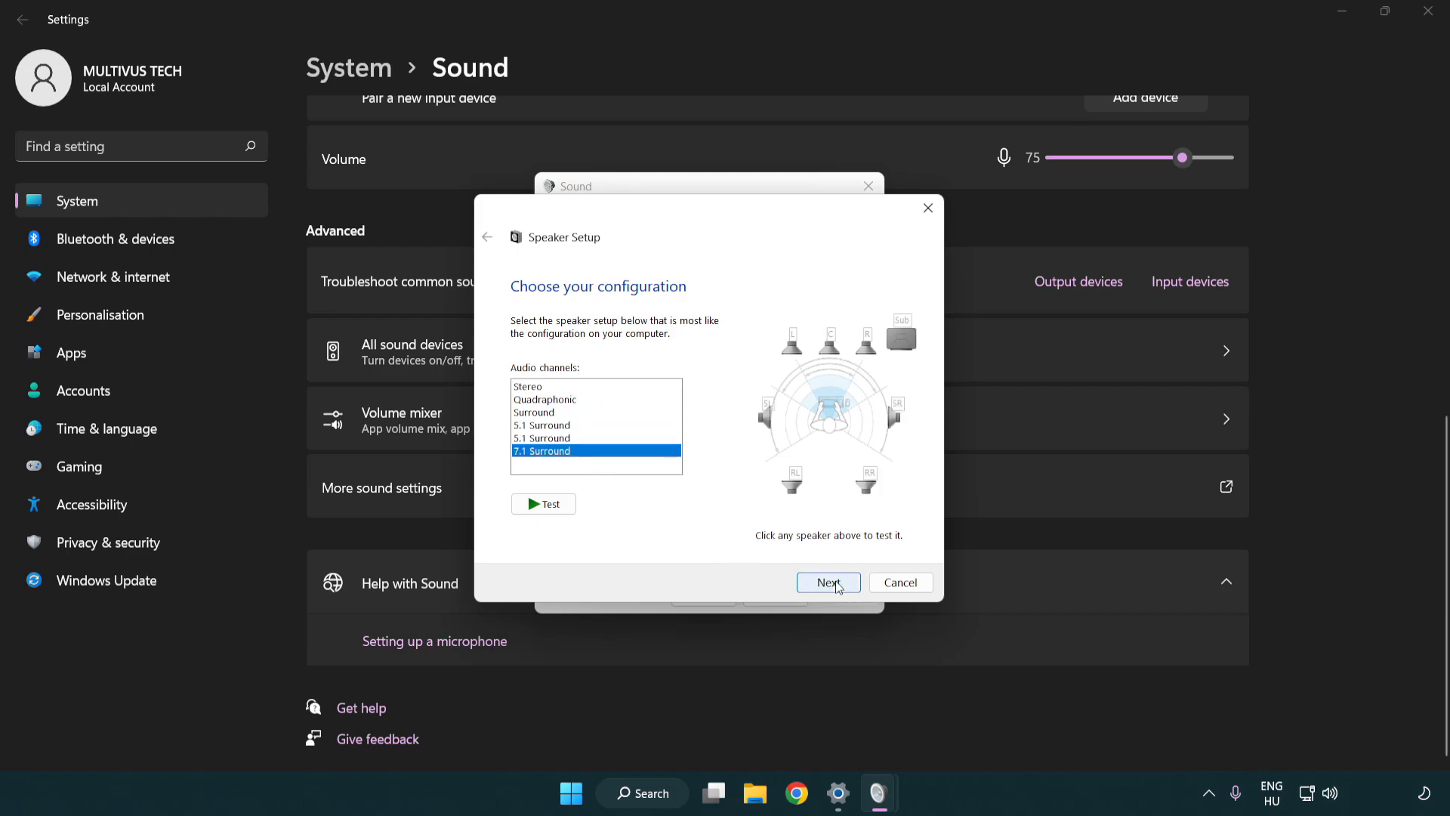
pyautogui.click(826, 582)
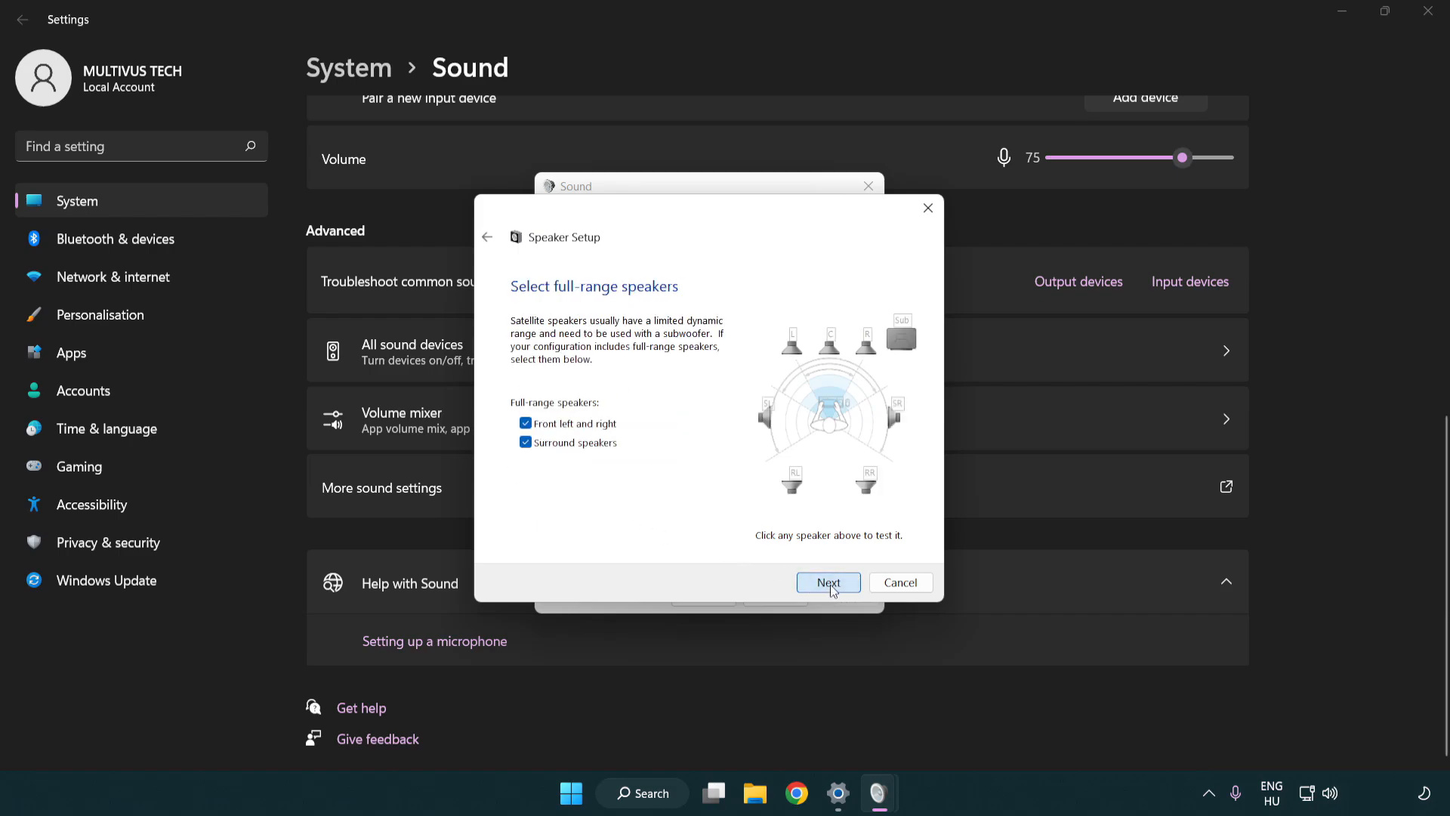
pyautogui.click(826, 582)
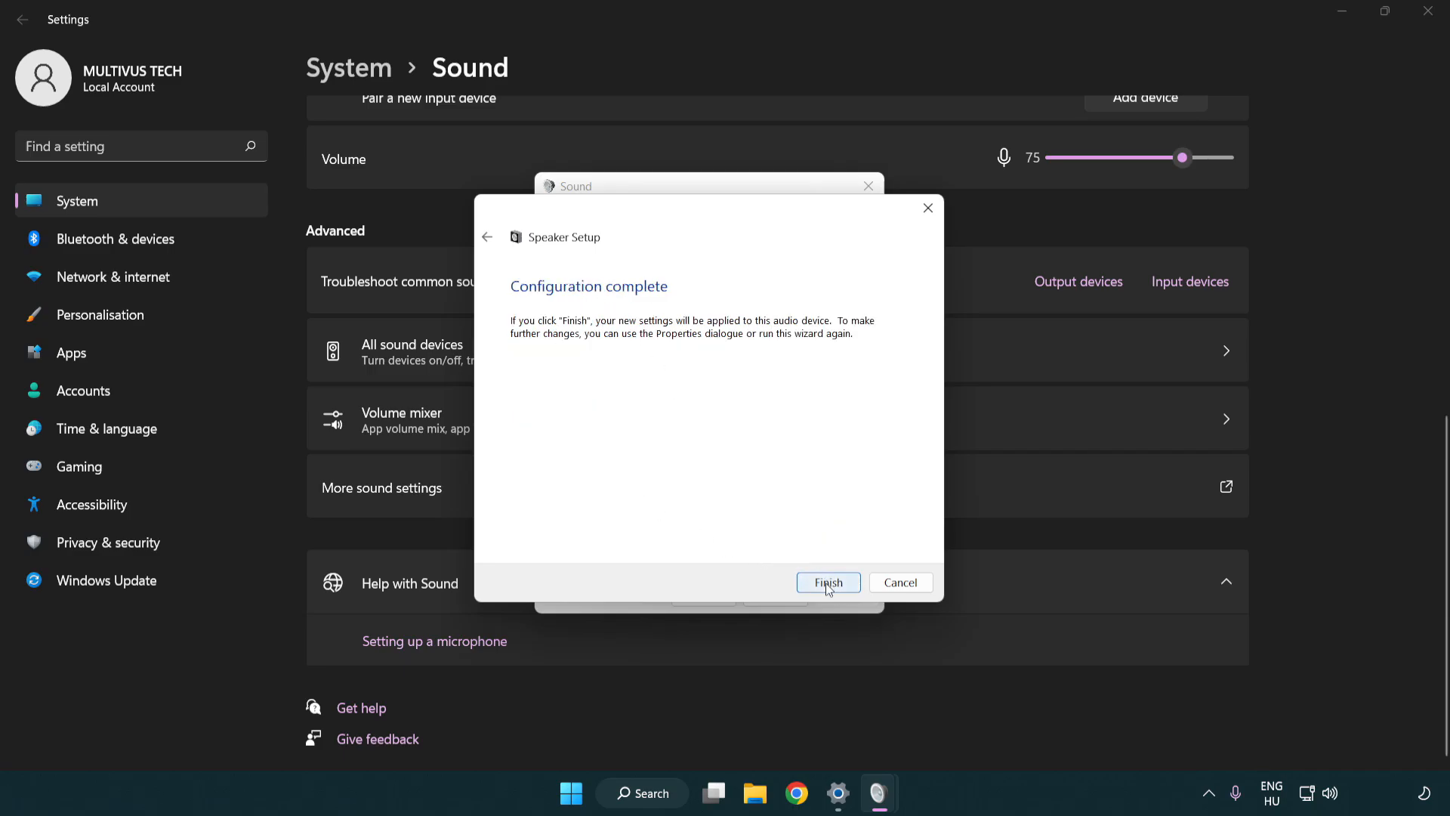
pyautogui.click(828, 583)
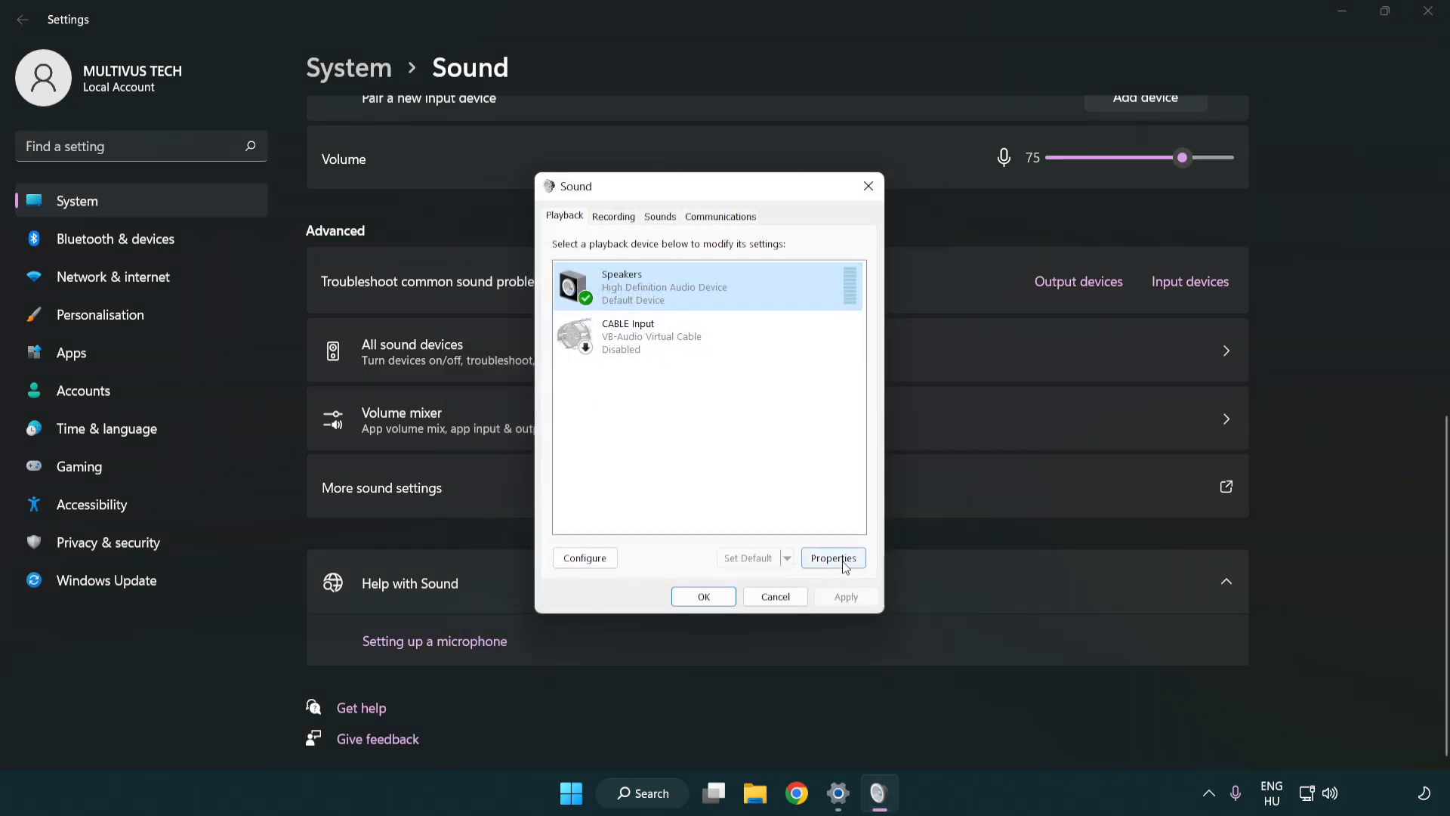
# Step: In Speakers Properties, disable all enhancements and choose 16 bit, 48000 Hz (DVD Quality)
pyautogui.click(831, 557)
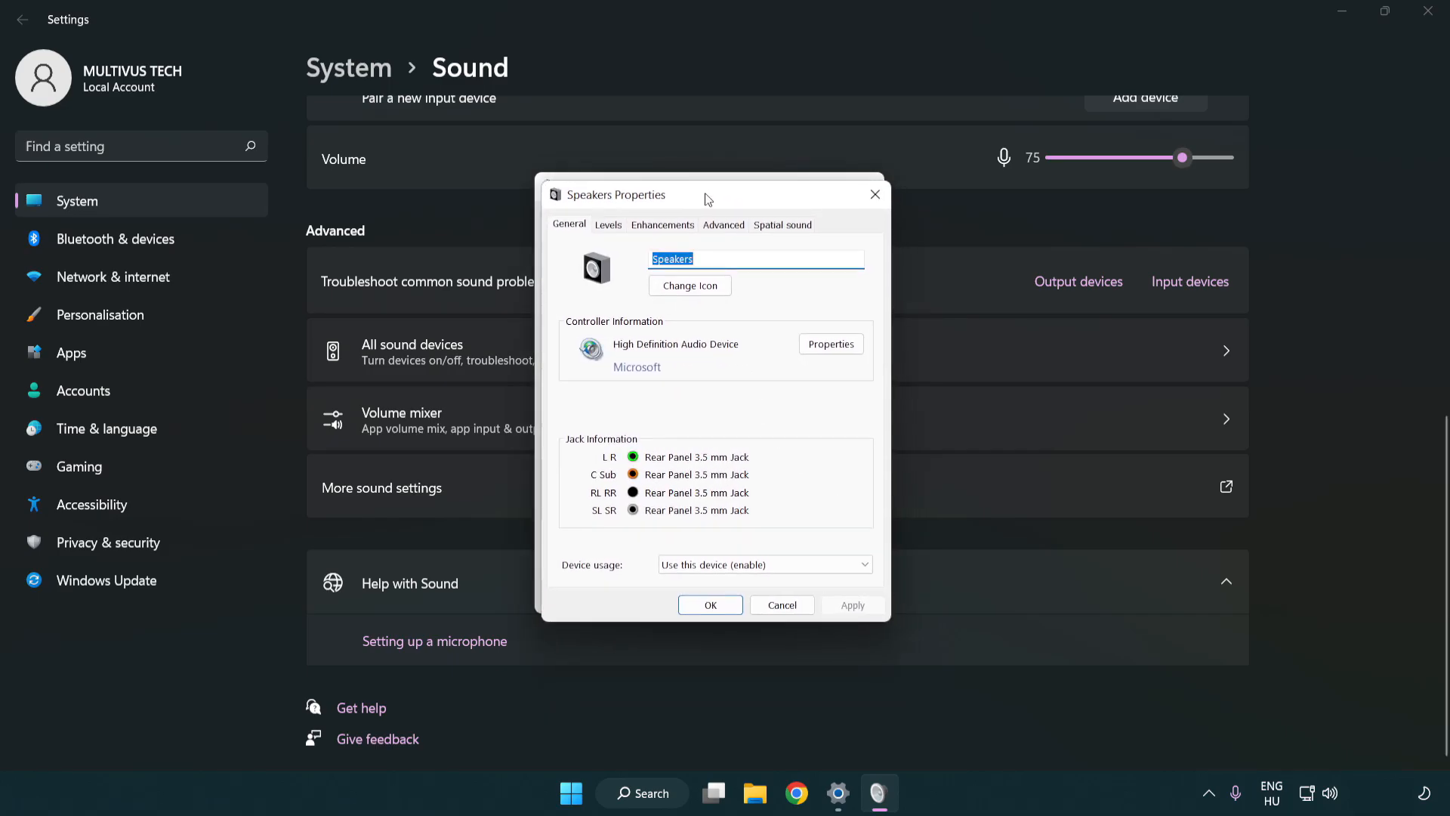
pyautogui.click(661, 223)
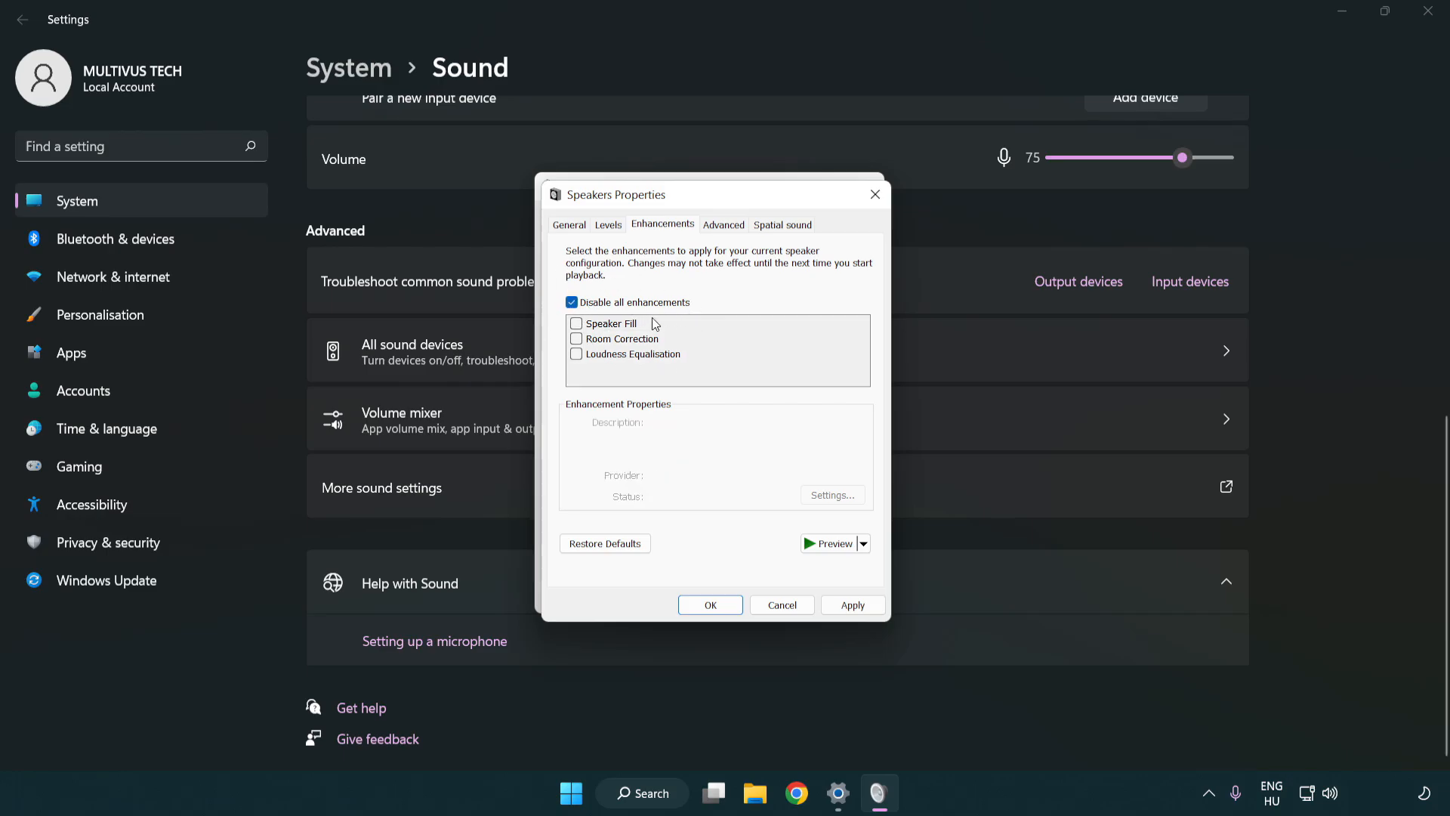
pyautogui.moveTo(728, 230)
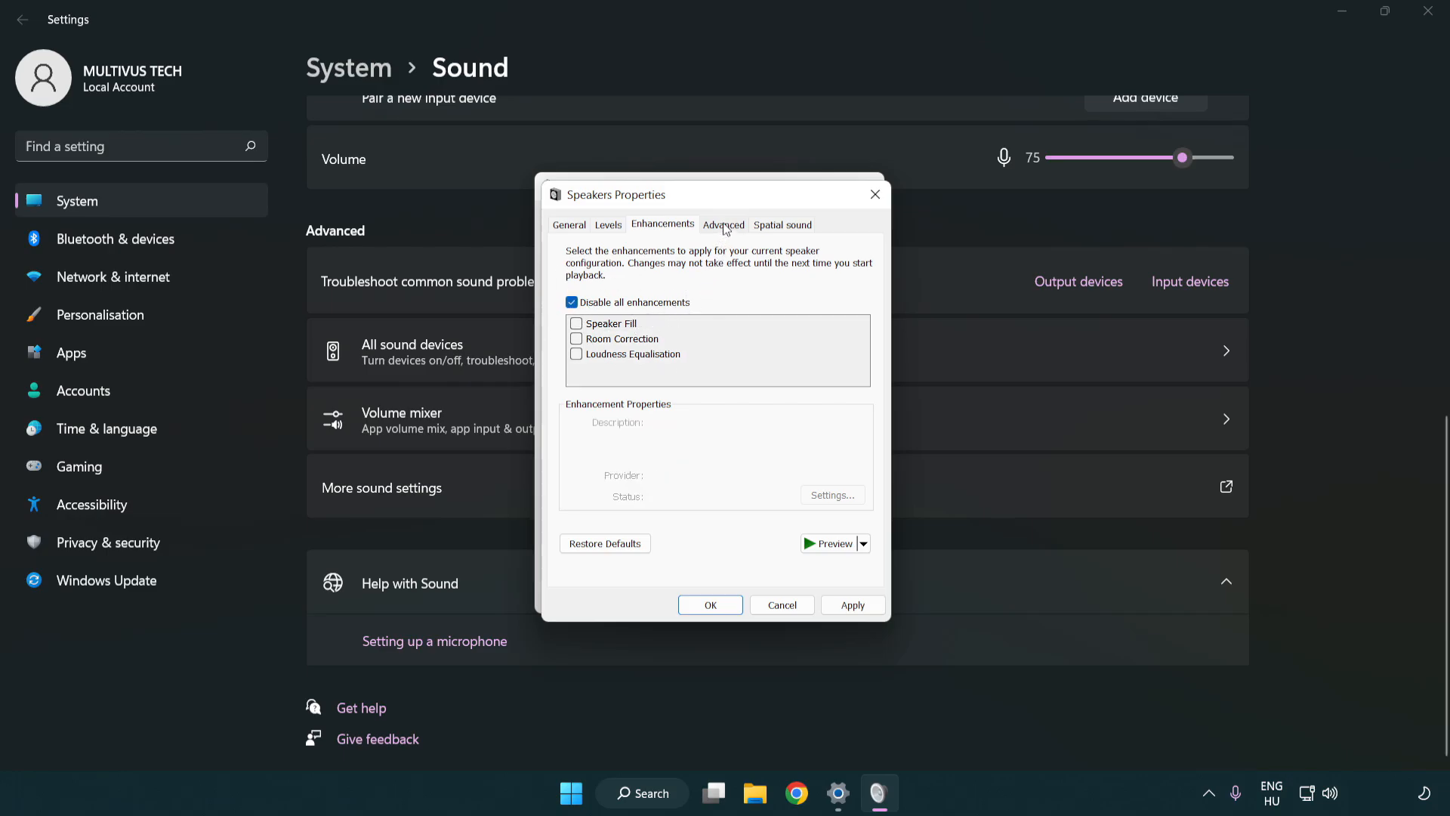
pyautogui.click(724, 223)
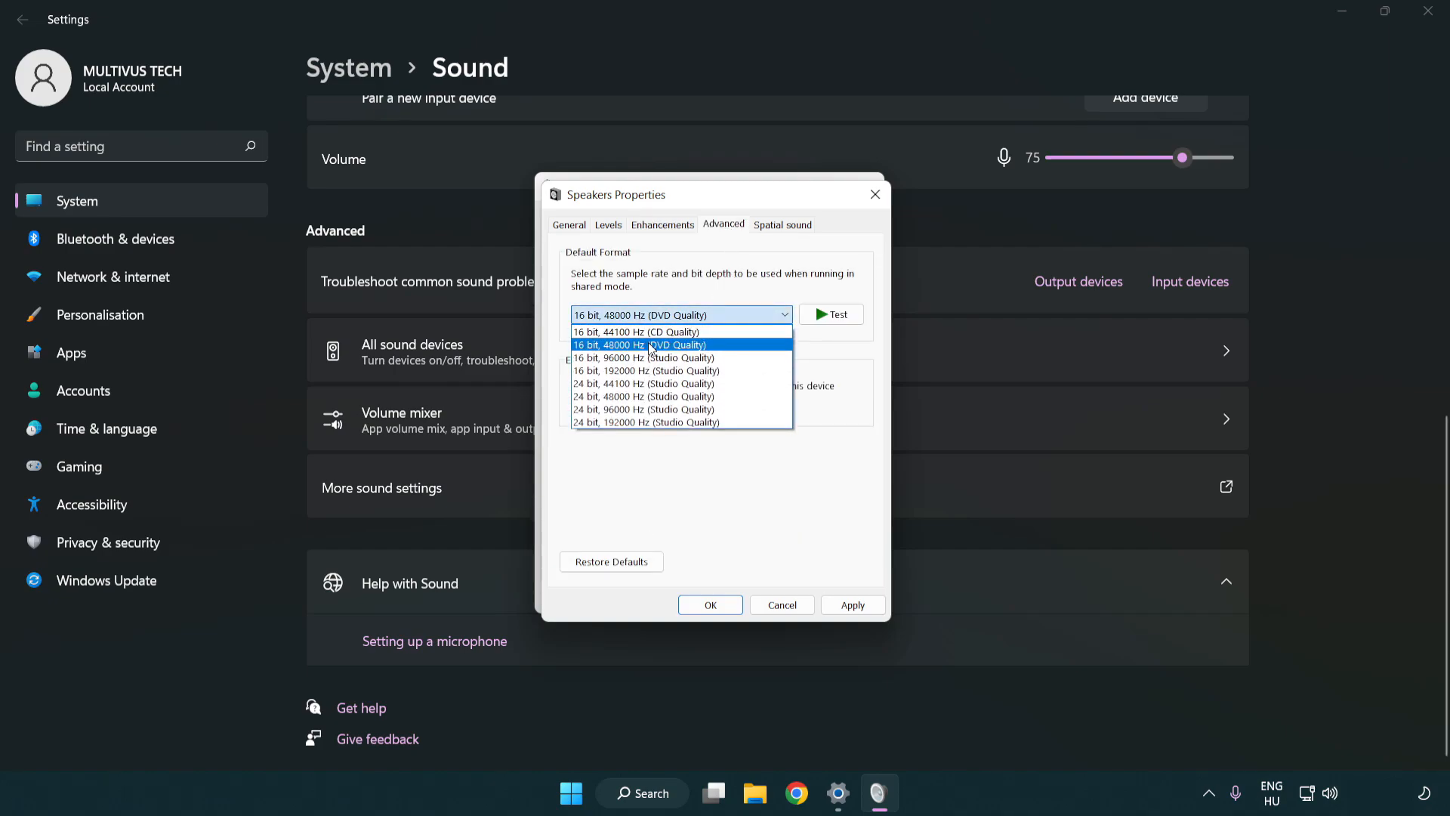
pyautogui.click(640, 345)
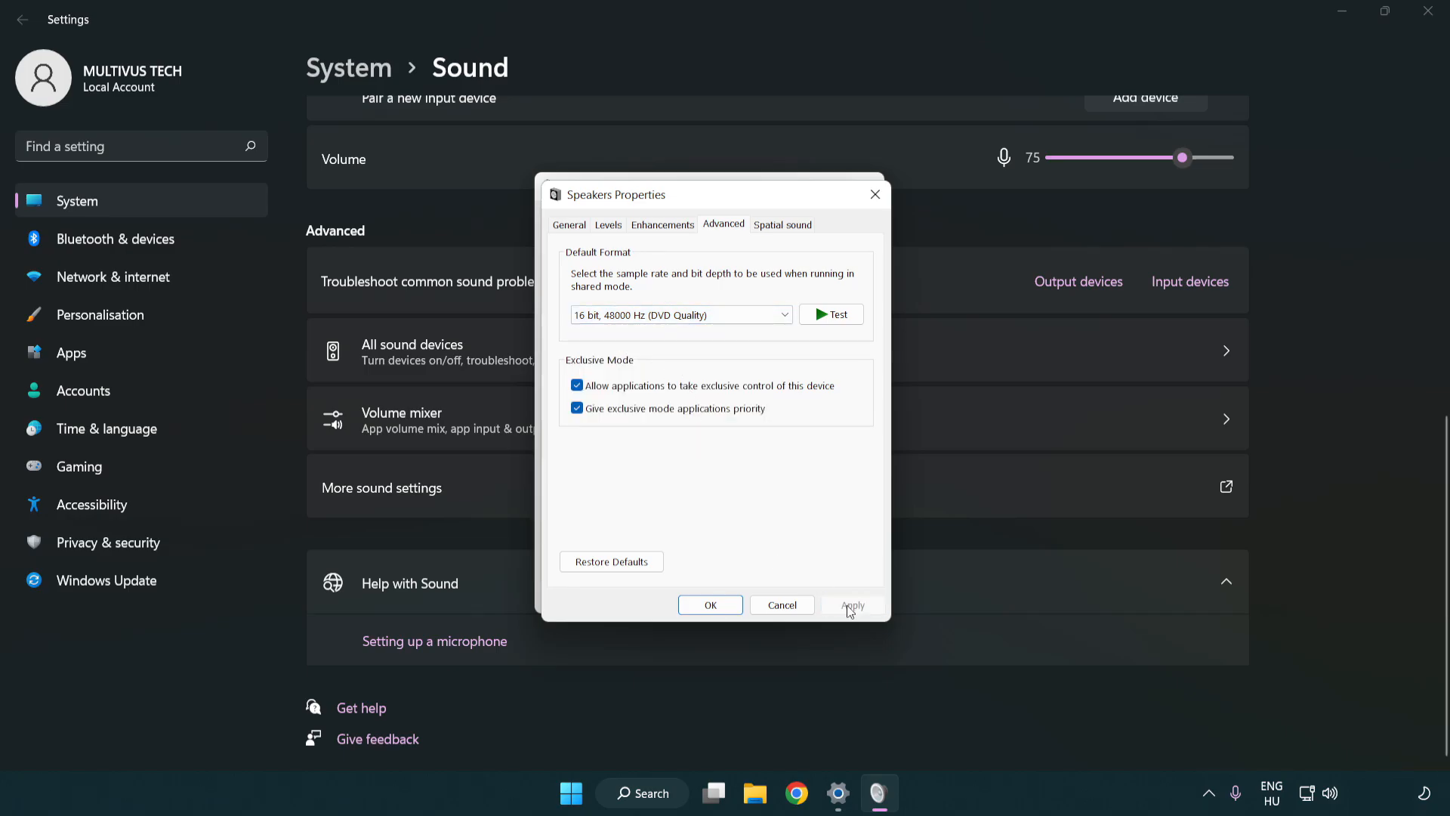
pyautogui.moveTo(710, 605)
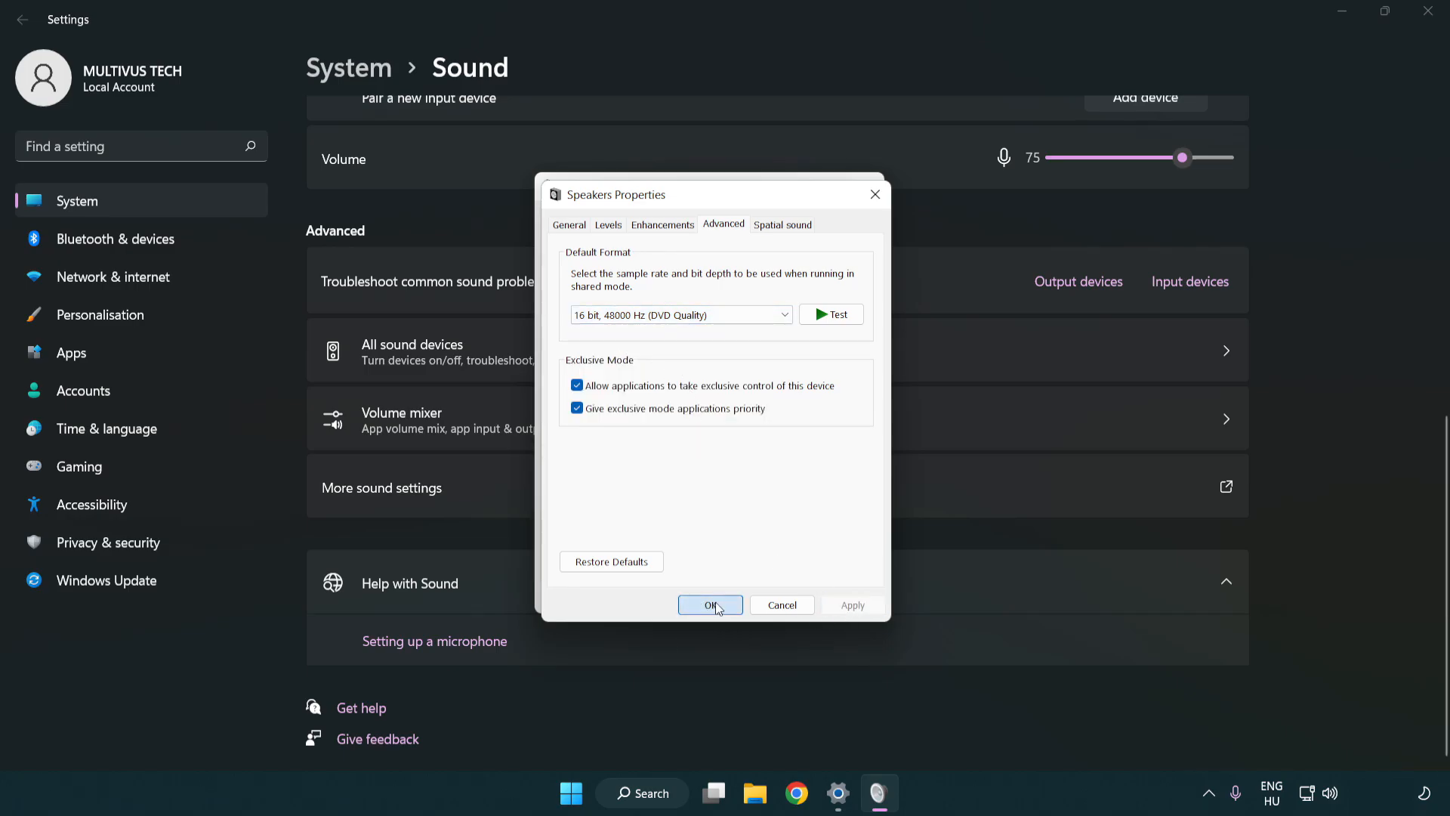
# Step: Confirm Speakers Properties and the Sound dialog, then close Settings to the desktop
pyautogui.click(710, 605)
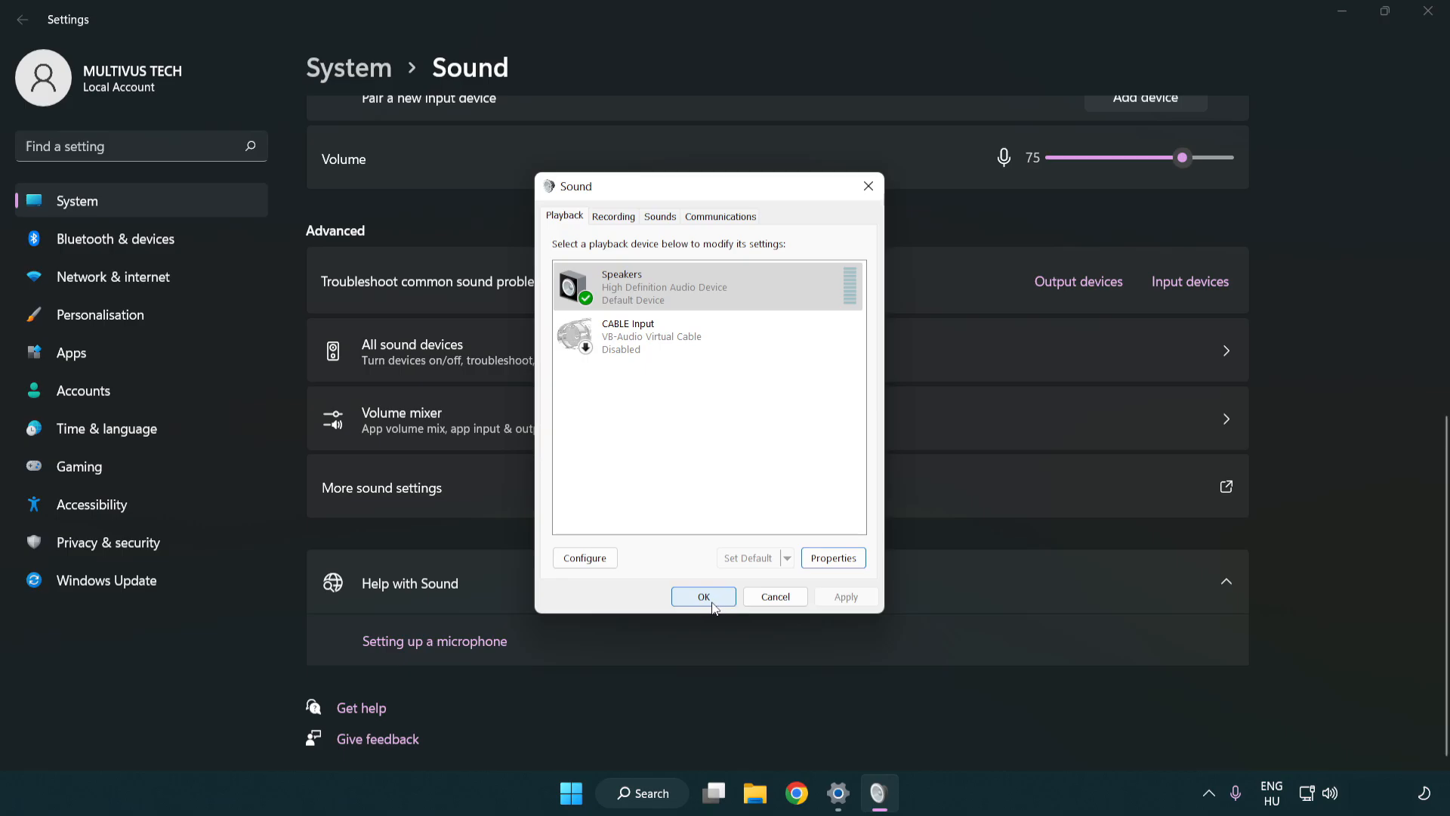
pyautogui.click(702, 595)
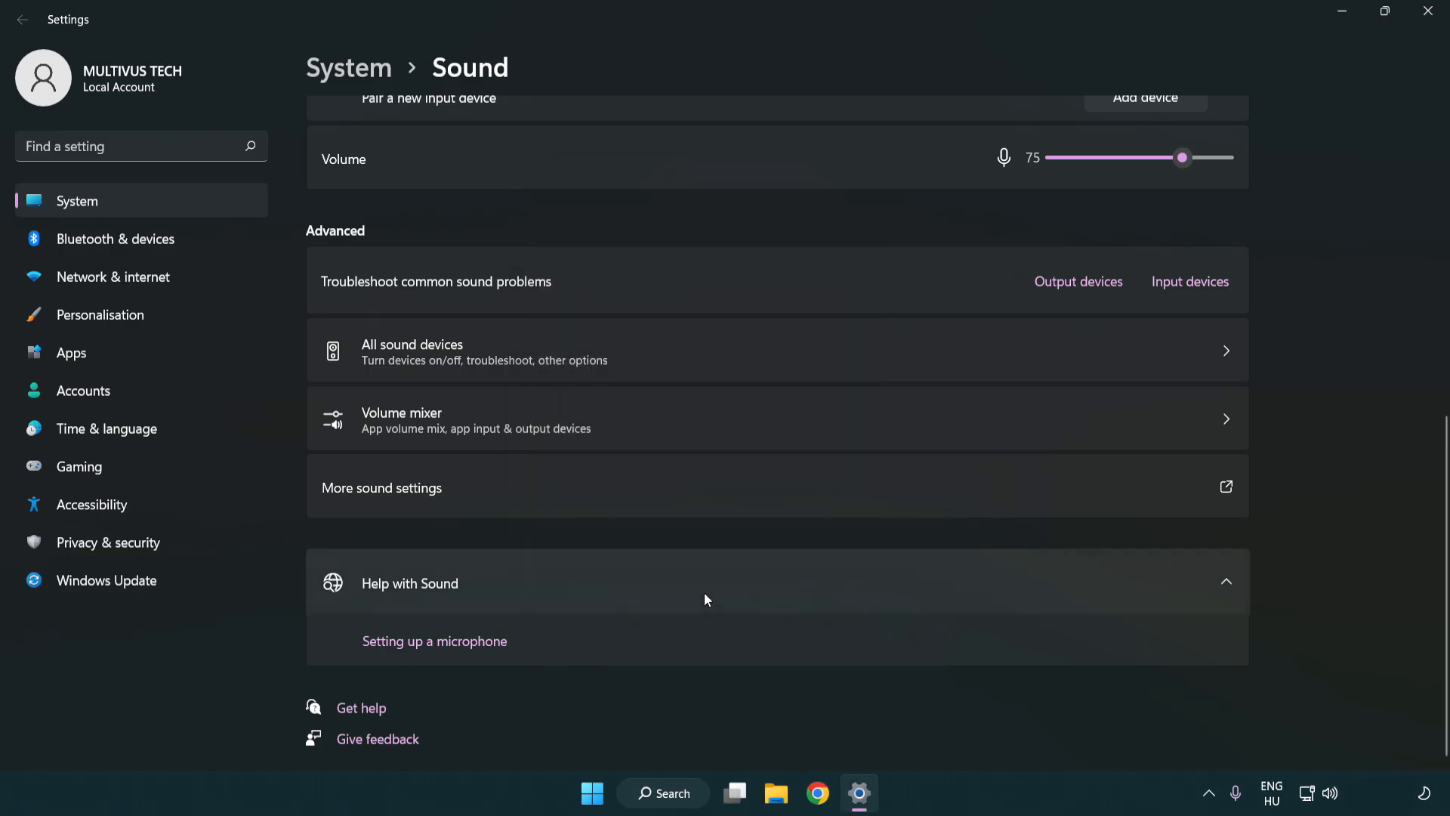
pyautogui.moveTo(1427, 14)
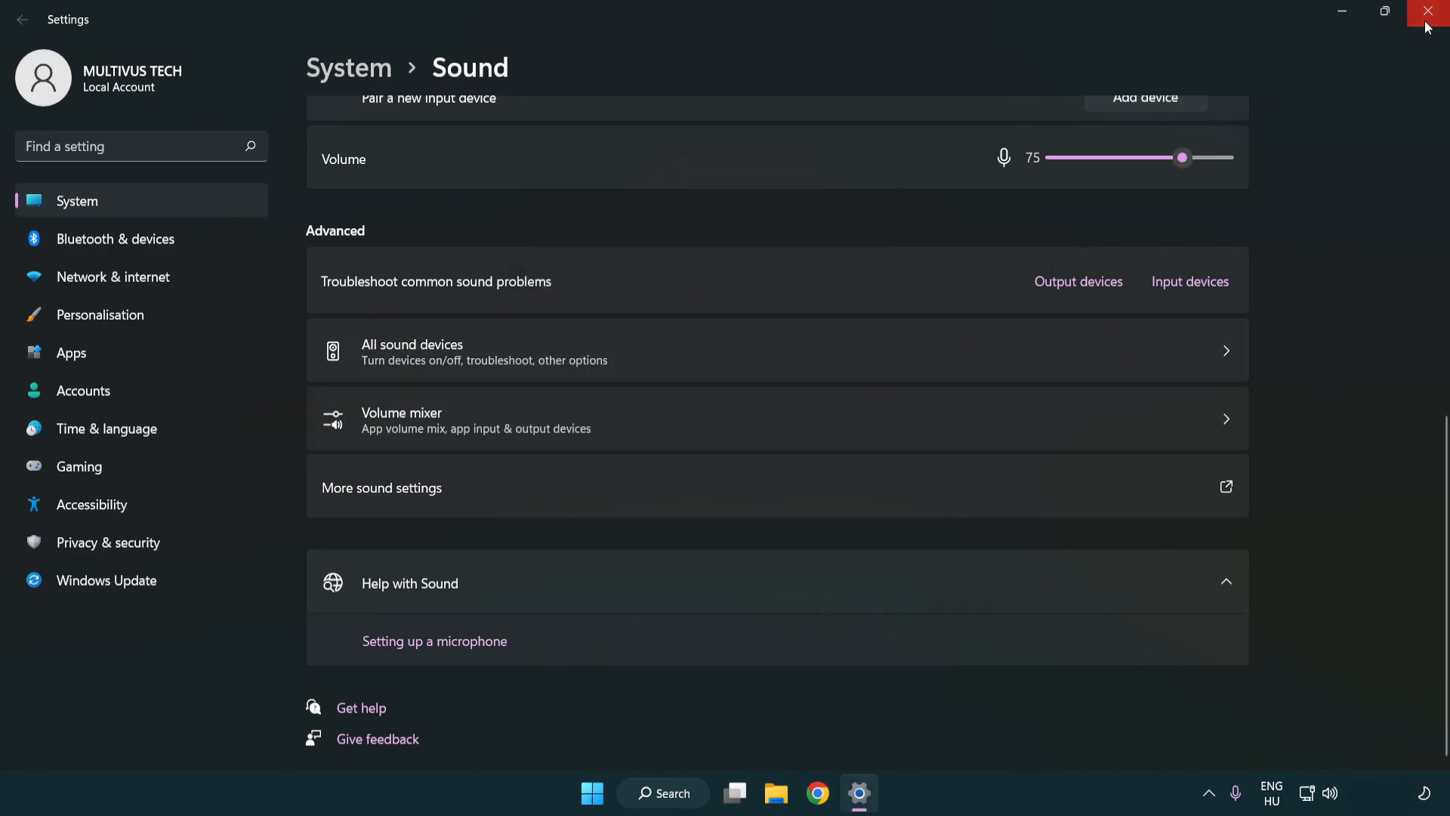
pyautogui.click(1427, 11)
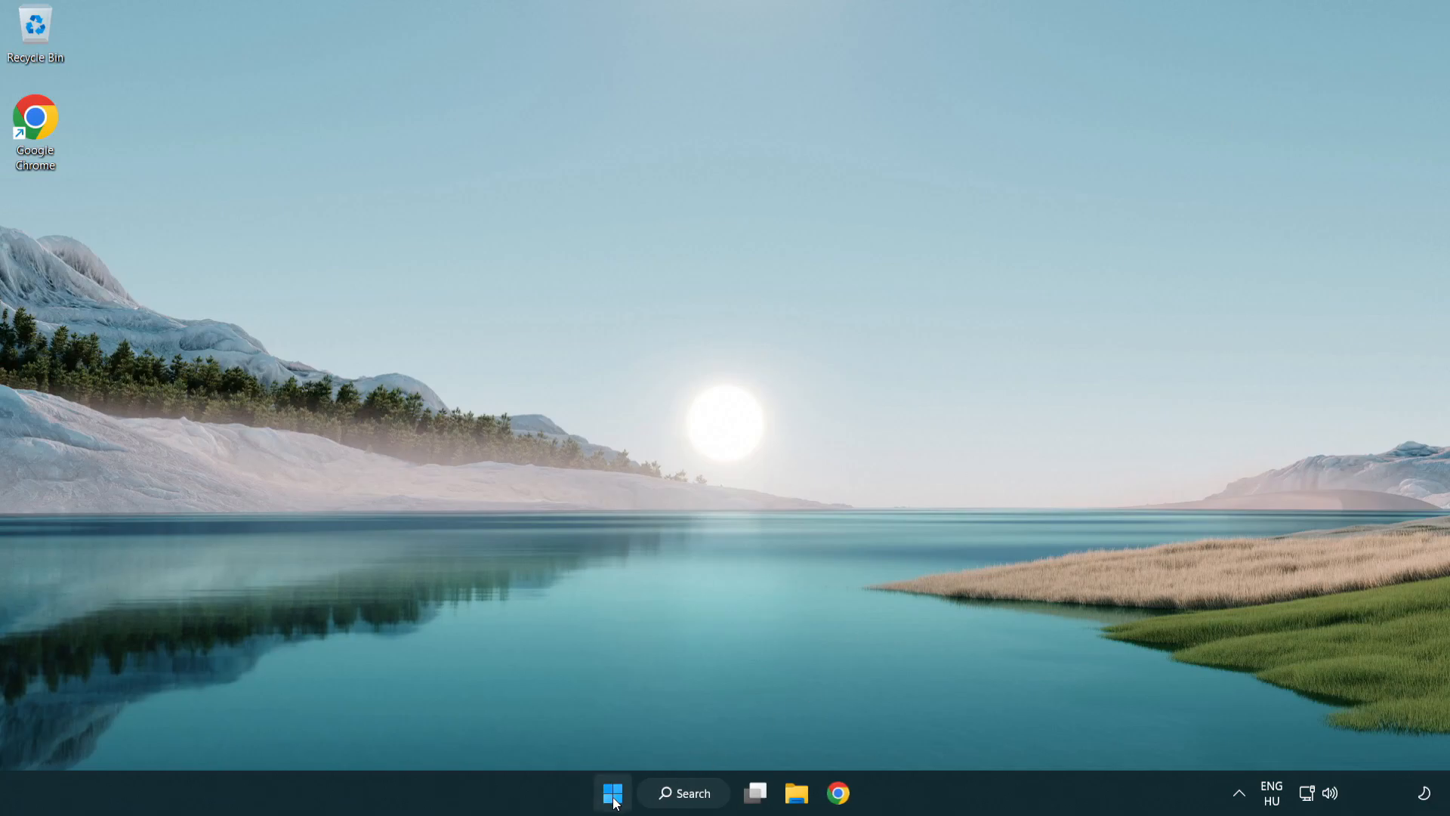
pyautogui.click(959, 728)
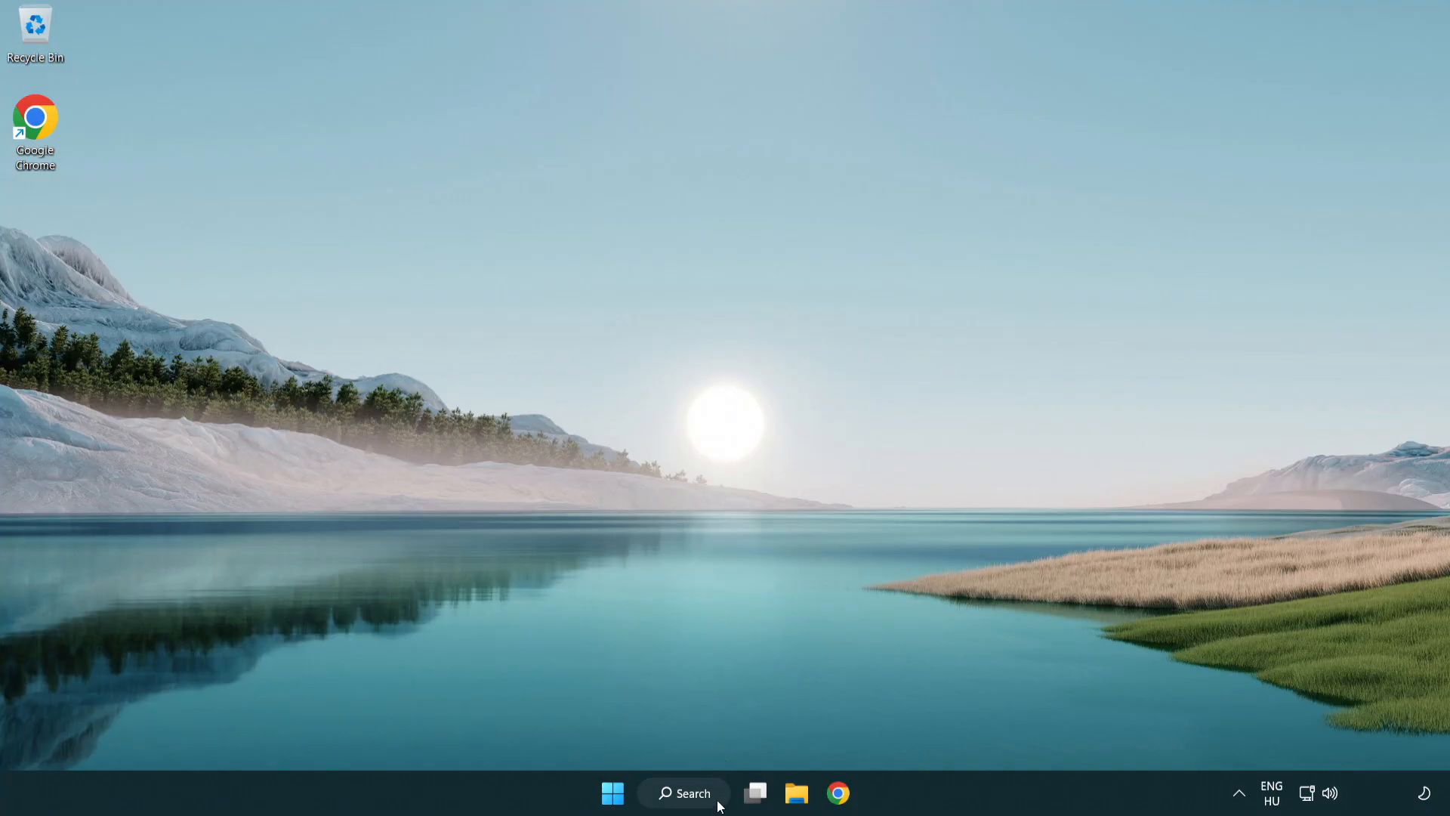
# Step: Launch Device Manager from Windows search by searching 'device Manager'
pyautogui.click(683, 793)
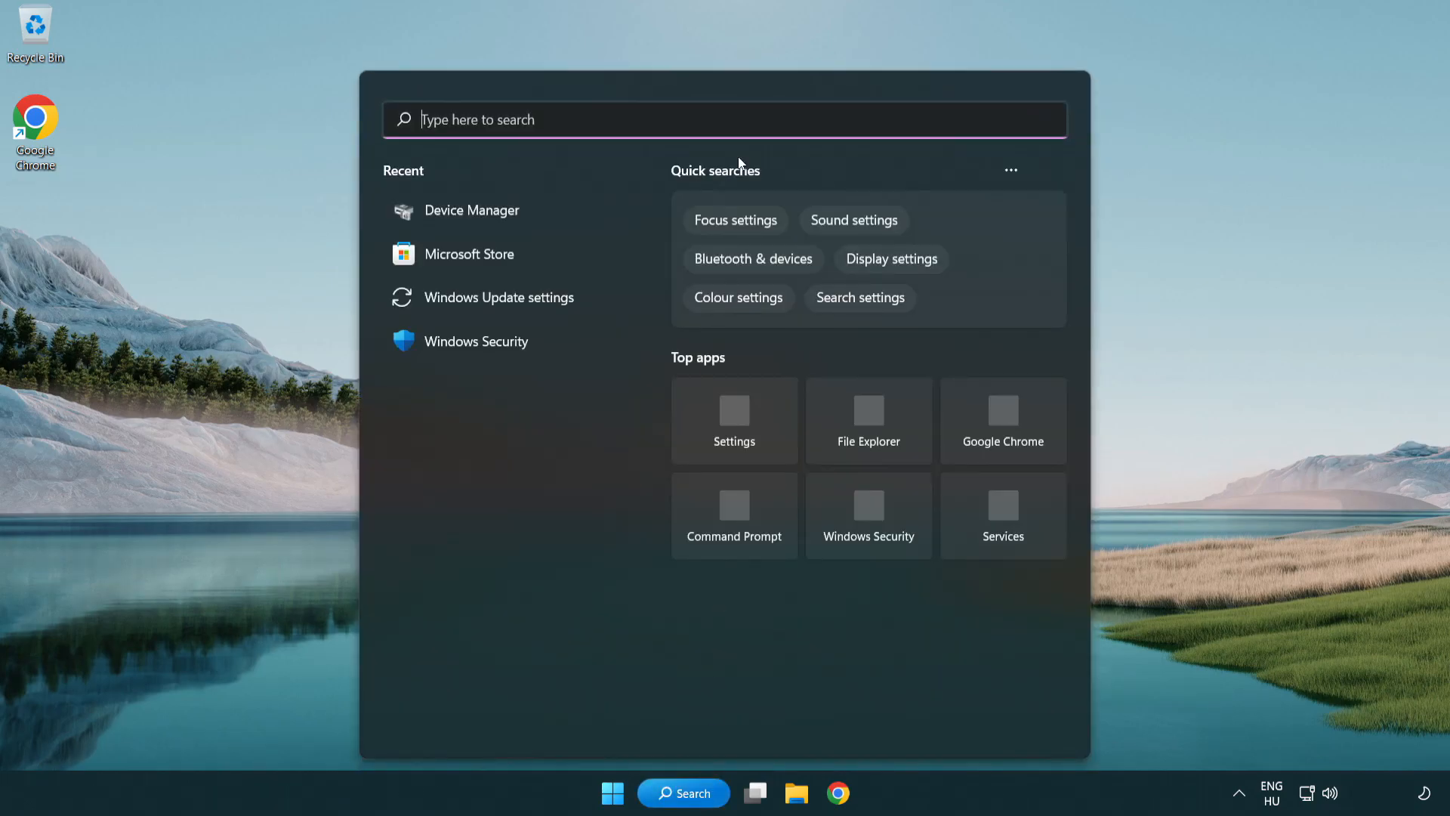
pyautogui.write('device Manager')
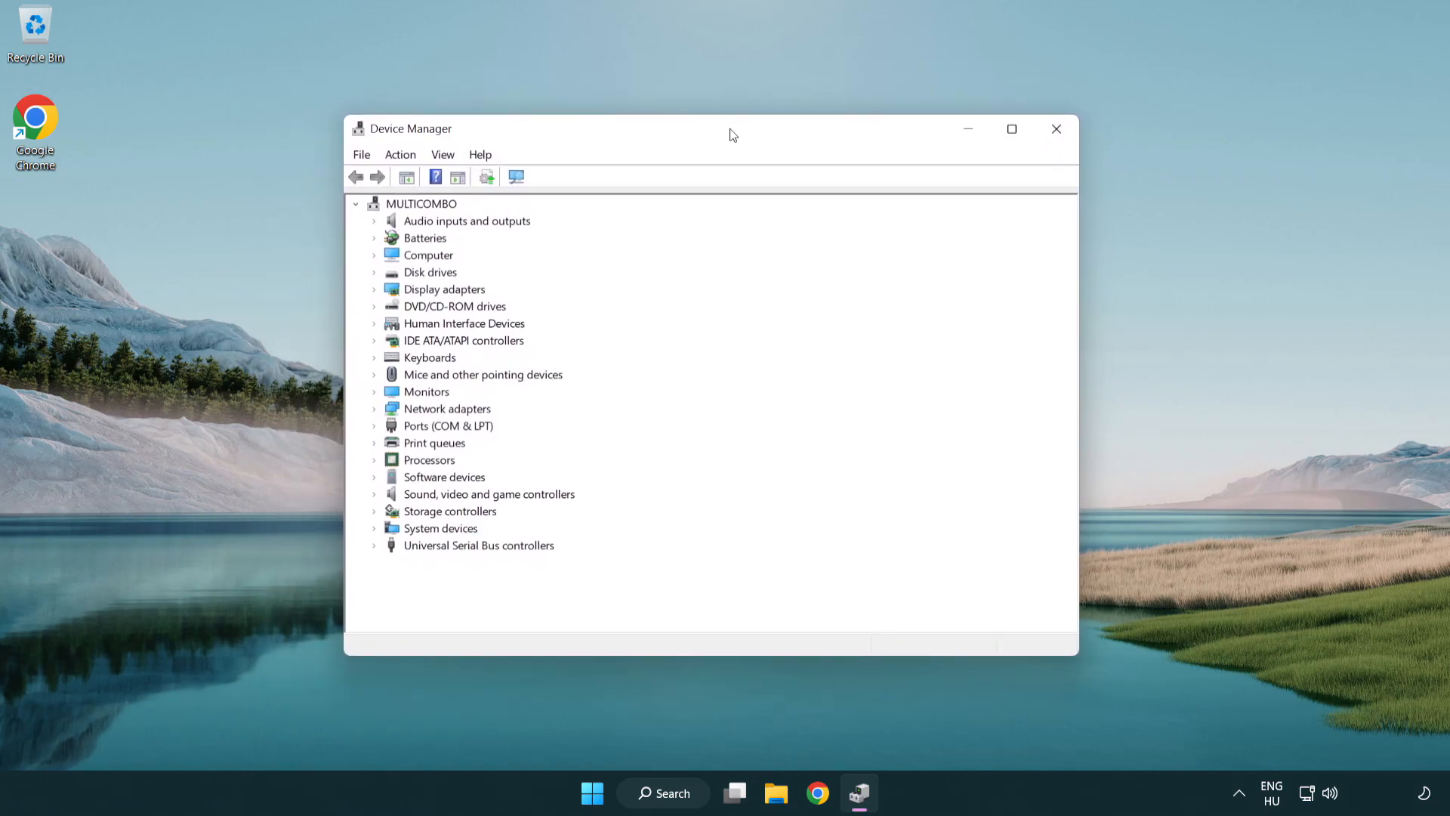
pyautogui.click(488, 493)
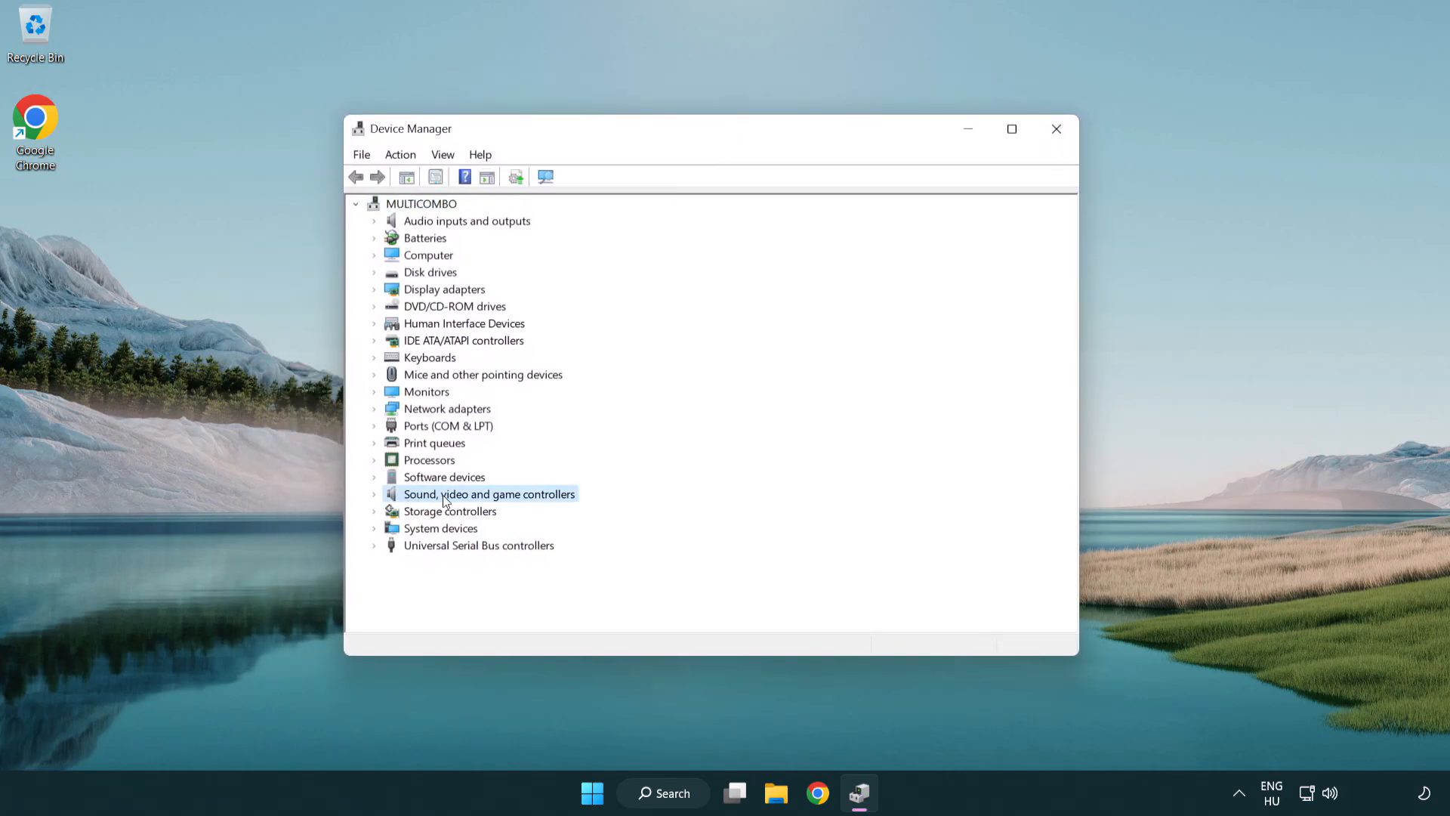
# Step: Expand Sound, video and game controllers and bring up actions for High Definition Audio Device
pyautogui.click(376, 494)
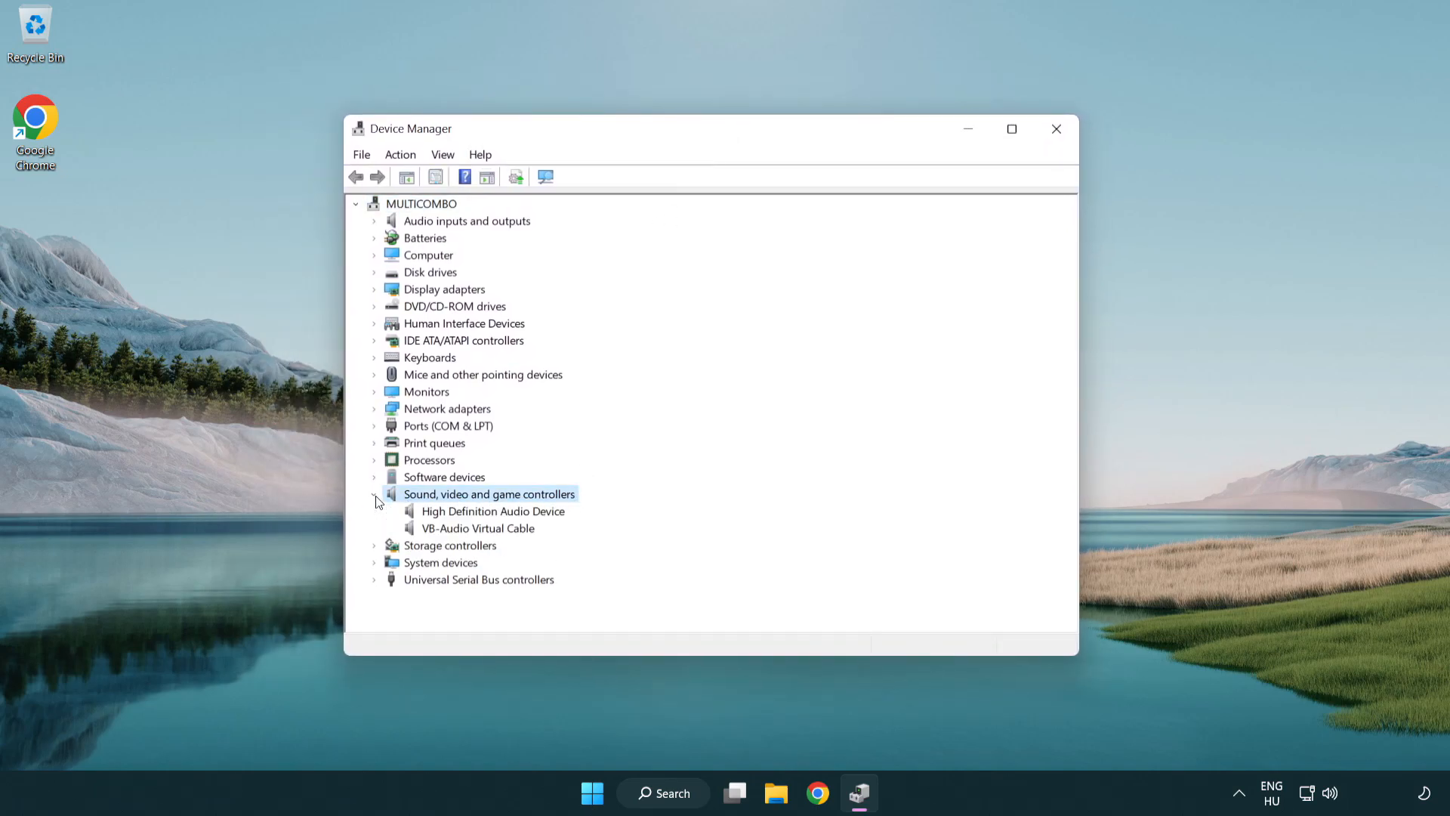
pyautogui.moveTo(450, 515)
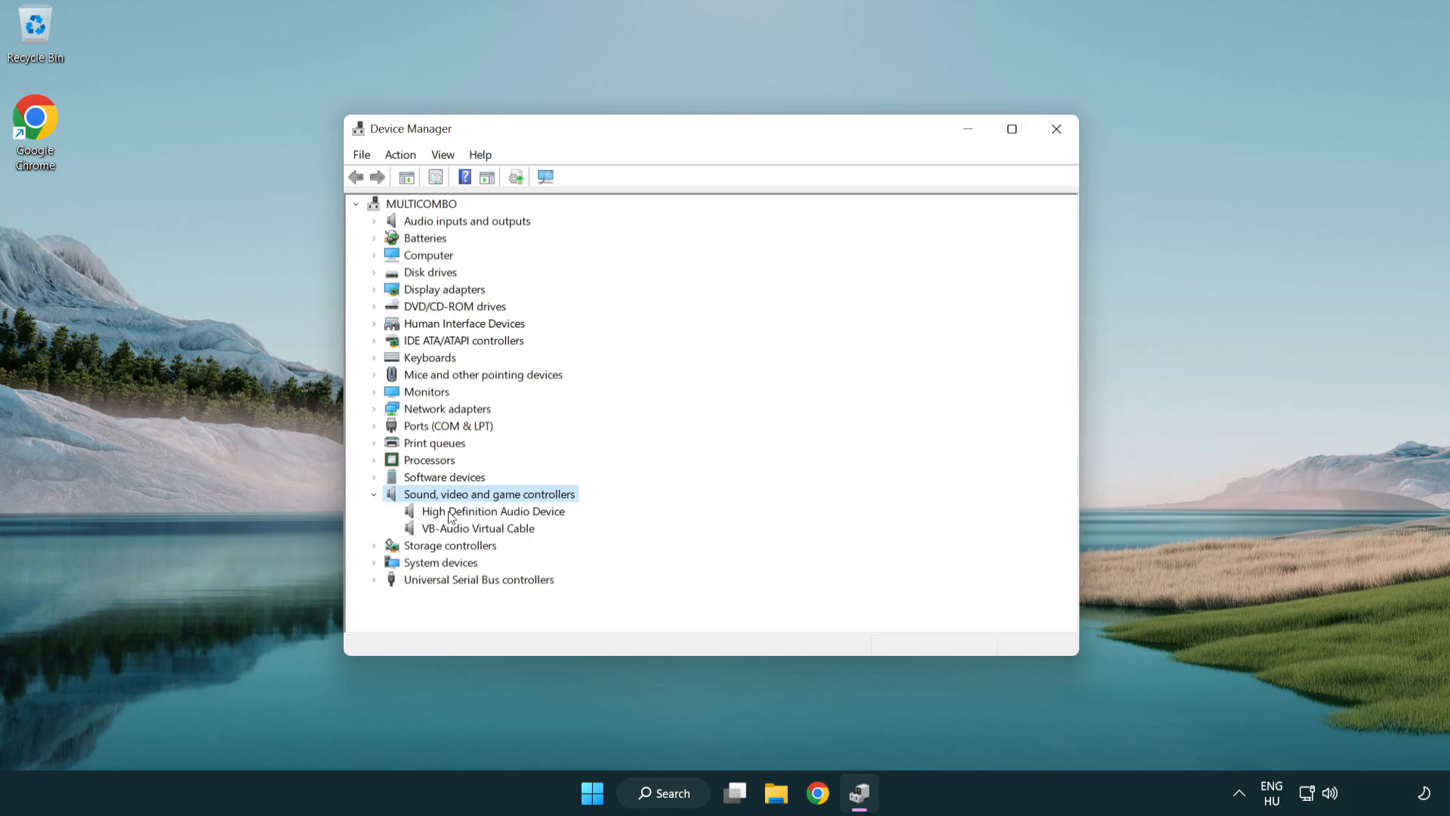
pyautogui.click(493, 511)
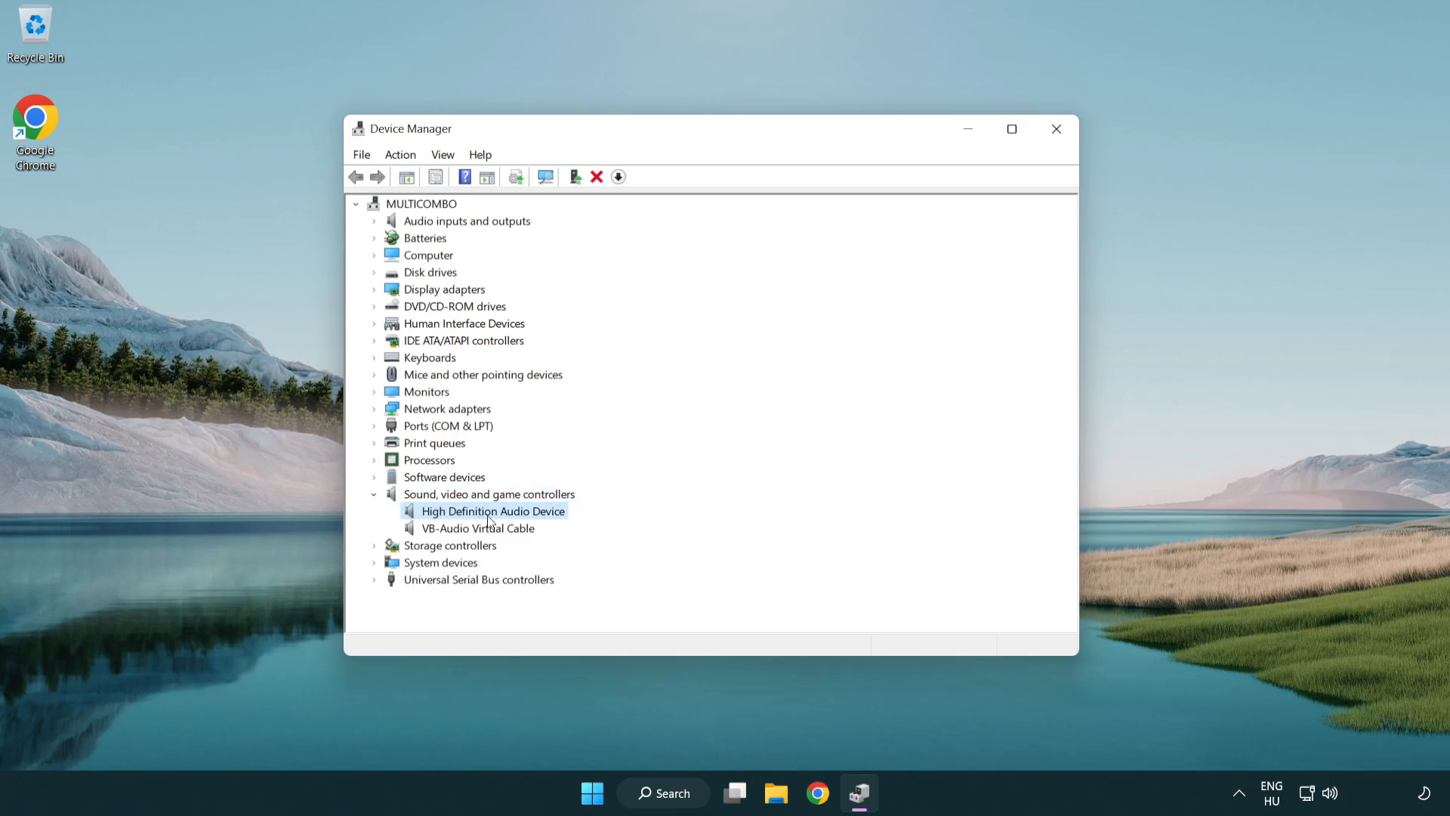
pyautogui.rightClick(492, 510)
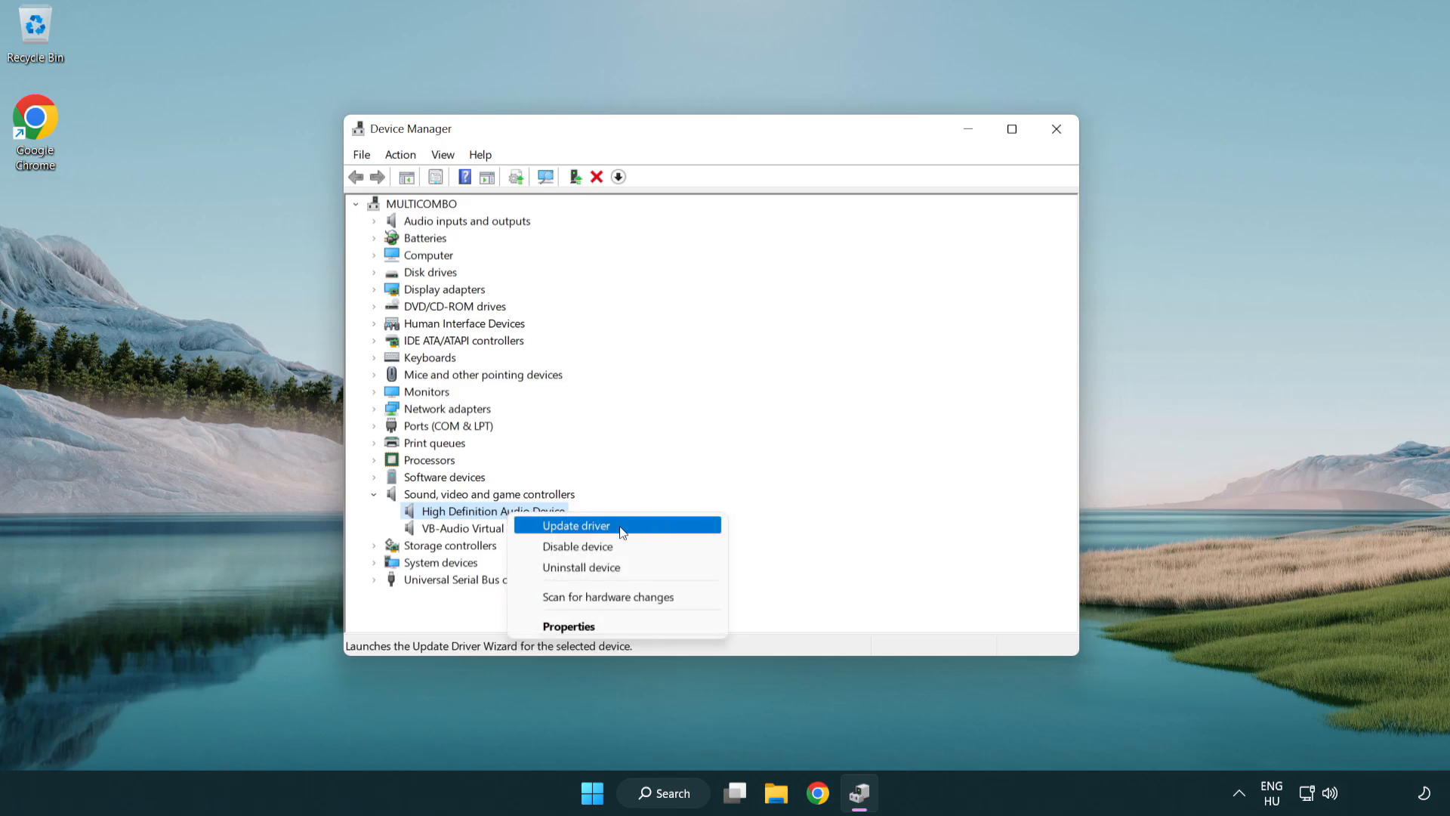
# Step: Update the driver by picking High Definition Audio Device from compatible drivers on the computer
pyautogui.click(574, 525)
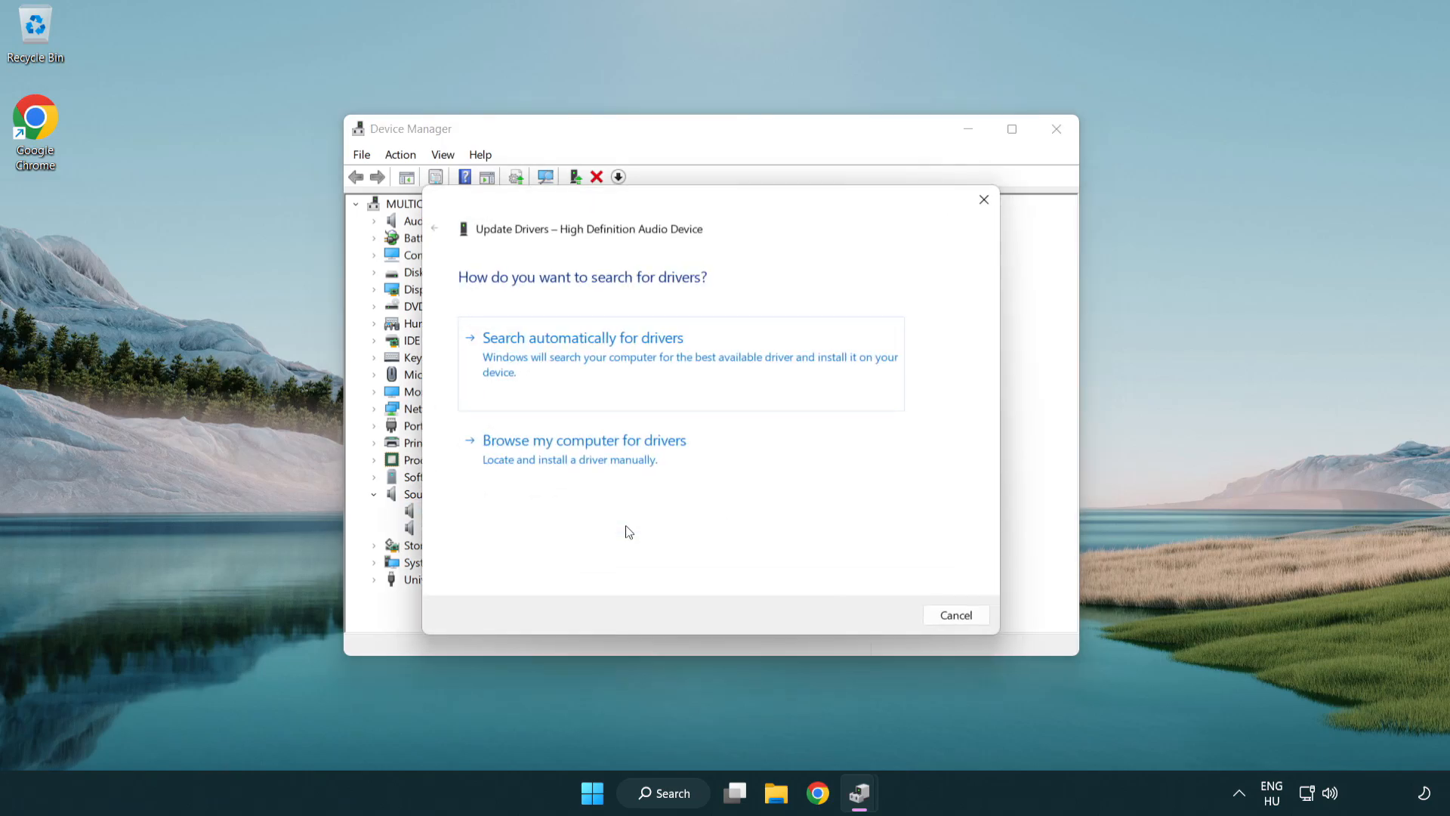
pyautogui.moveTo(759, 351)
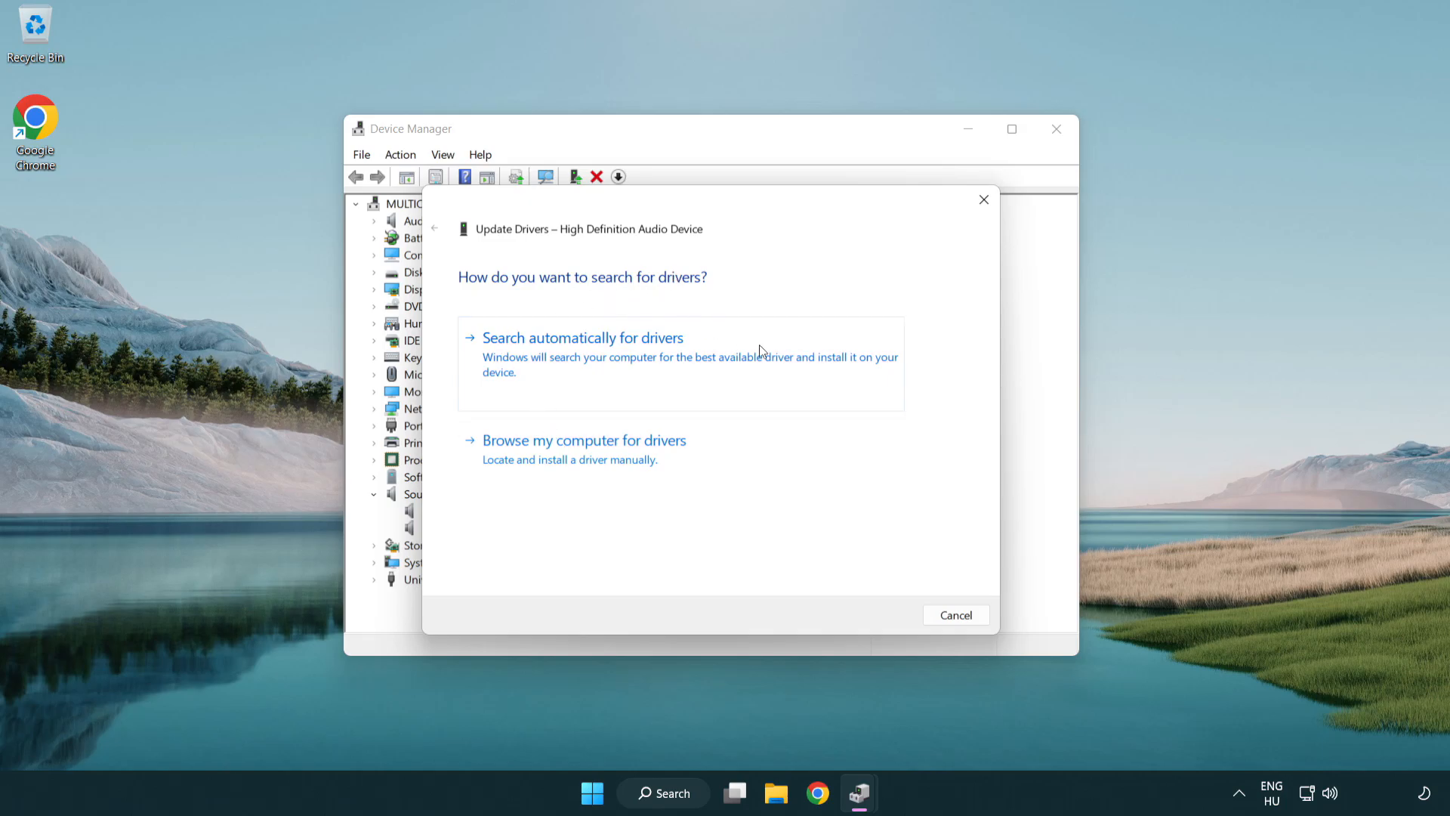
pyautogui.moveTo(586, 475)
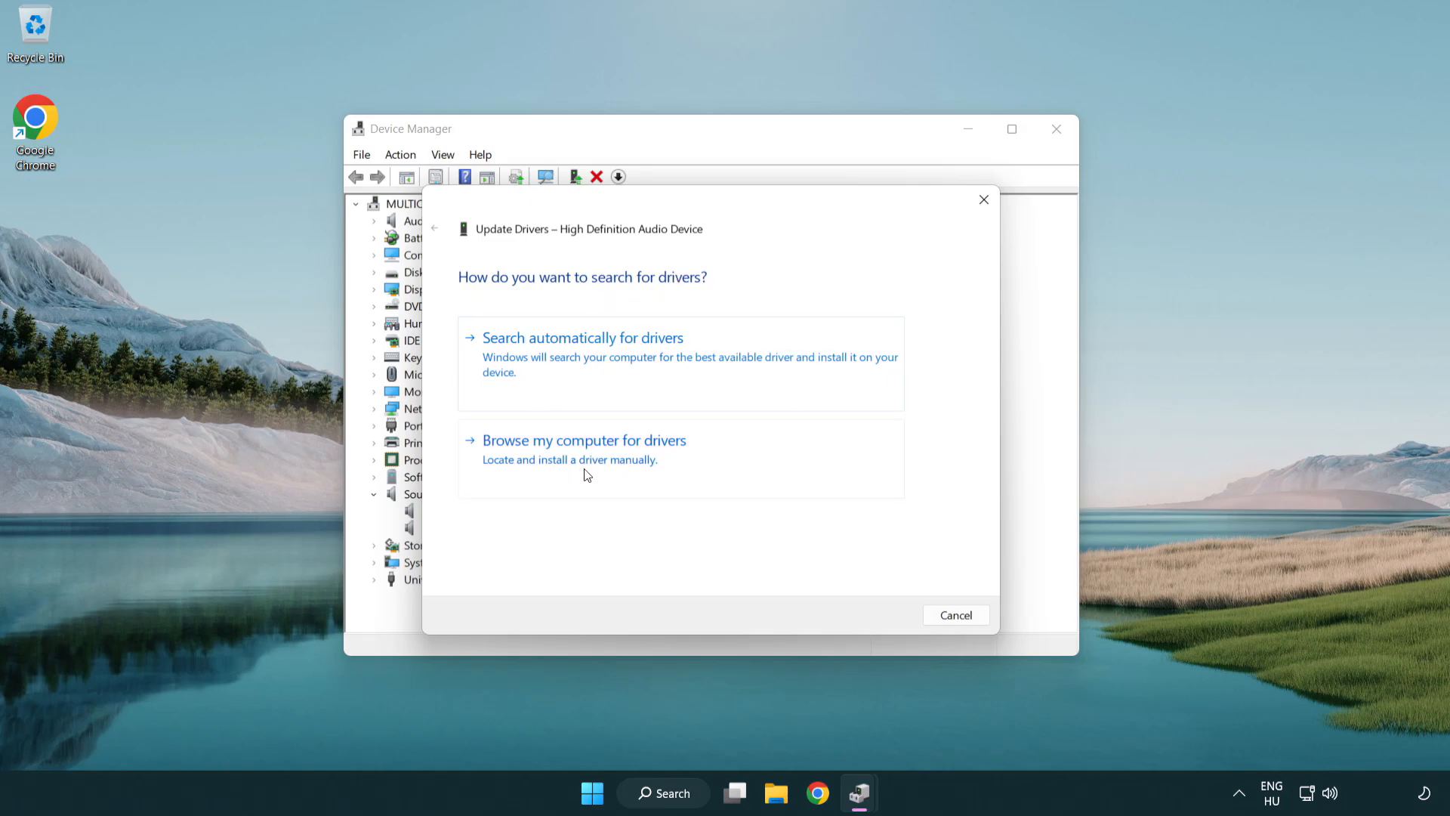
pyautogui.click(584, 439)
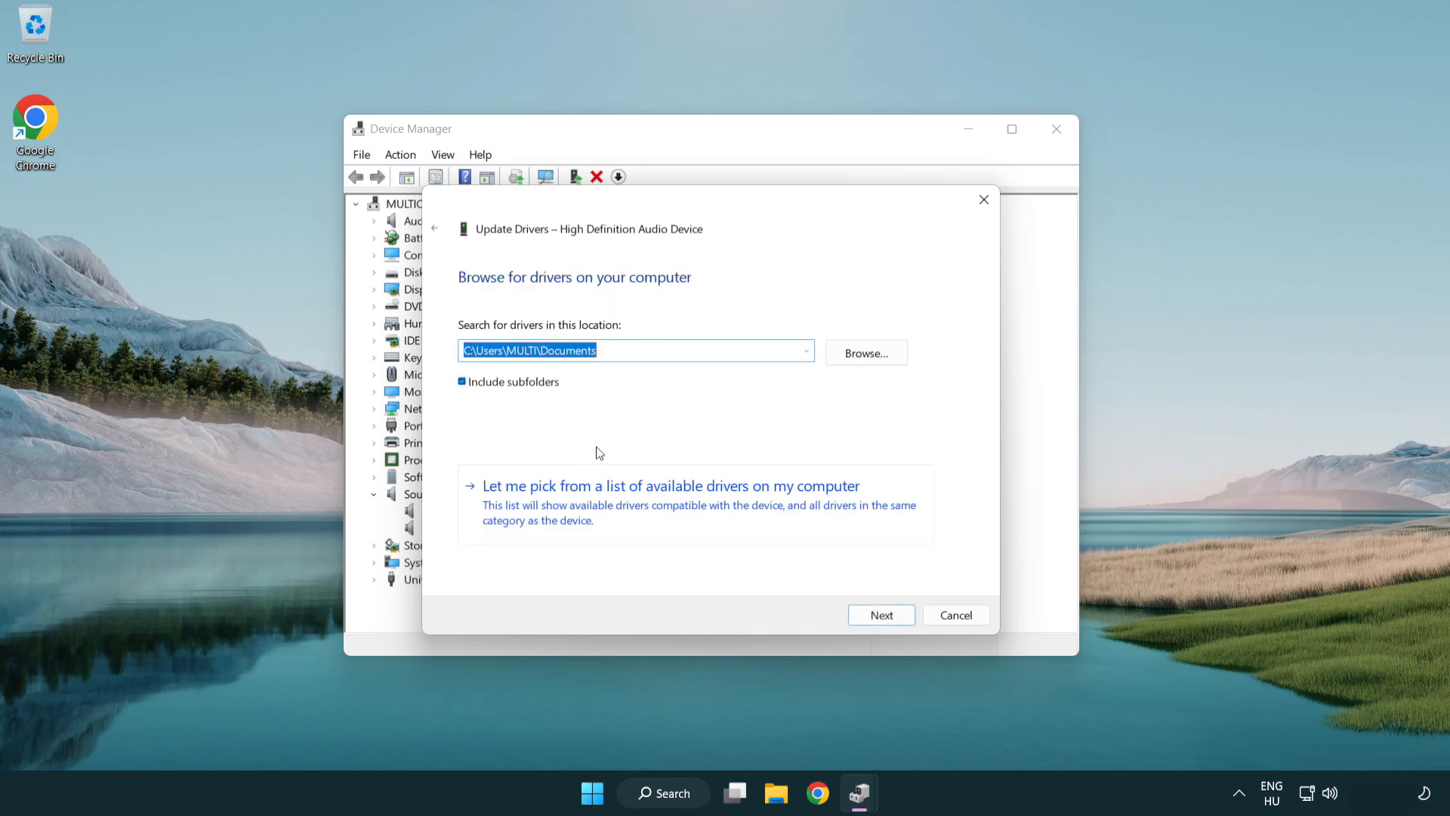
pyautogui.moveTo(577, 515)
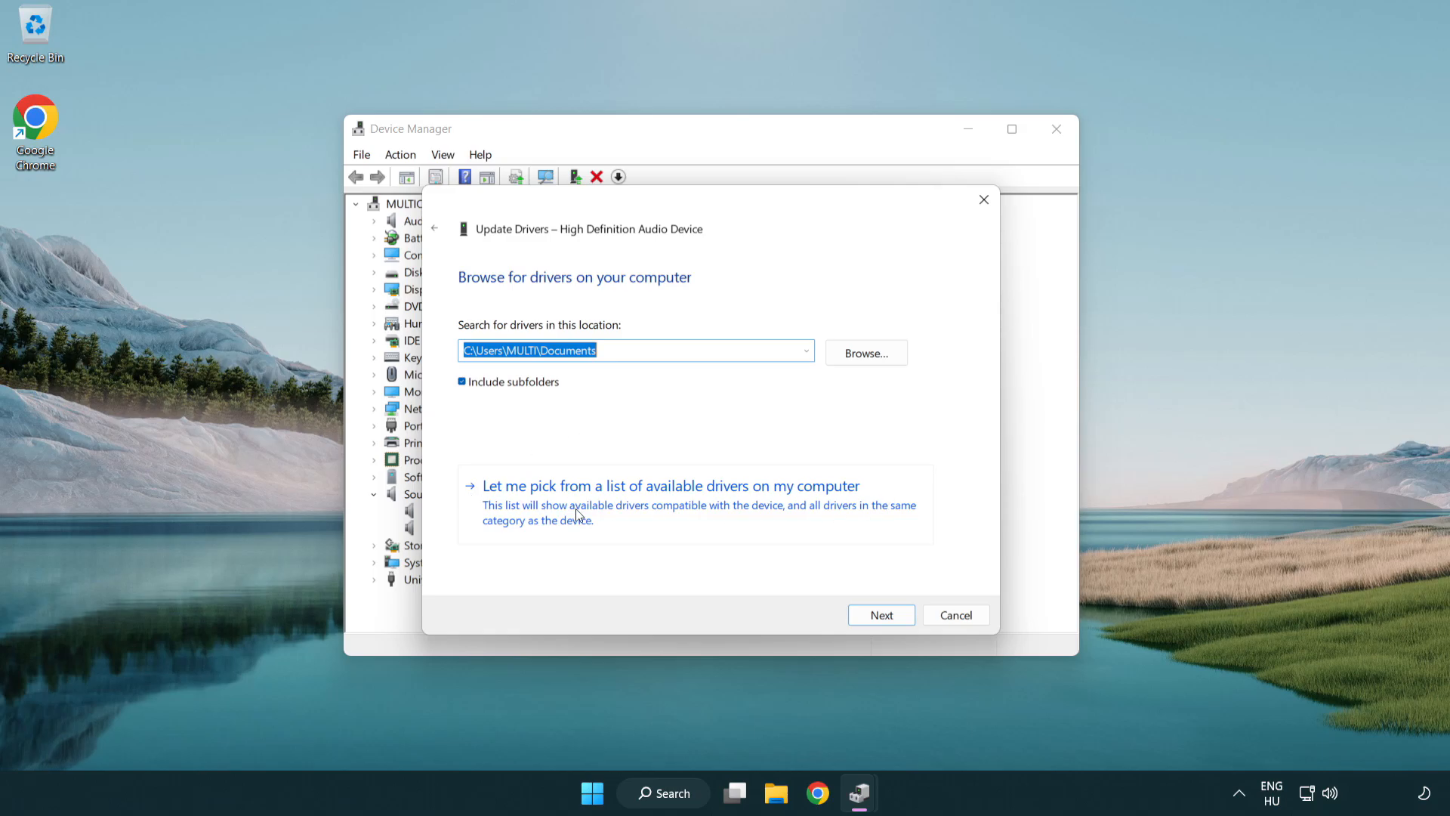
pyautogui.moveTo(700, 515)
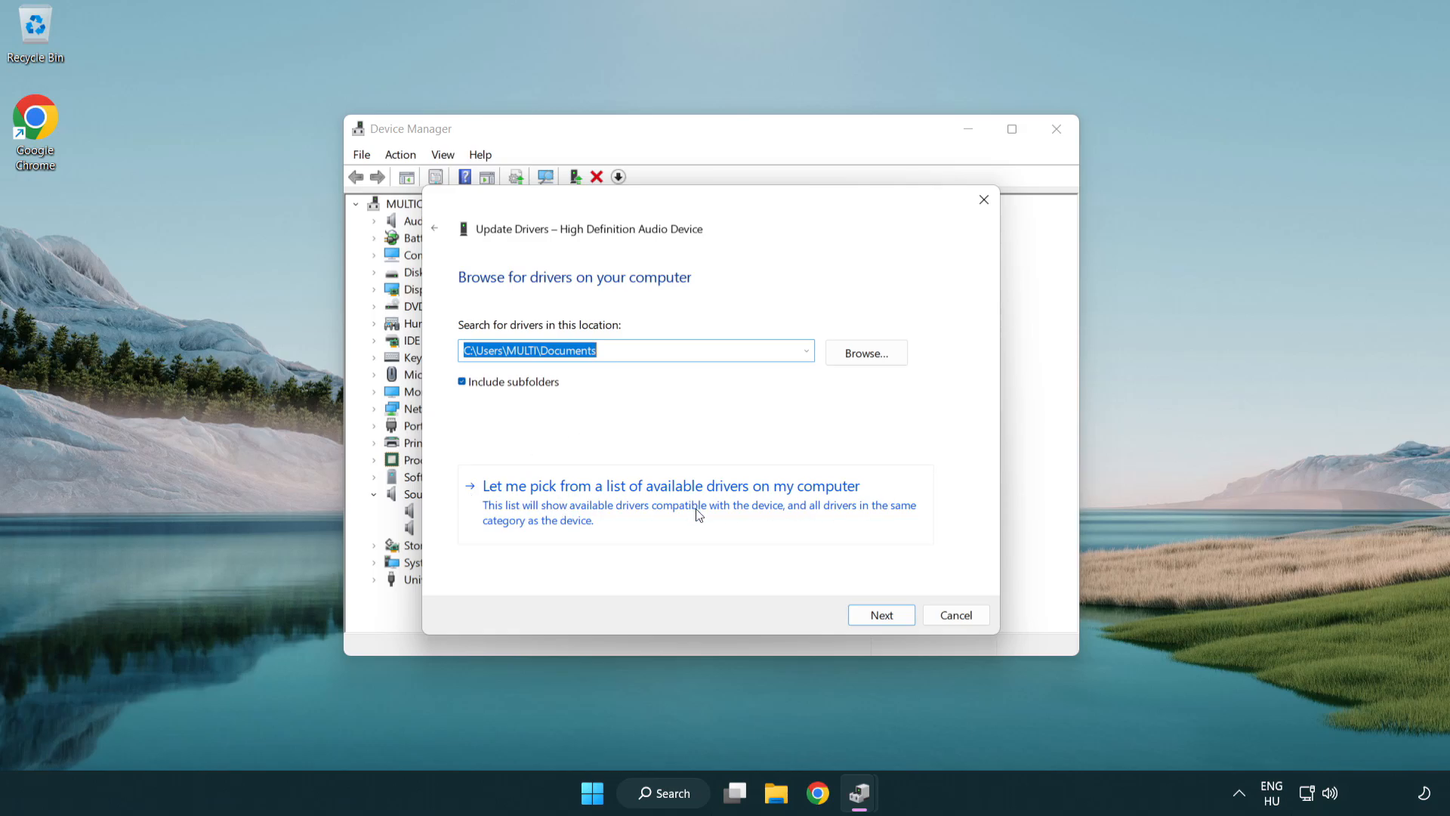
pyautogui.click(669, 485)
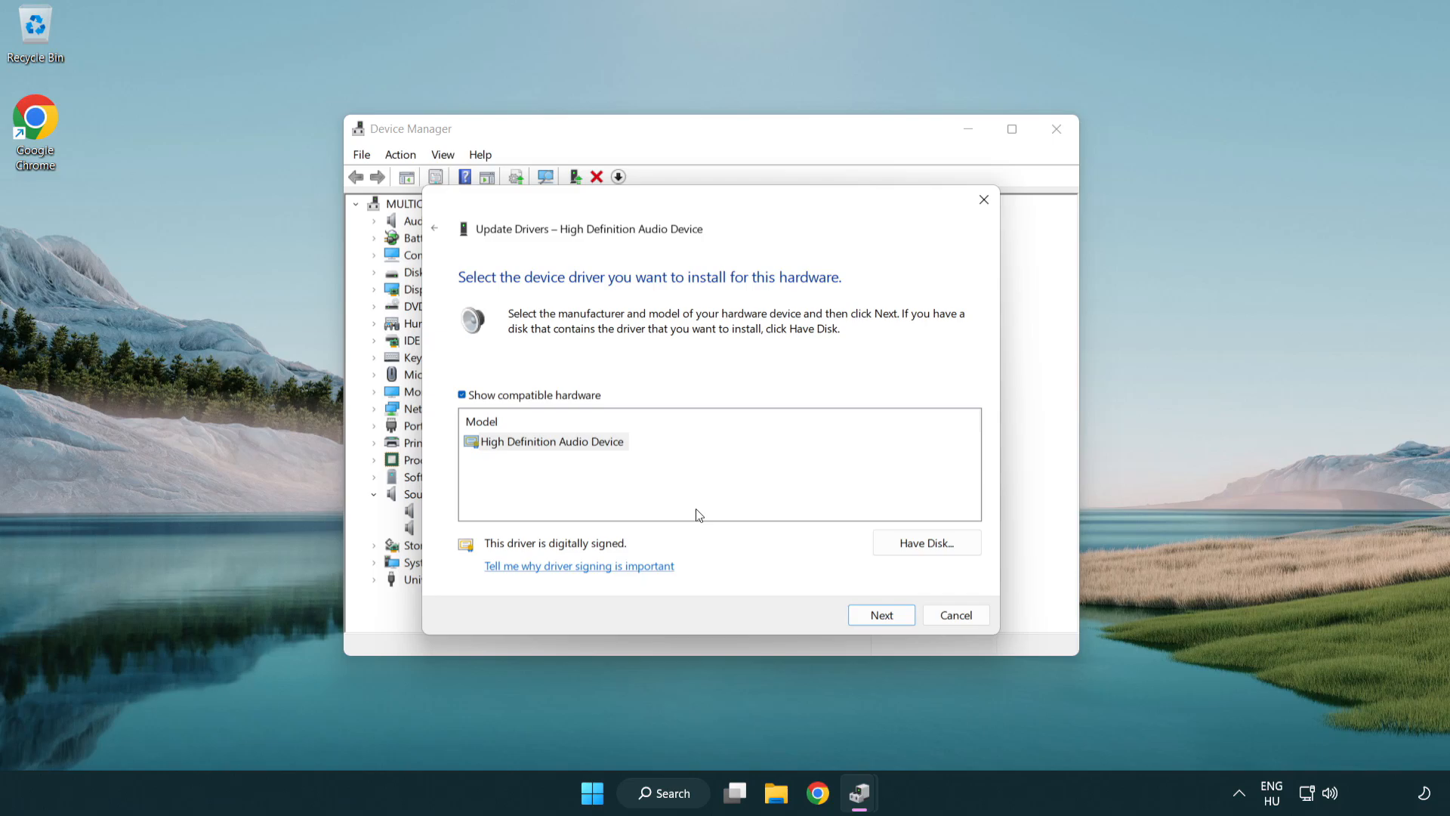
pyautogui.click(551, 441)
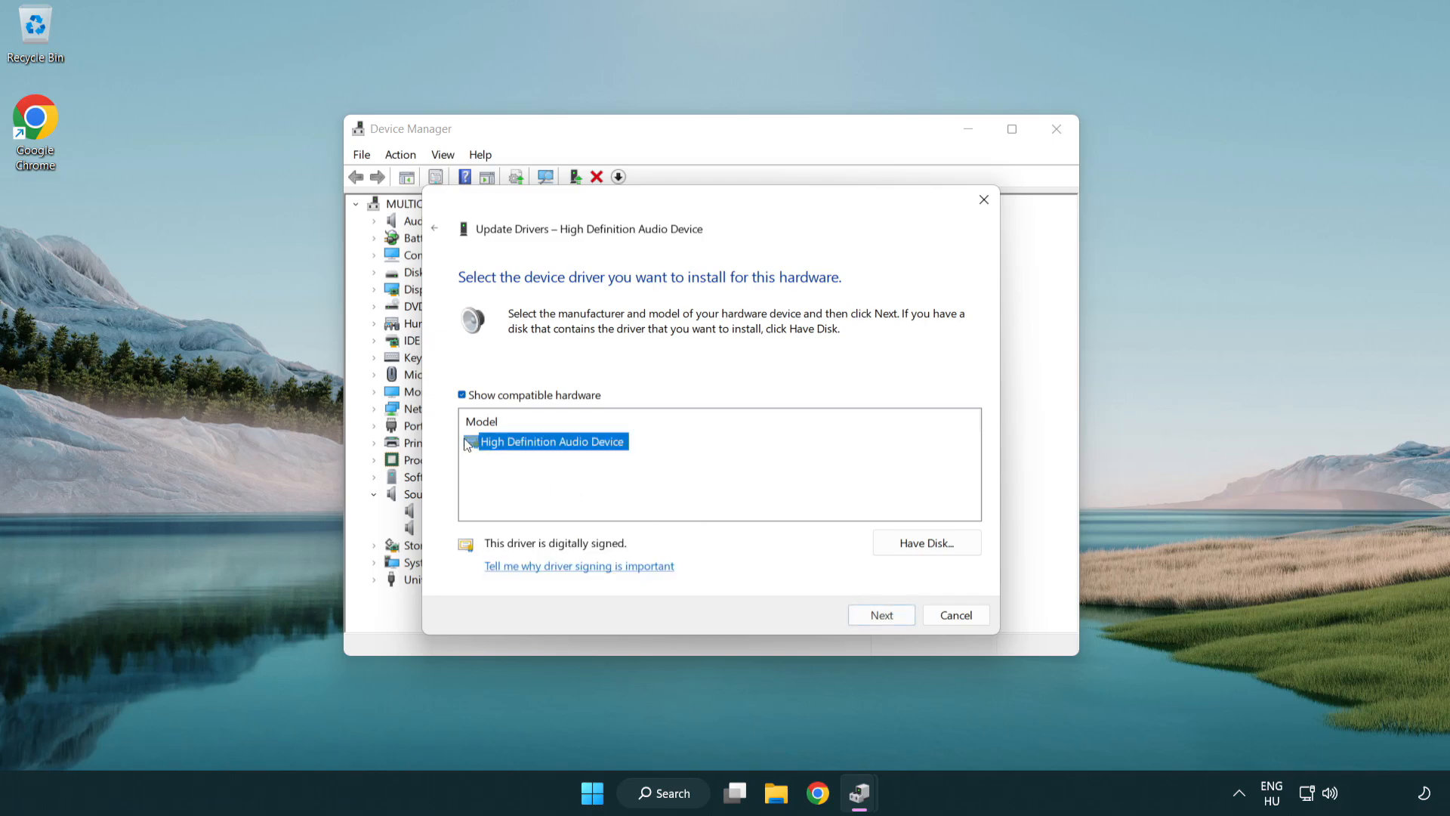
pyautogui.moveTo(819, 556)
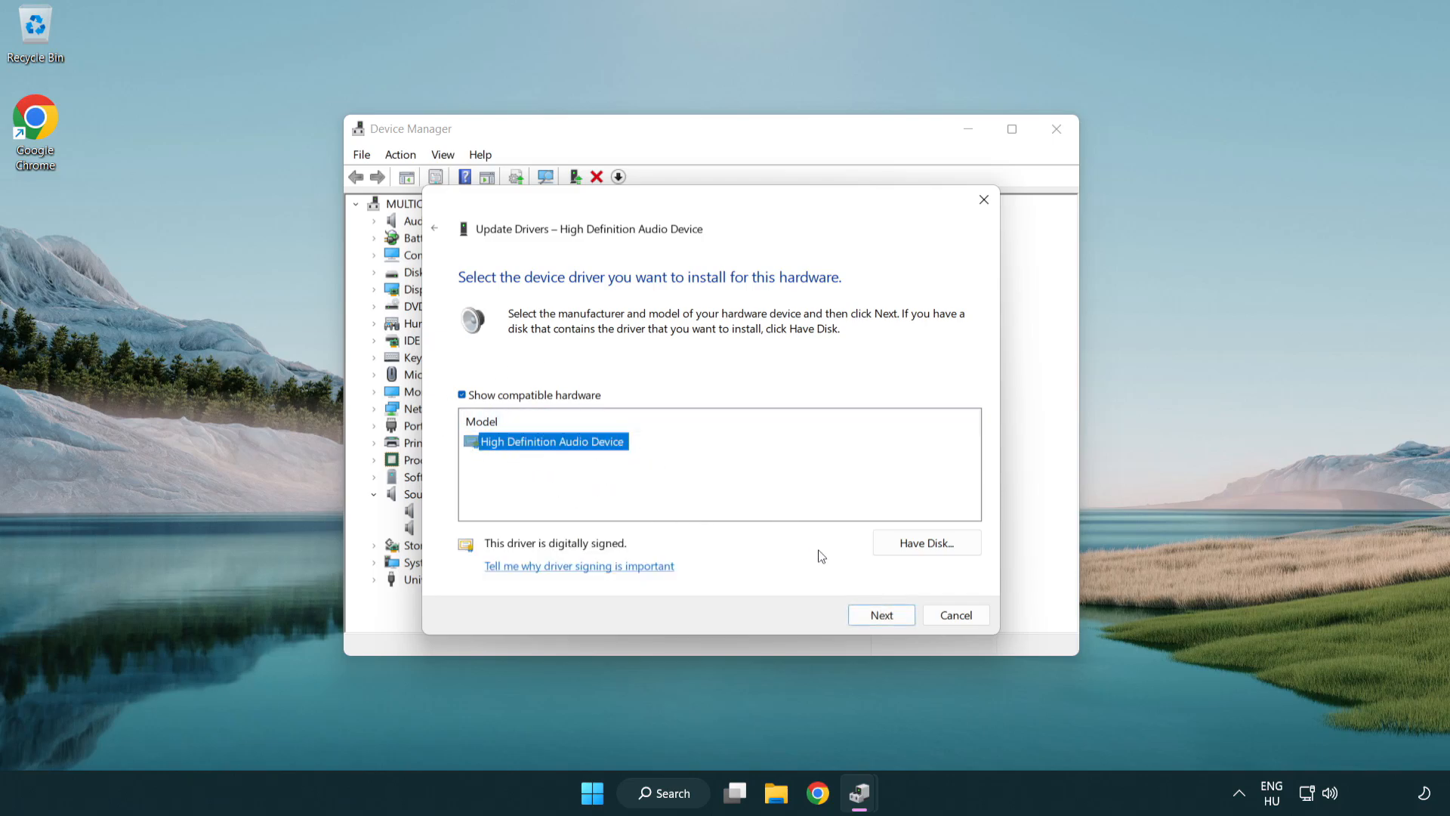
# Step: Install the chosen driver despite the warning and dismiss the success message
pyautogui.click(878, 614)
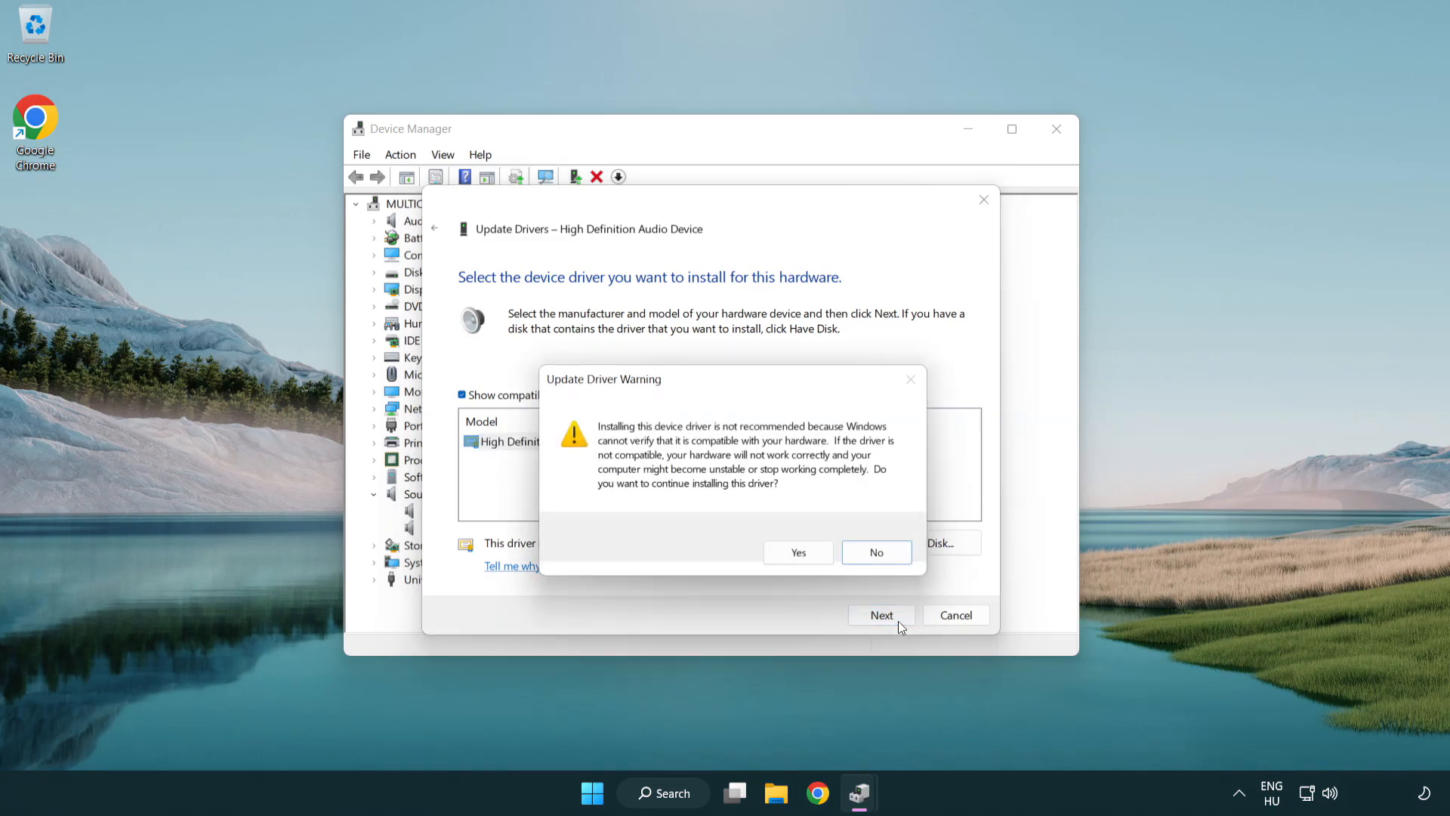
pyautogui.click(796, 553)
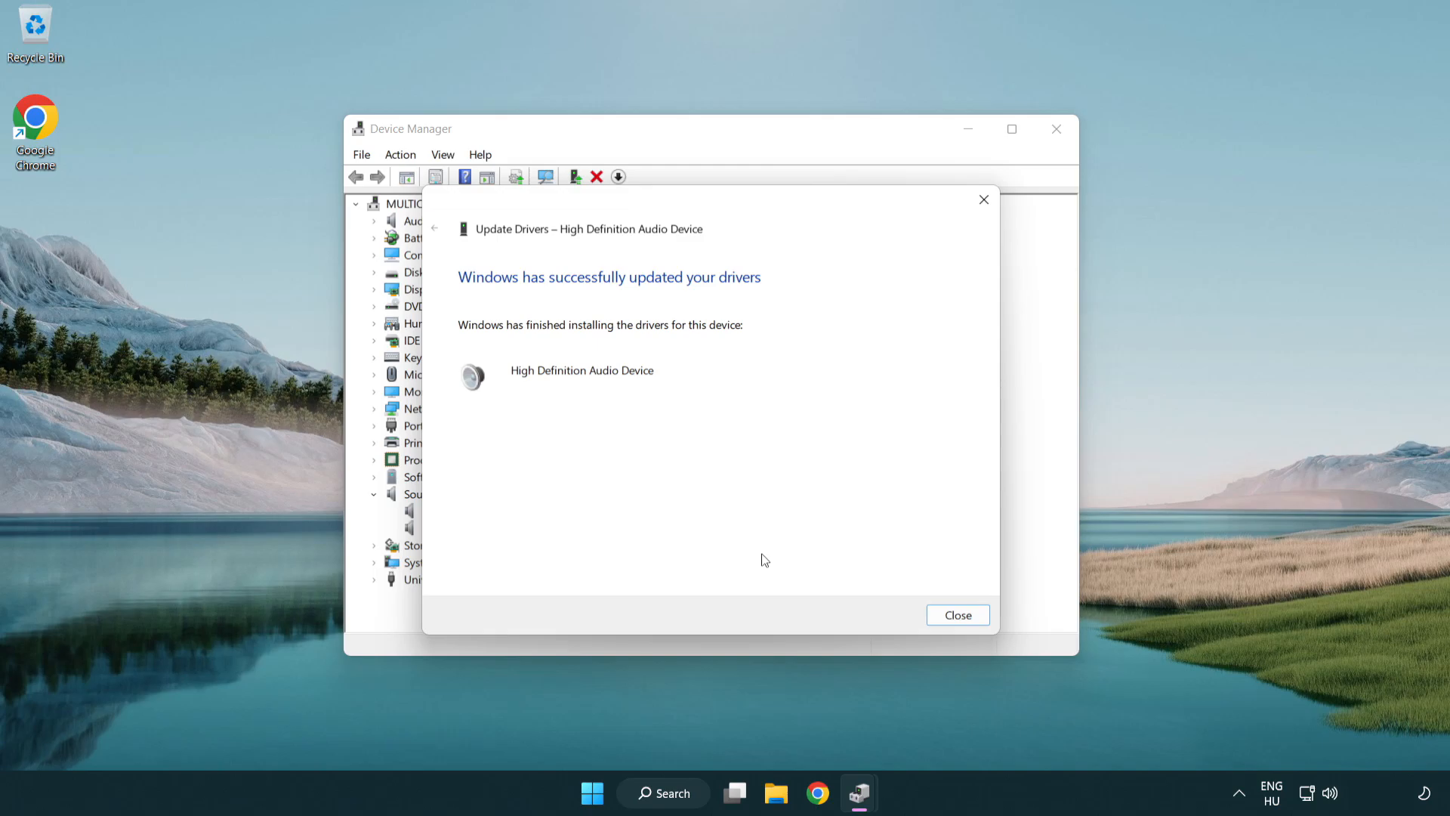
pyautogui.moveTo(957, 614)
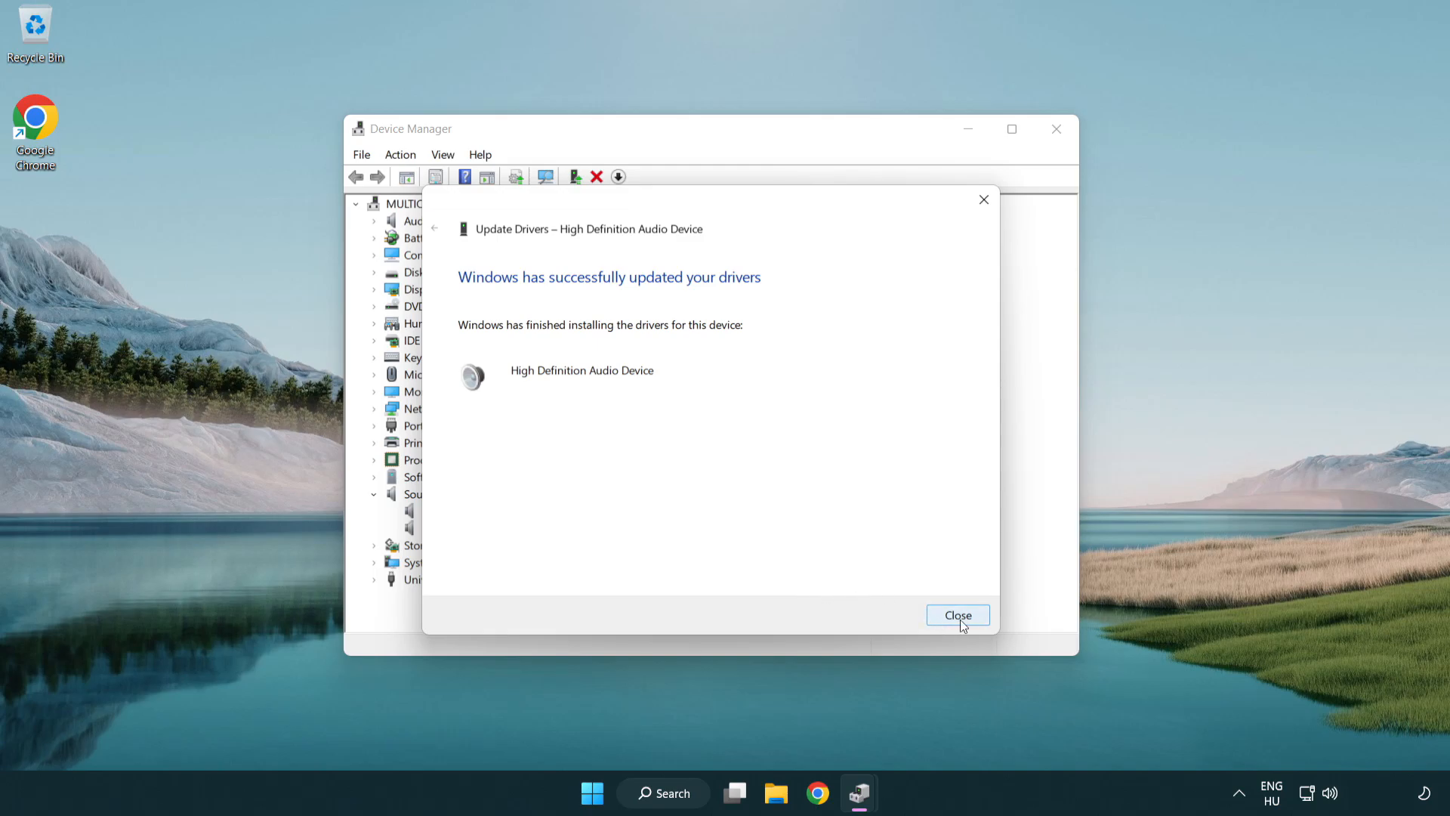
pyautogui.click(957, 615)
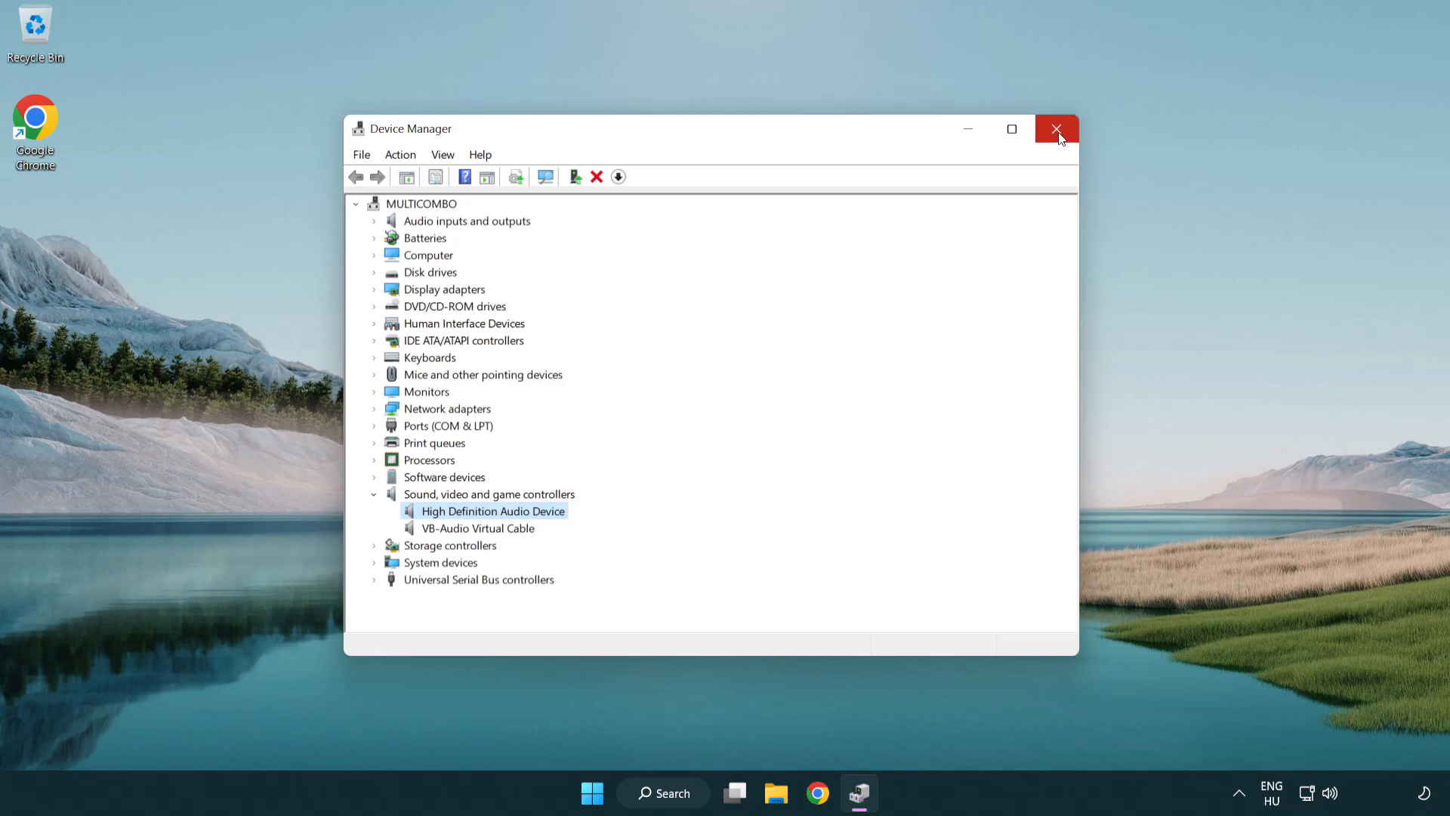
# Step: Close Device Manager, then reach the power options from the Start menu
pyautogui.click(1056, 129)
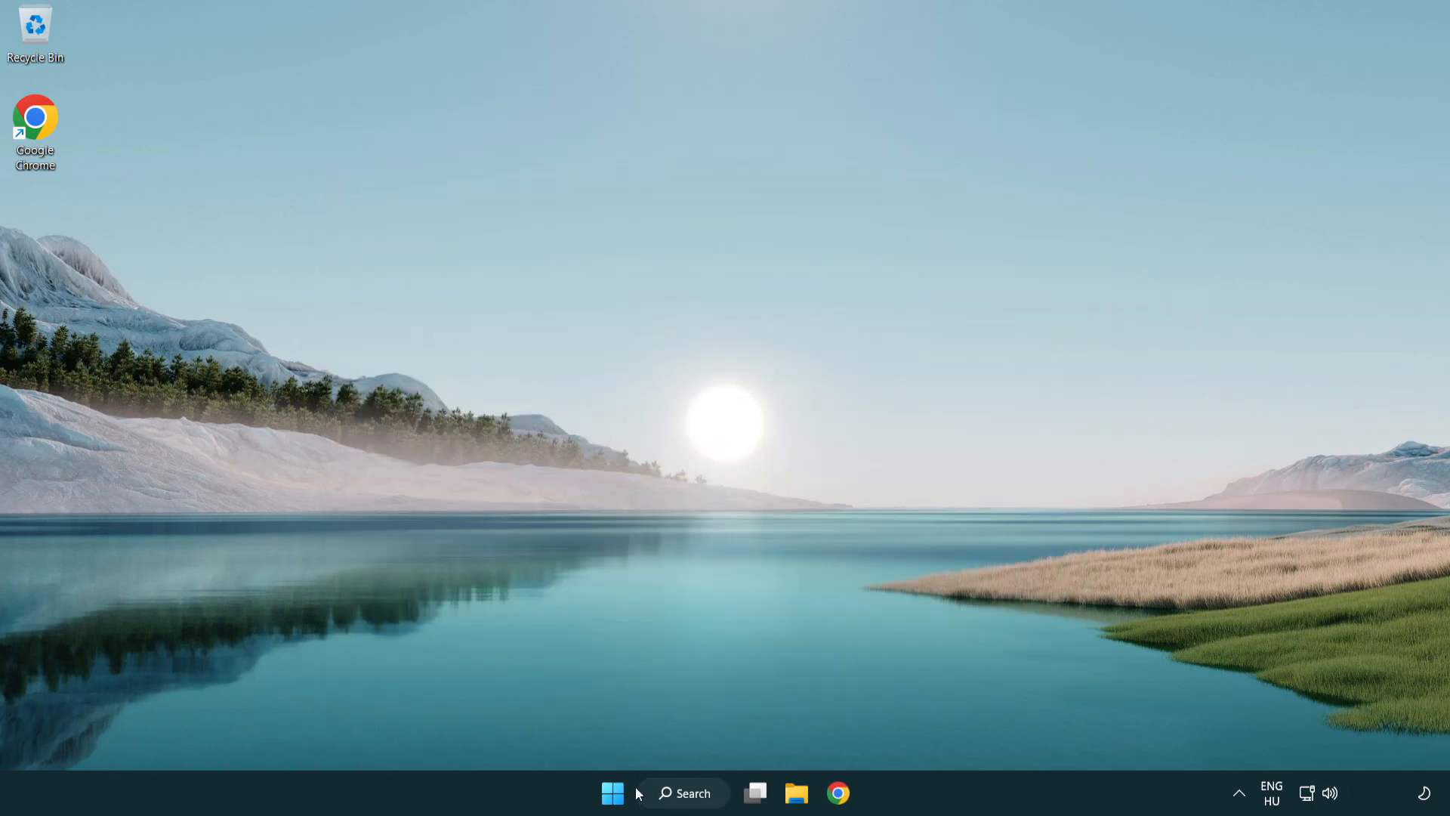
pyautogui.click(612, 793)
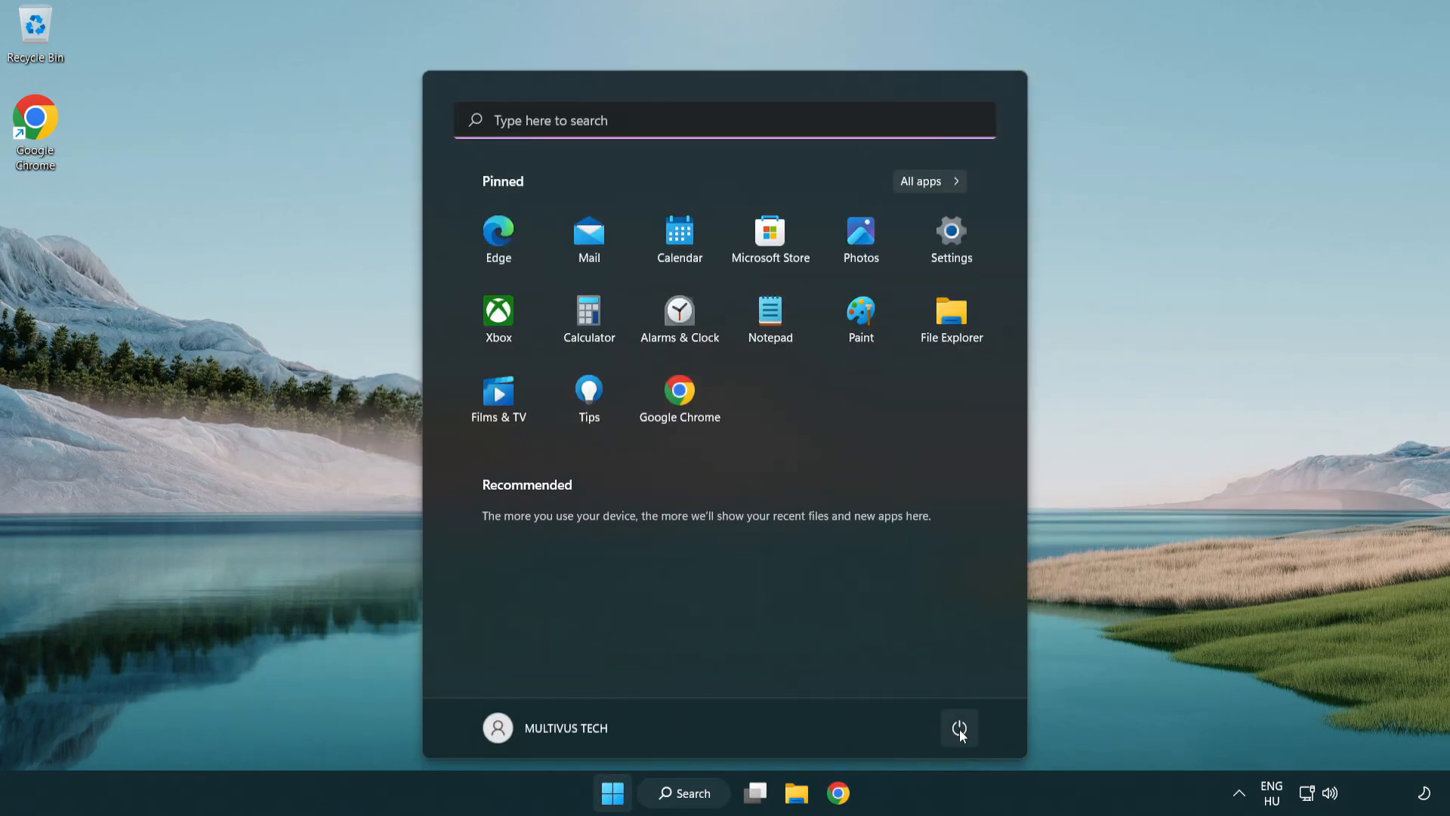
pyautogui.click(959, 728)
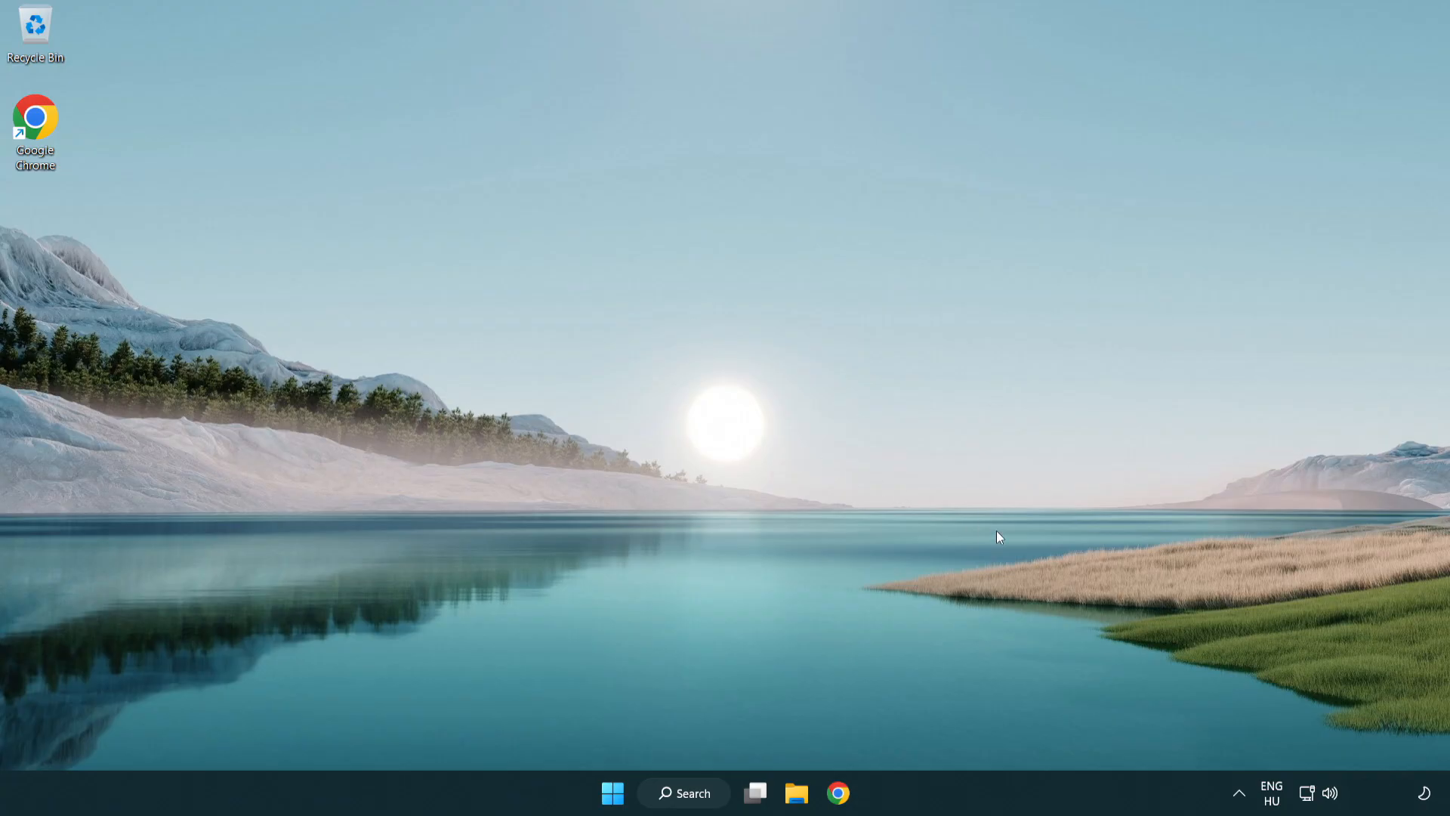
pyautogui.moveTo(1329, 793)
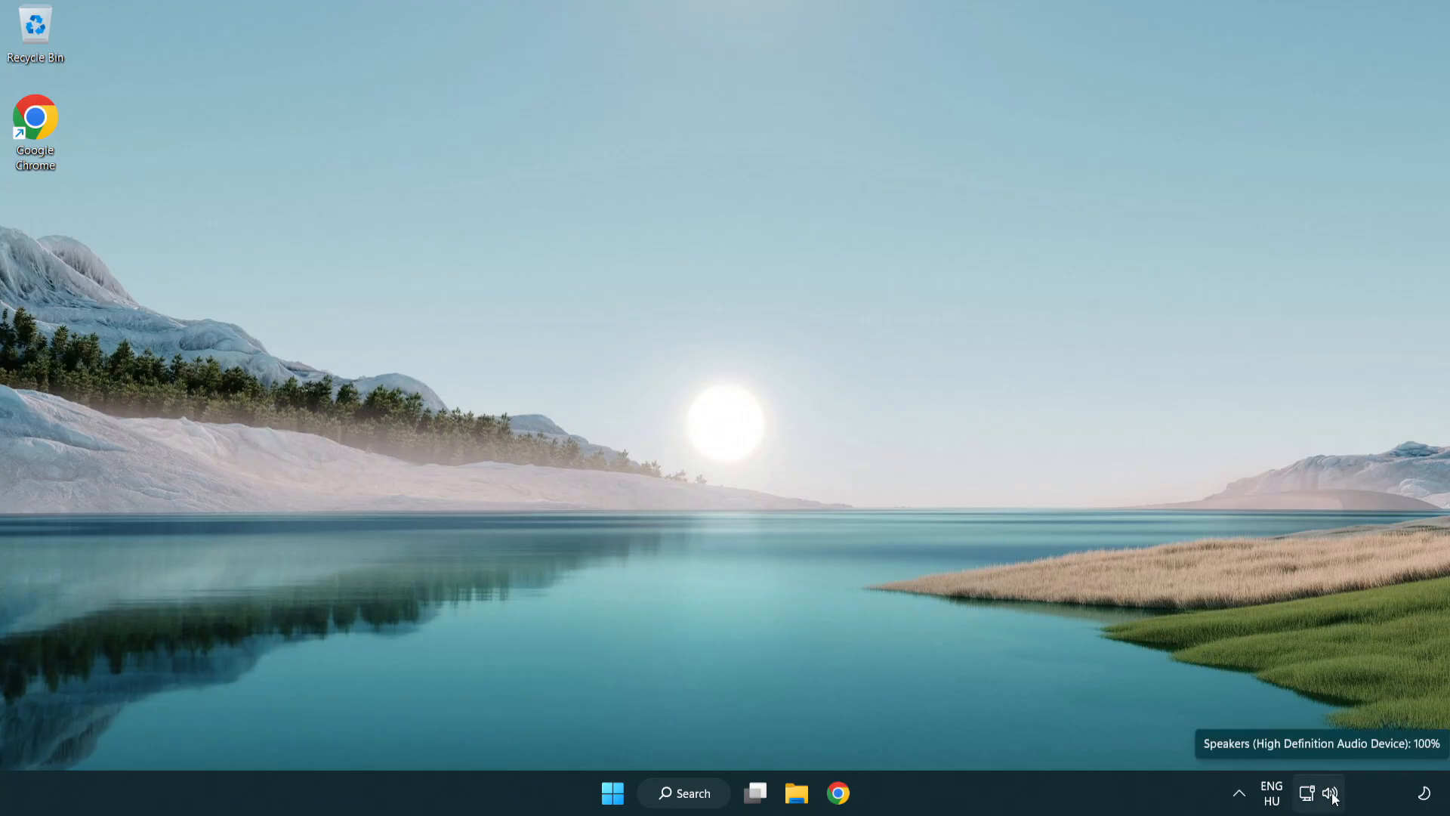
# Step: Launch the Playing Audio troubleshooter from the taskbar speaker icon's context menu
pyautogui.rightClick(1329, 793)
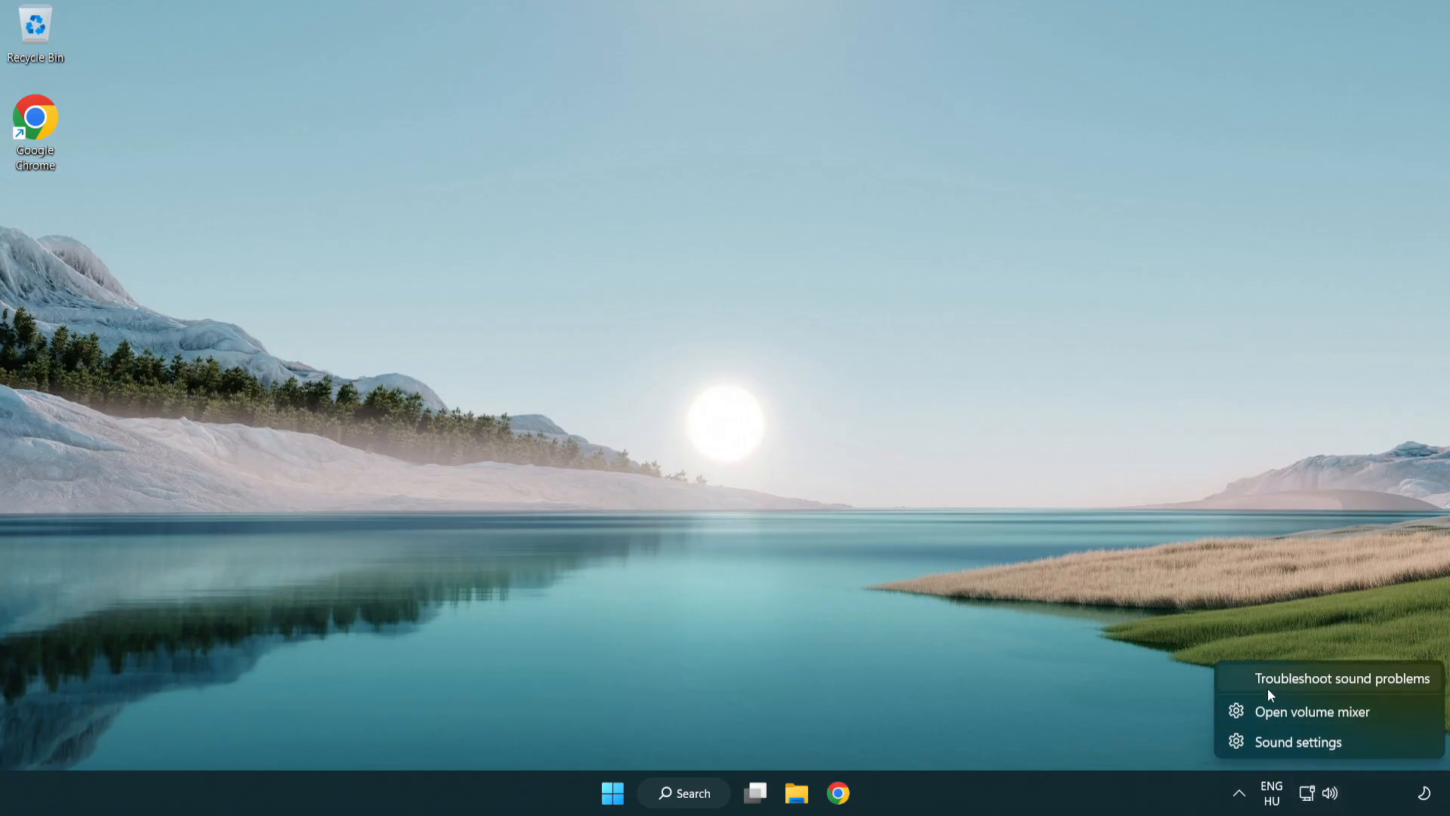
pyautogui.moveTo(1324, 686)
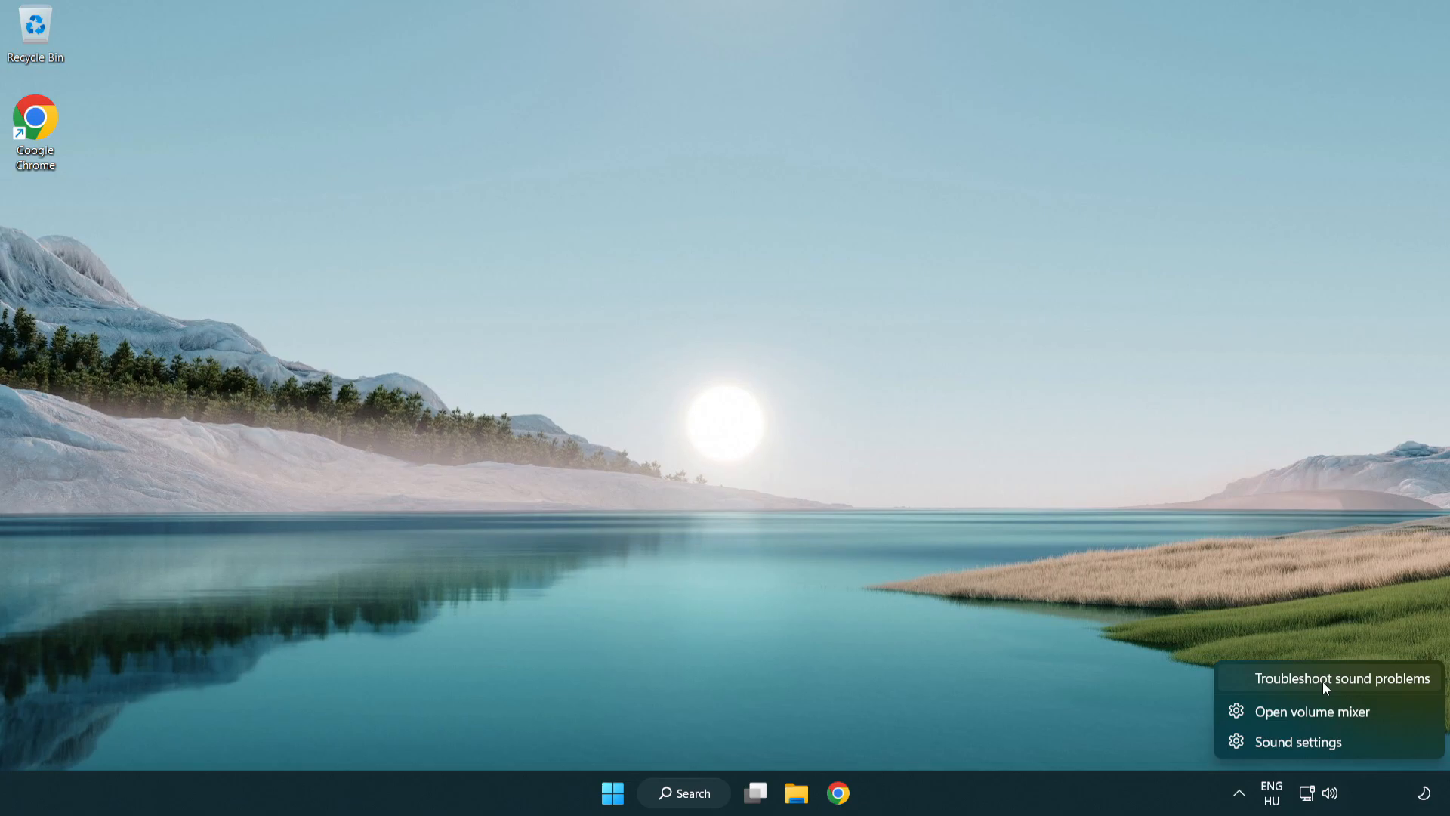
pyautogui.click(1341, 678)
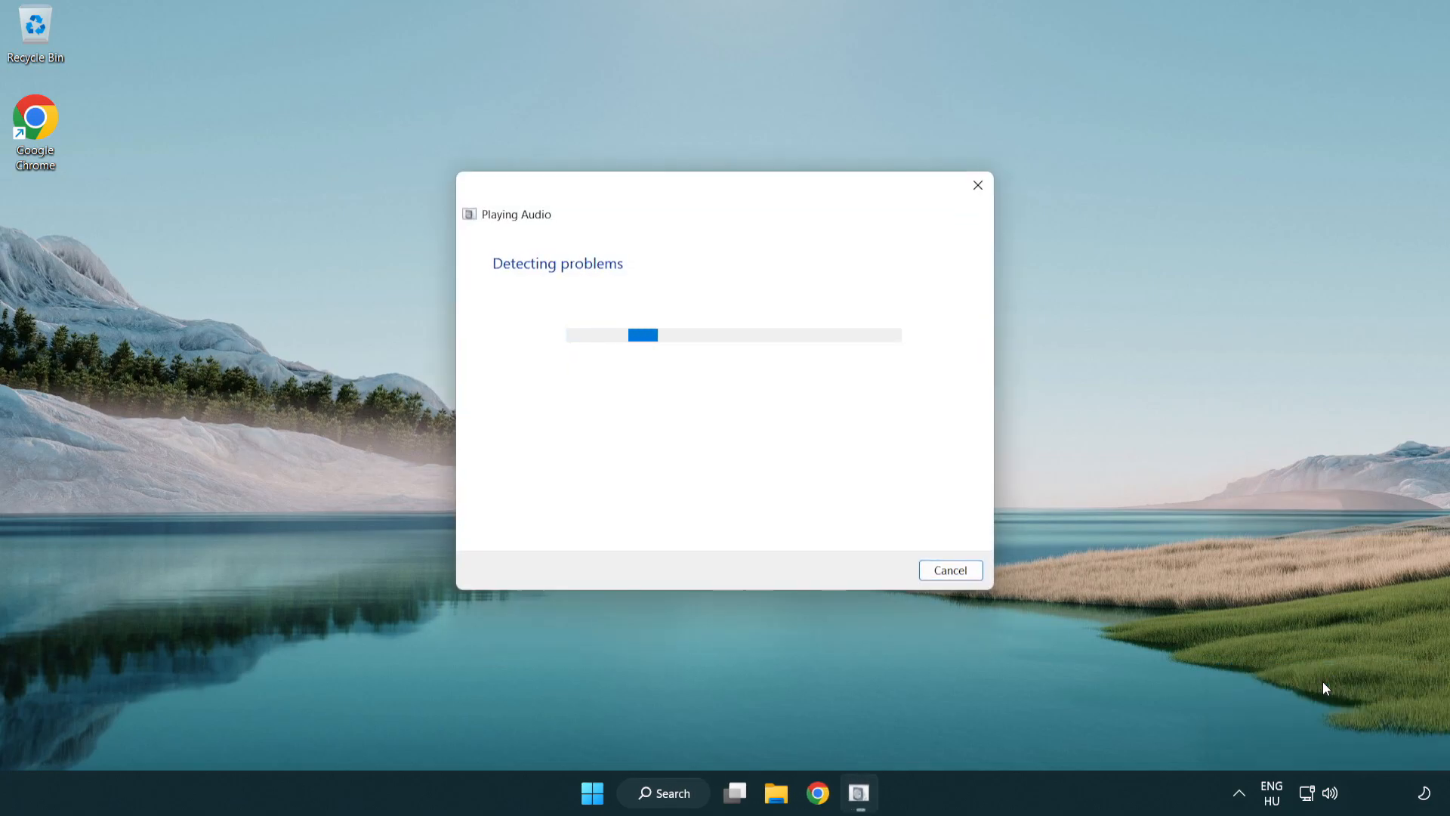
pyautogui.moveTo(774, 503)
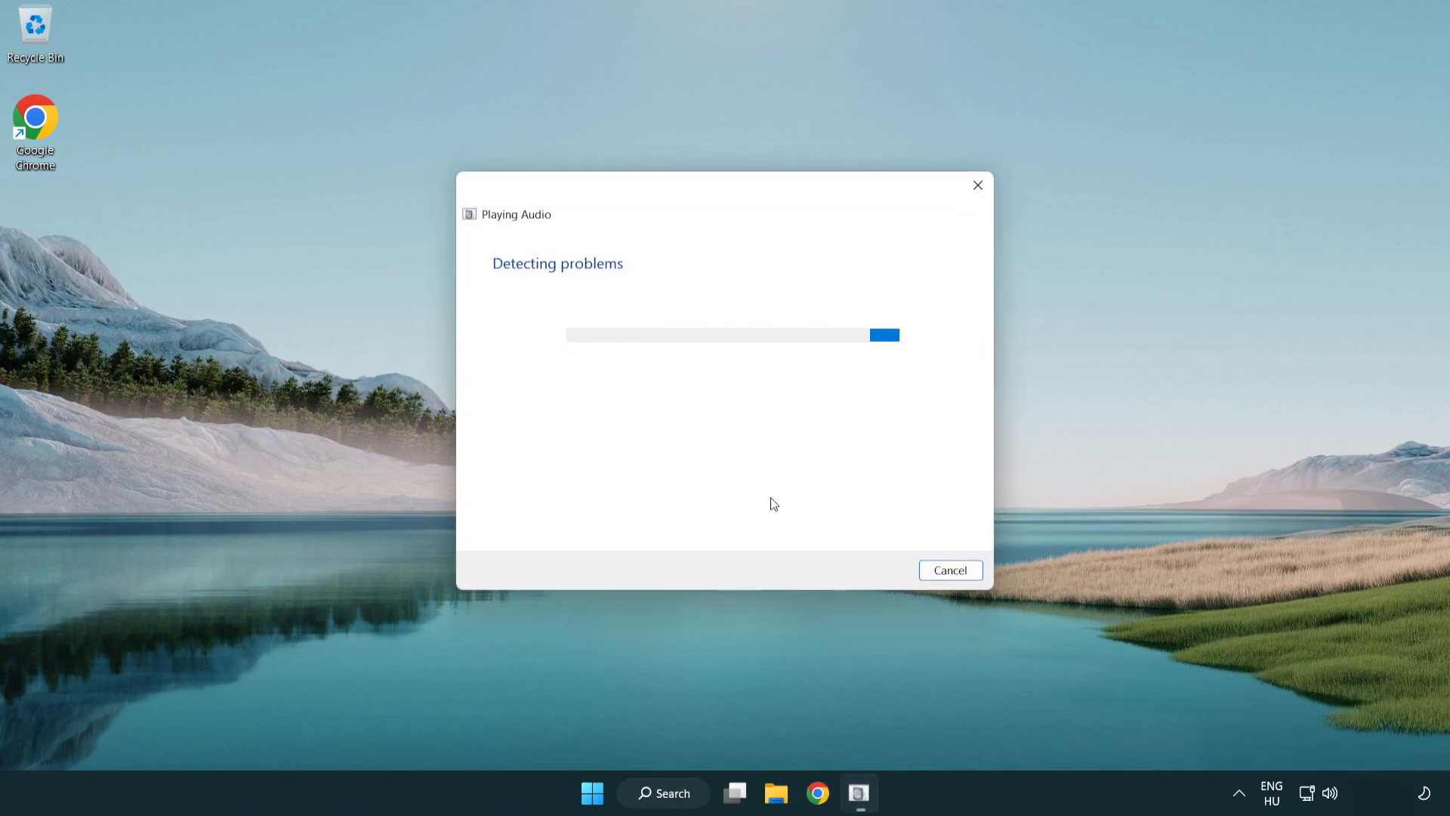